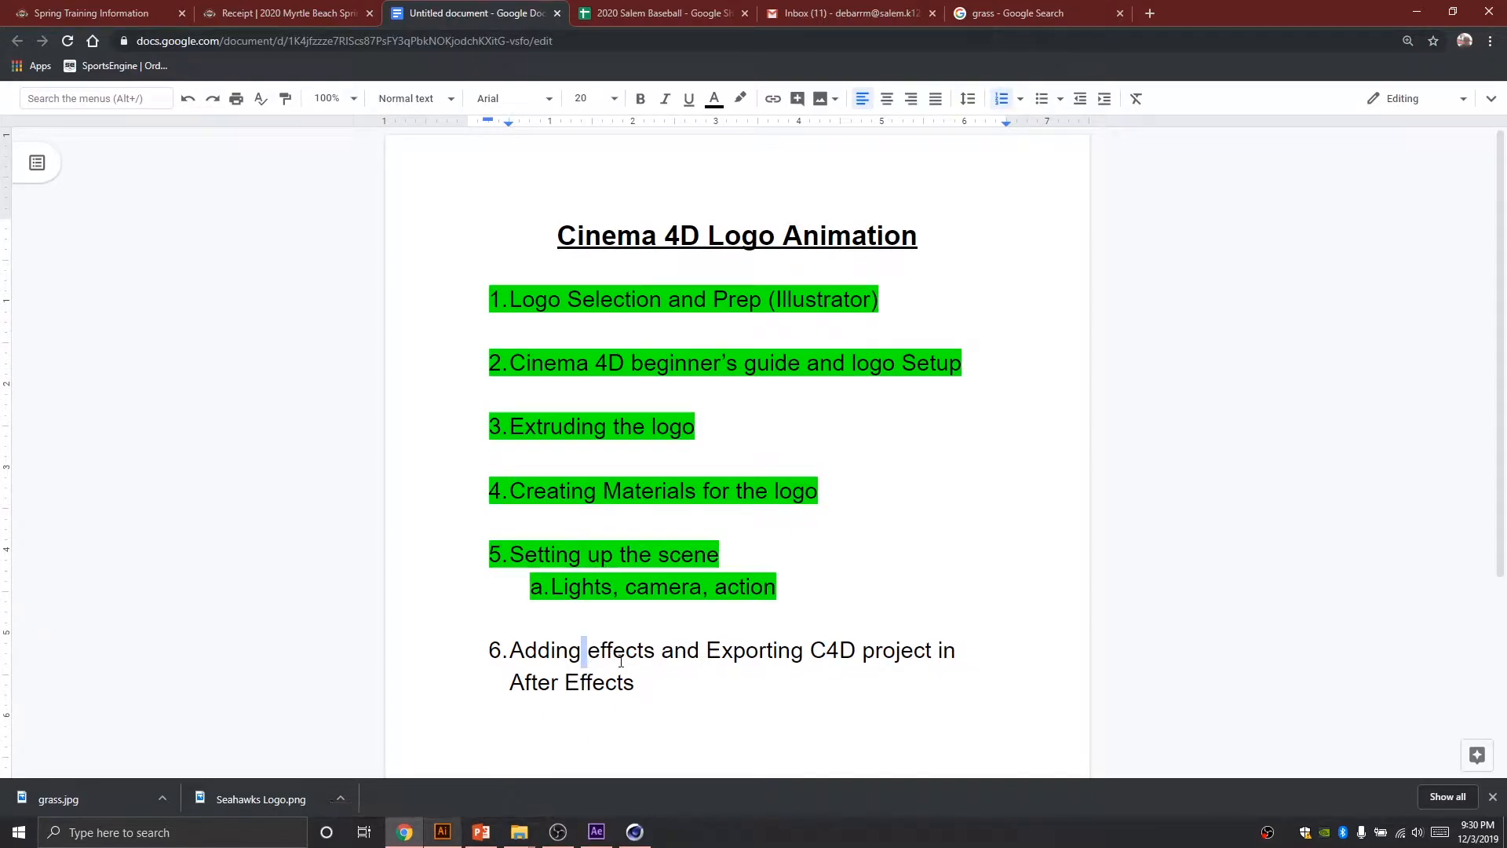
Step: Bring the Cinema 4D Seahawks logo scene forward after a quick look at After Effects
click(632, 831)
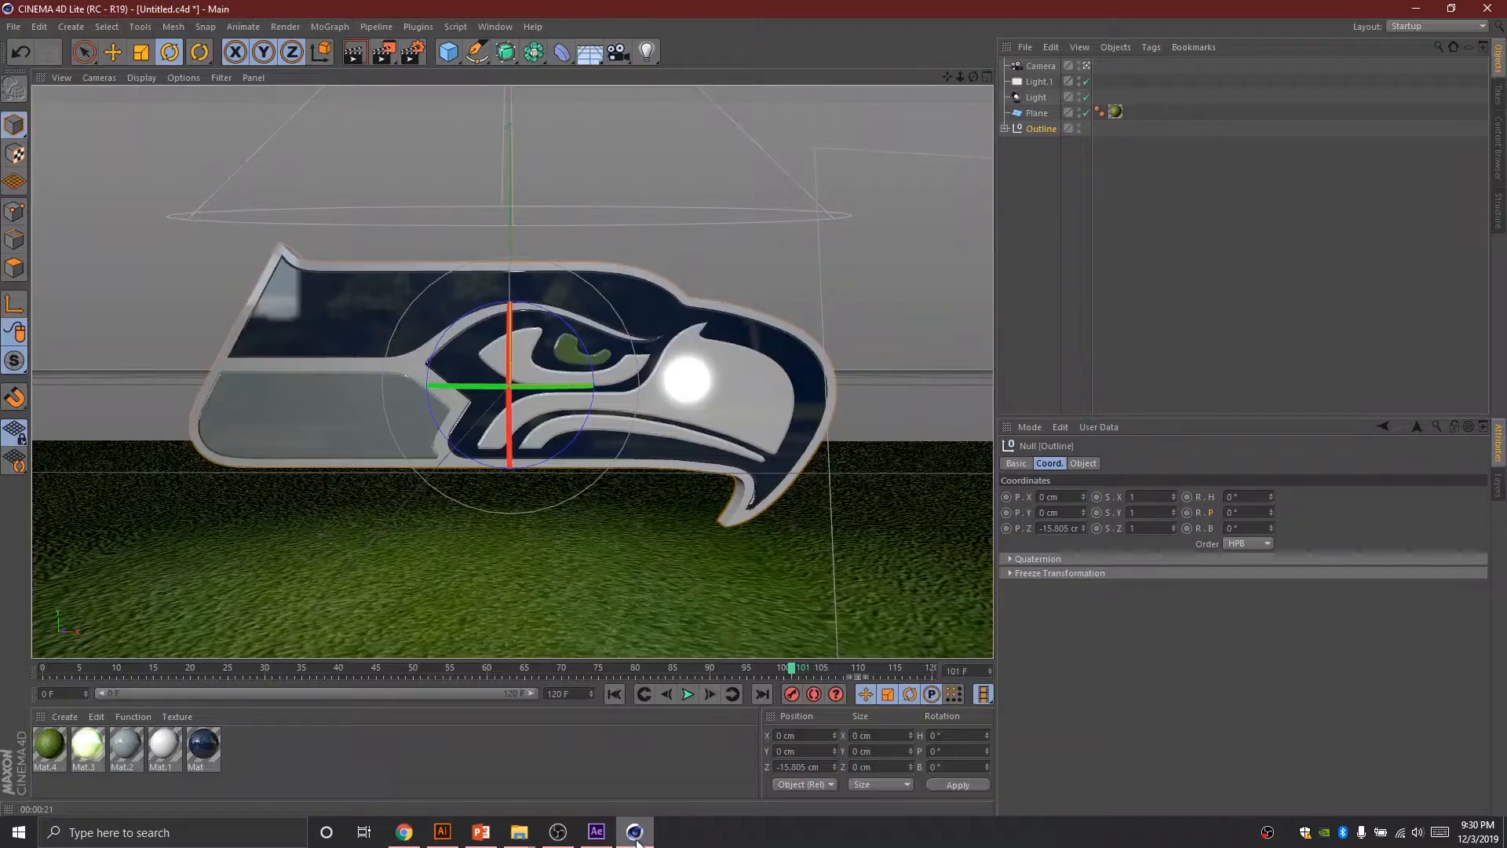
click(596, 832)
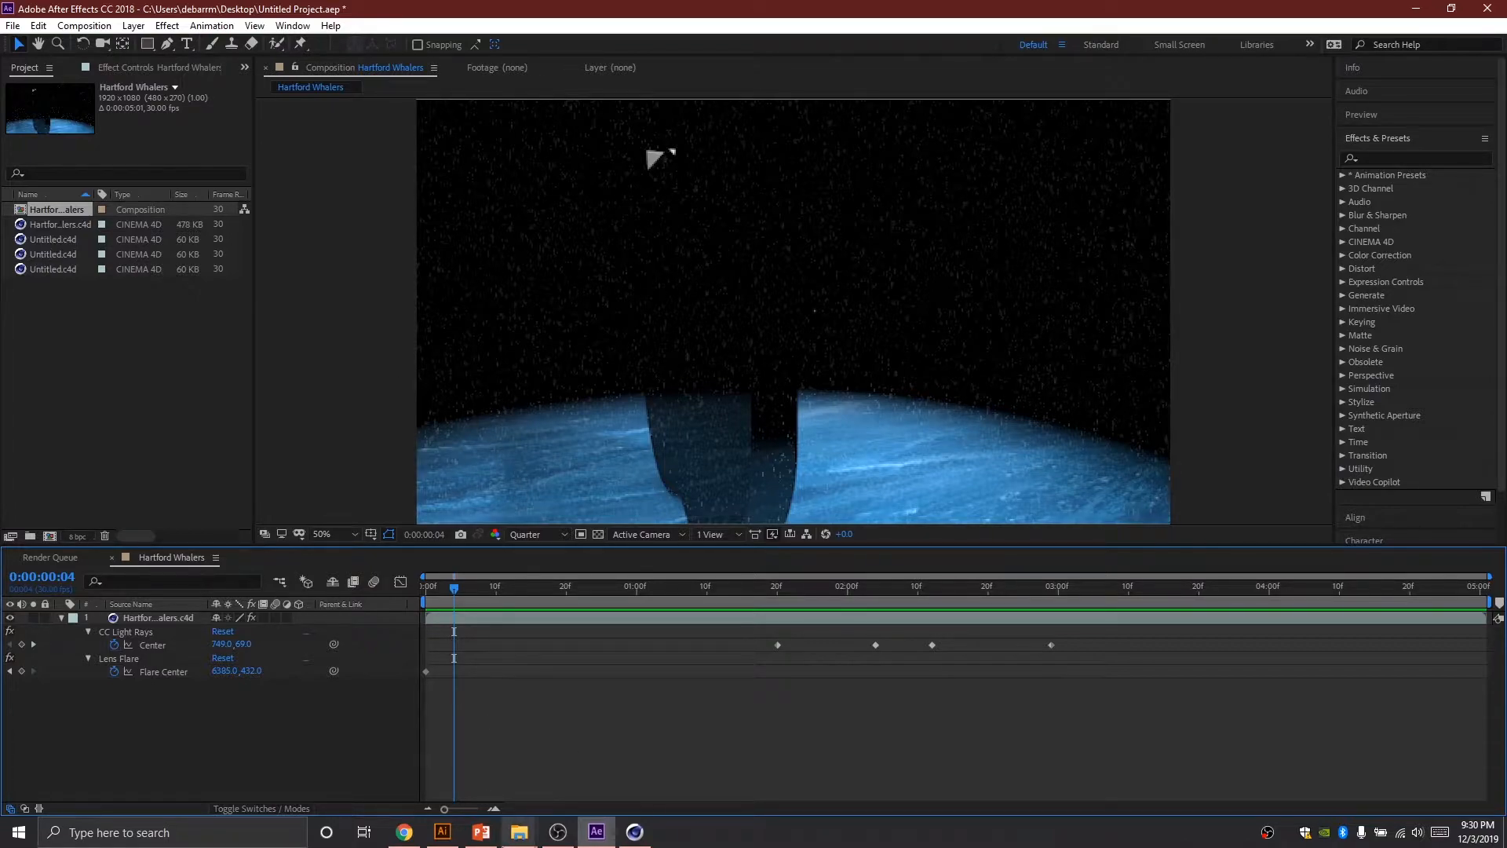
click(633, 832)
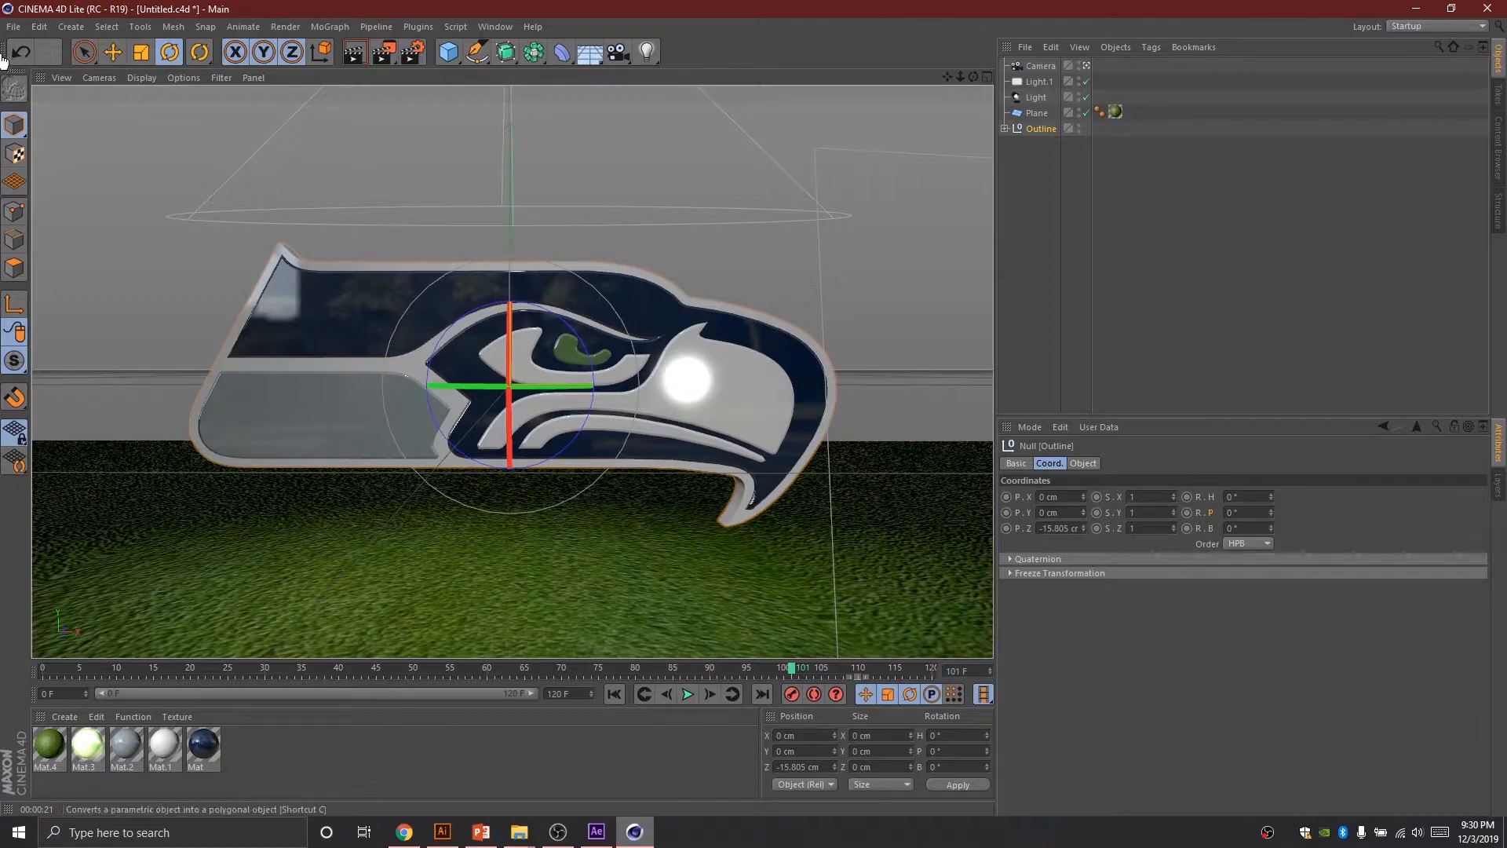
Step: Save the Cinema 4D scene under the name 'Seahawks Logo Reveal' in the Logo folder
click(14, 26)
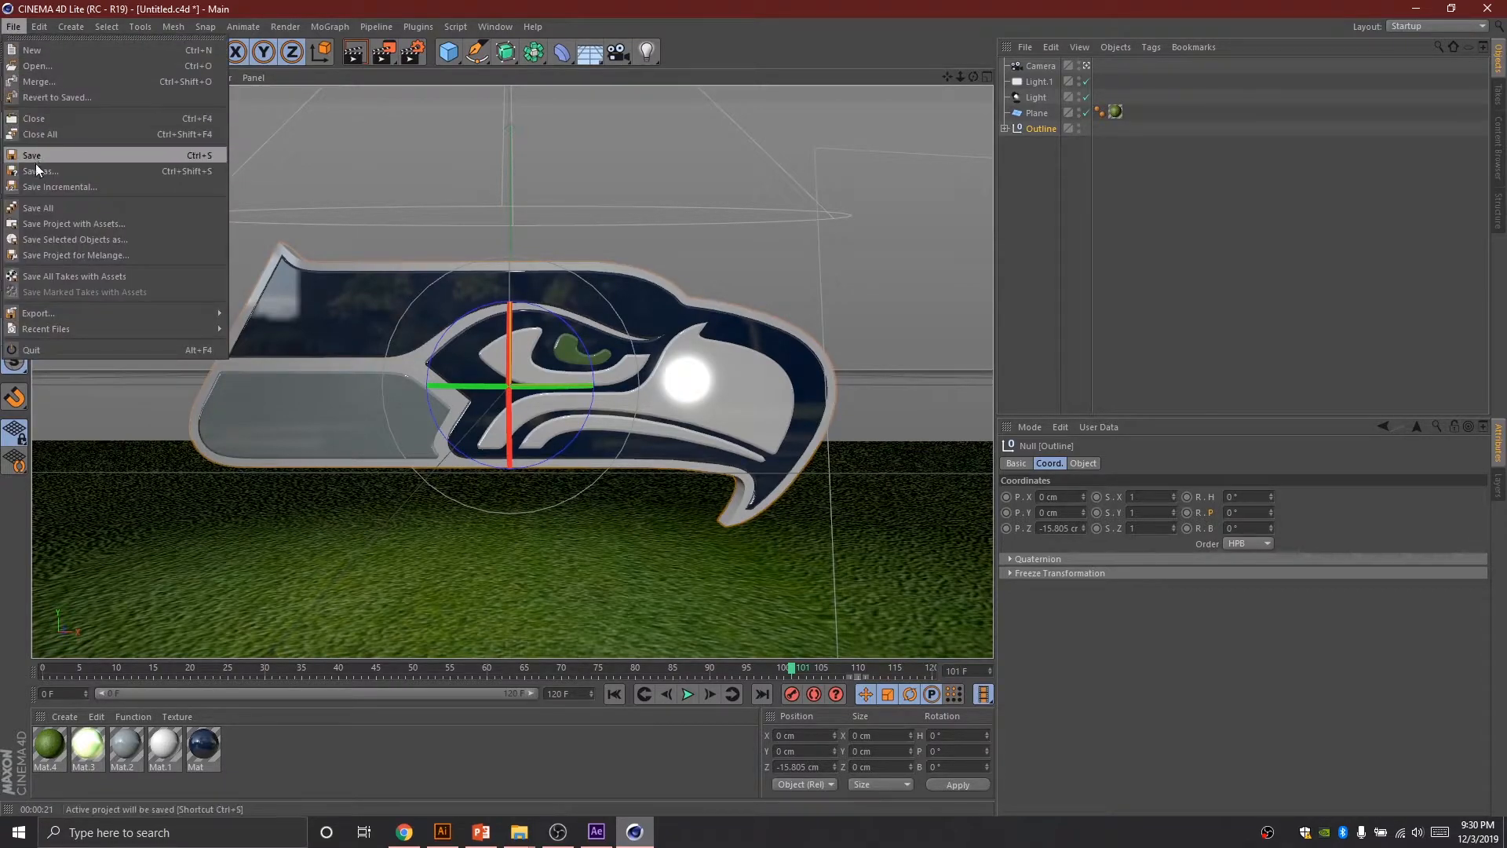
click(41, 171)
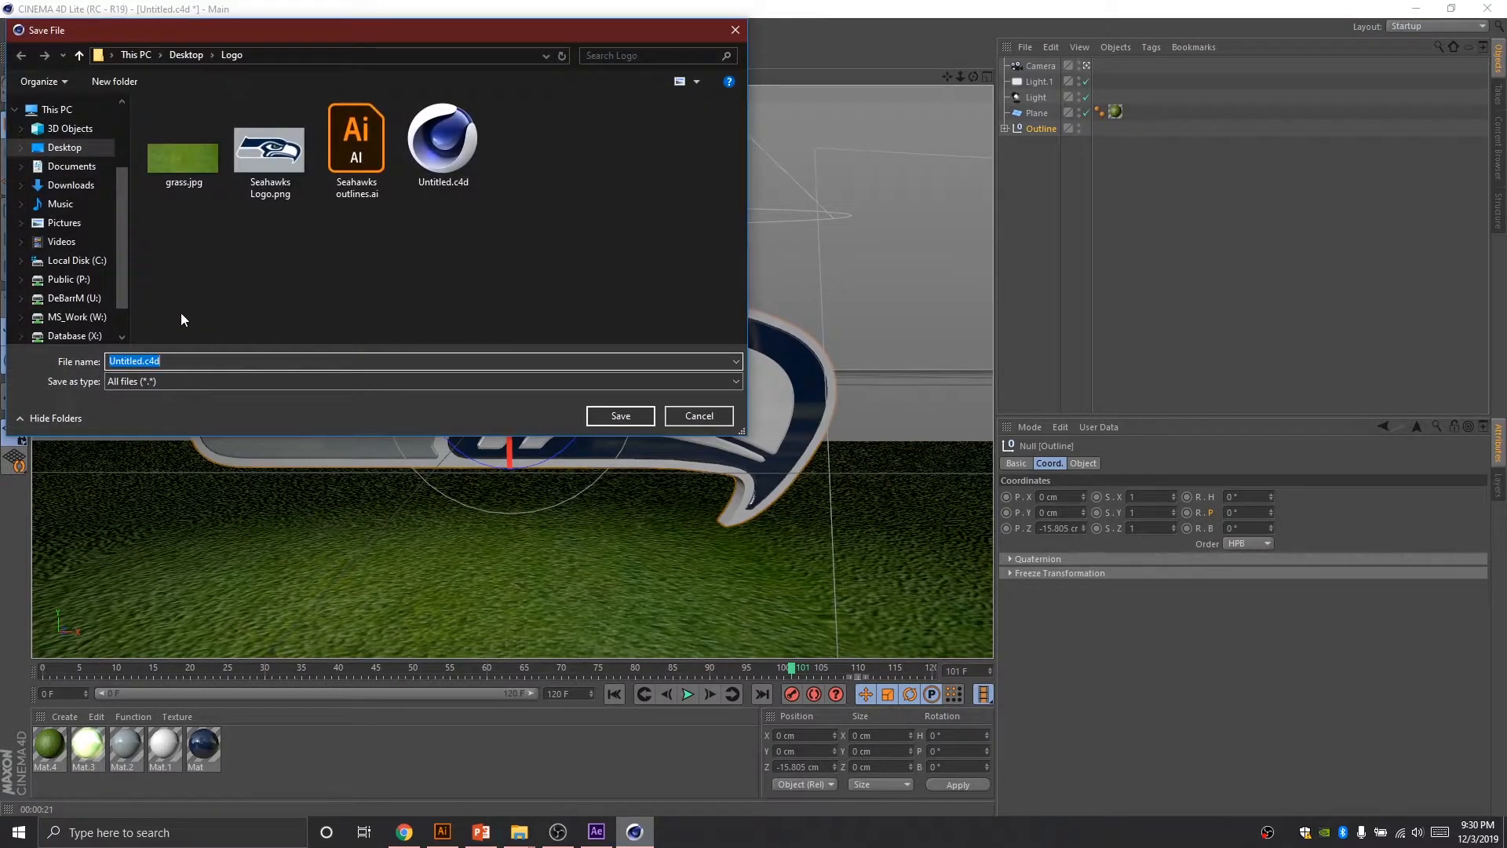
text(Seahawks)
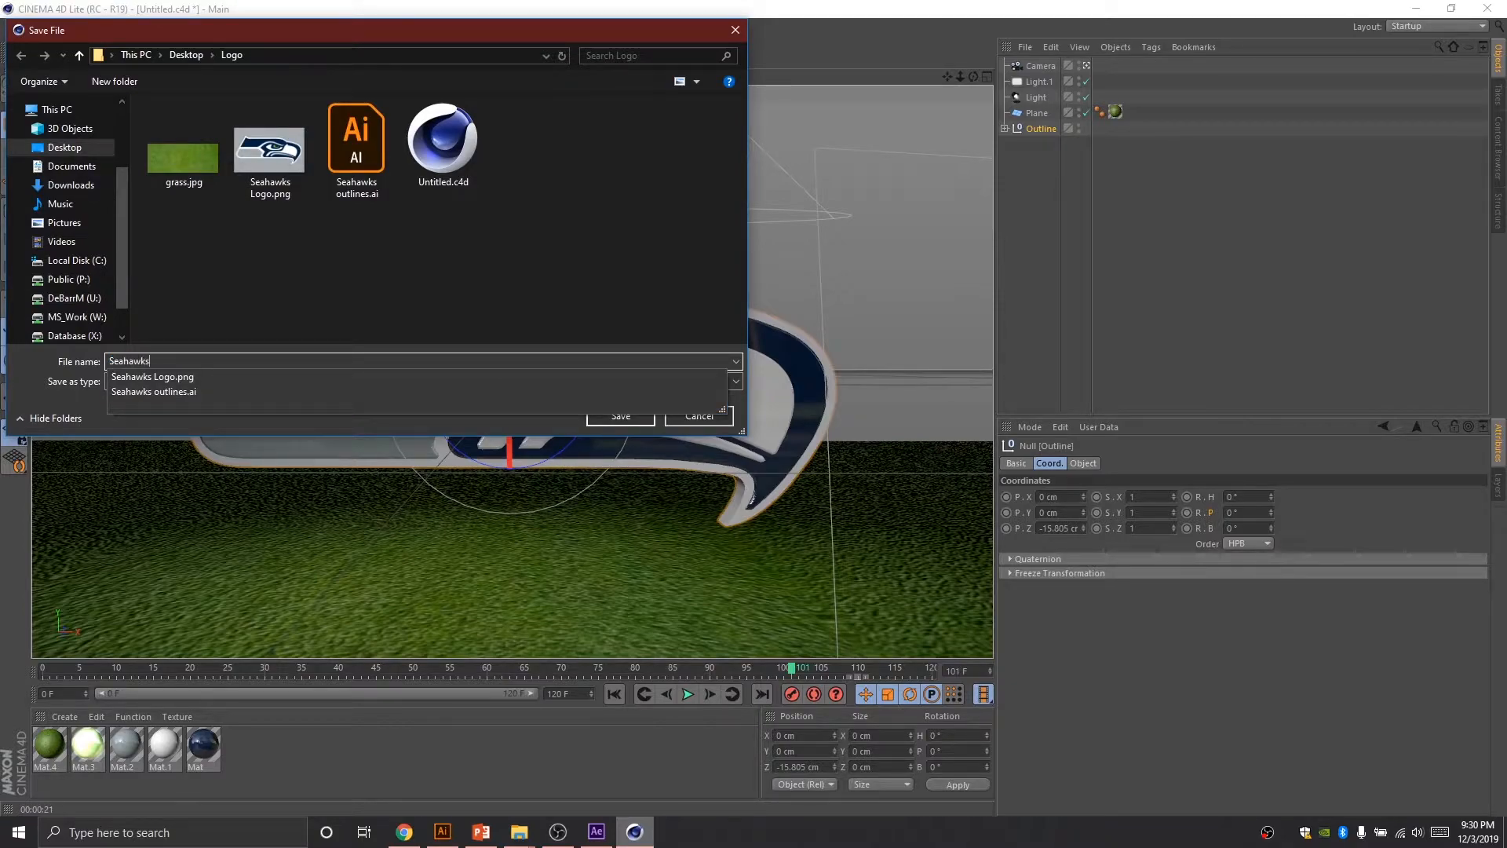
click(152, 376)
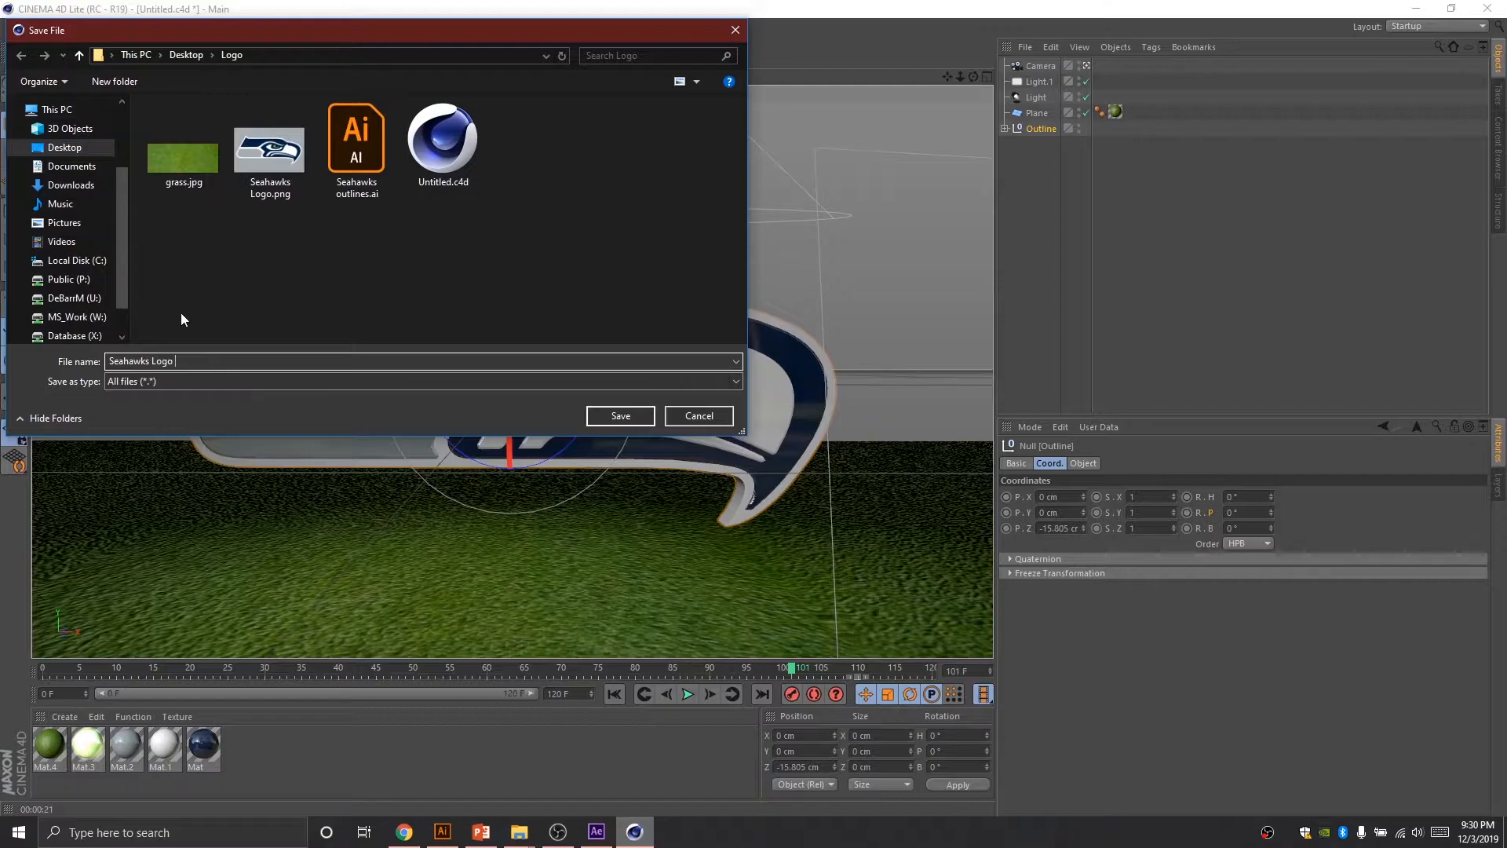
text(Reveal)
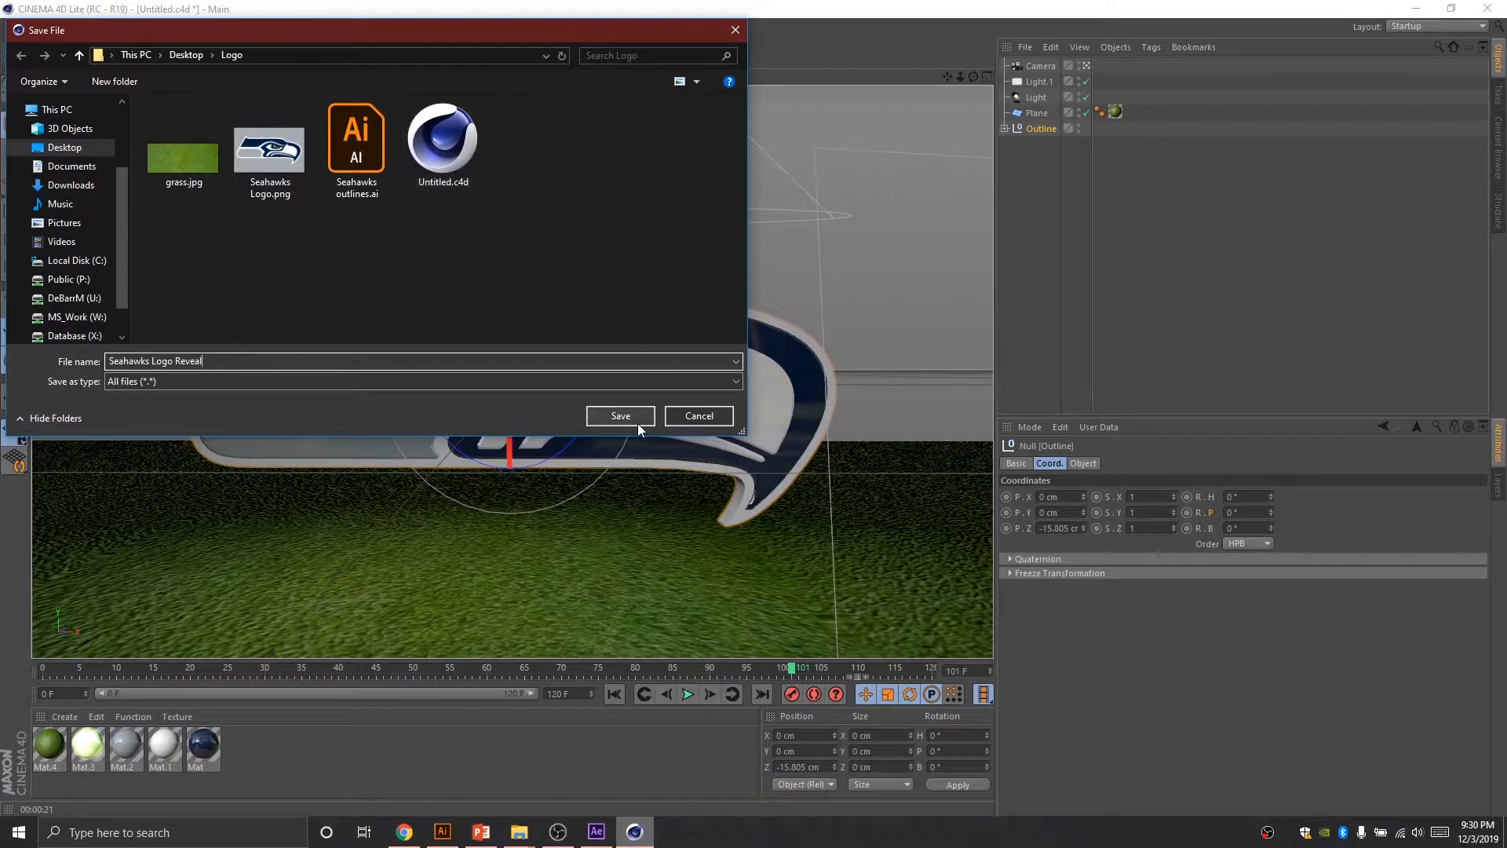
click(620, 415)
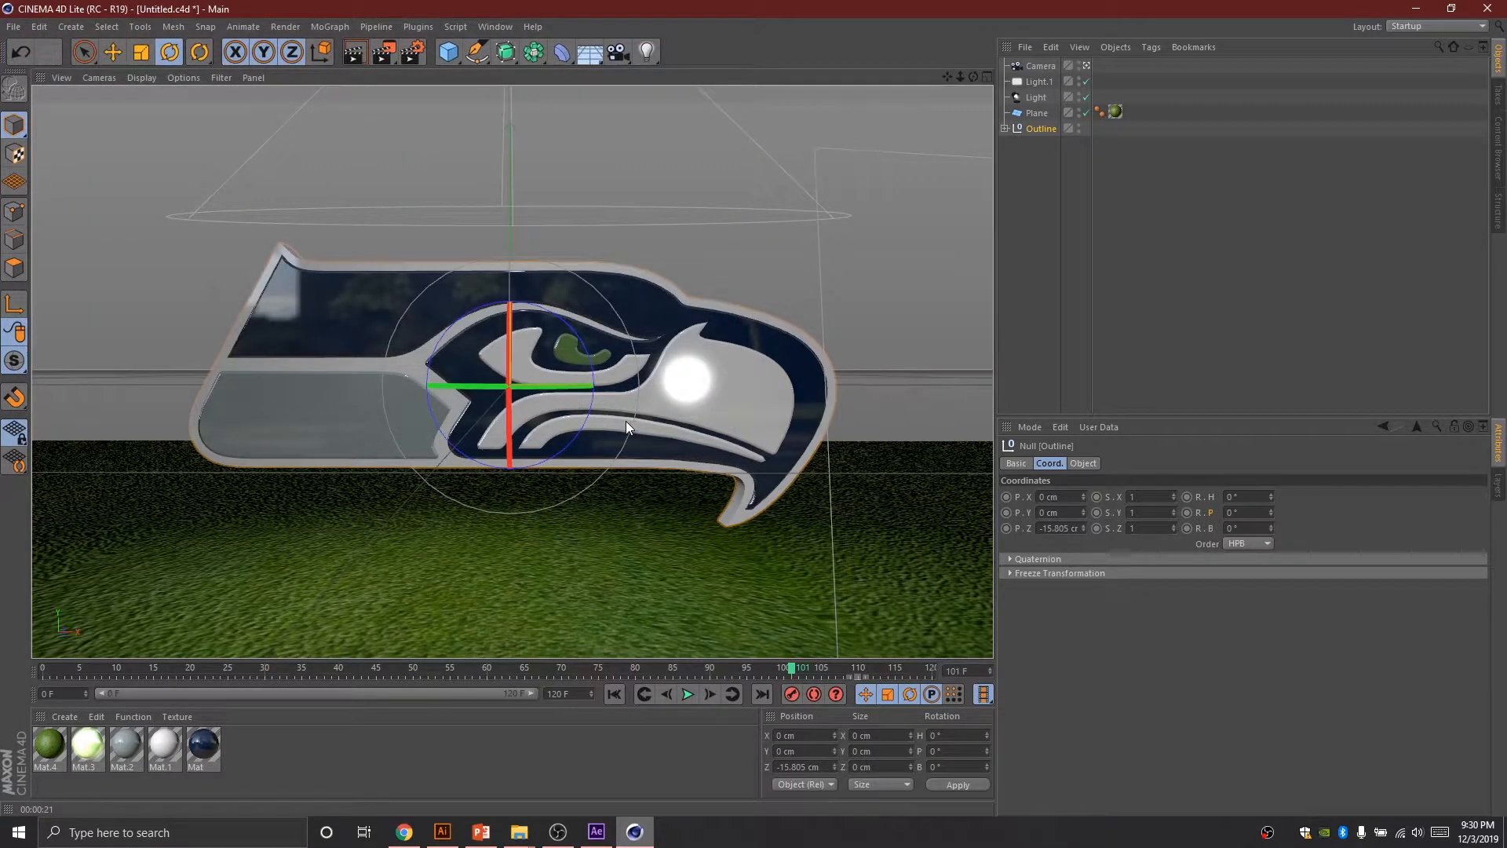
mouse_move(577, 343)
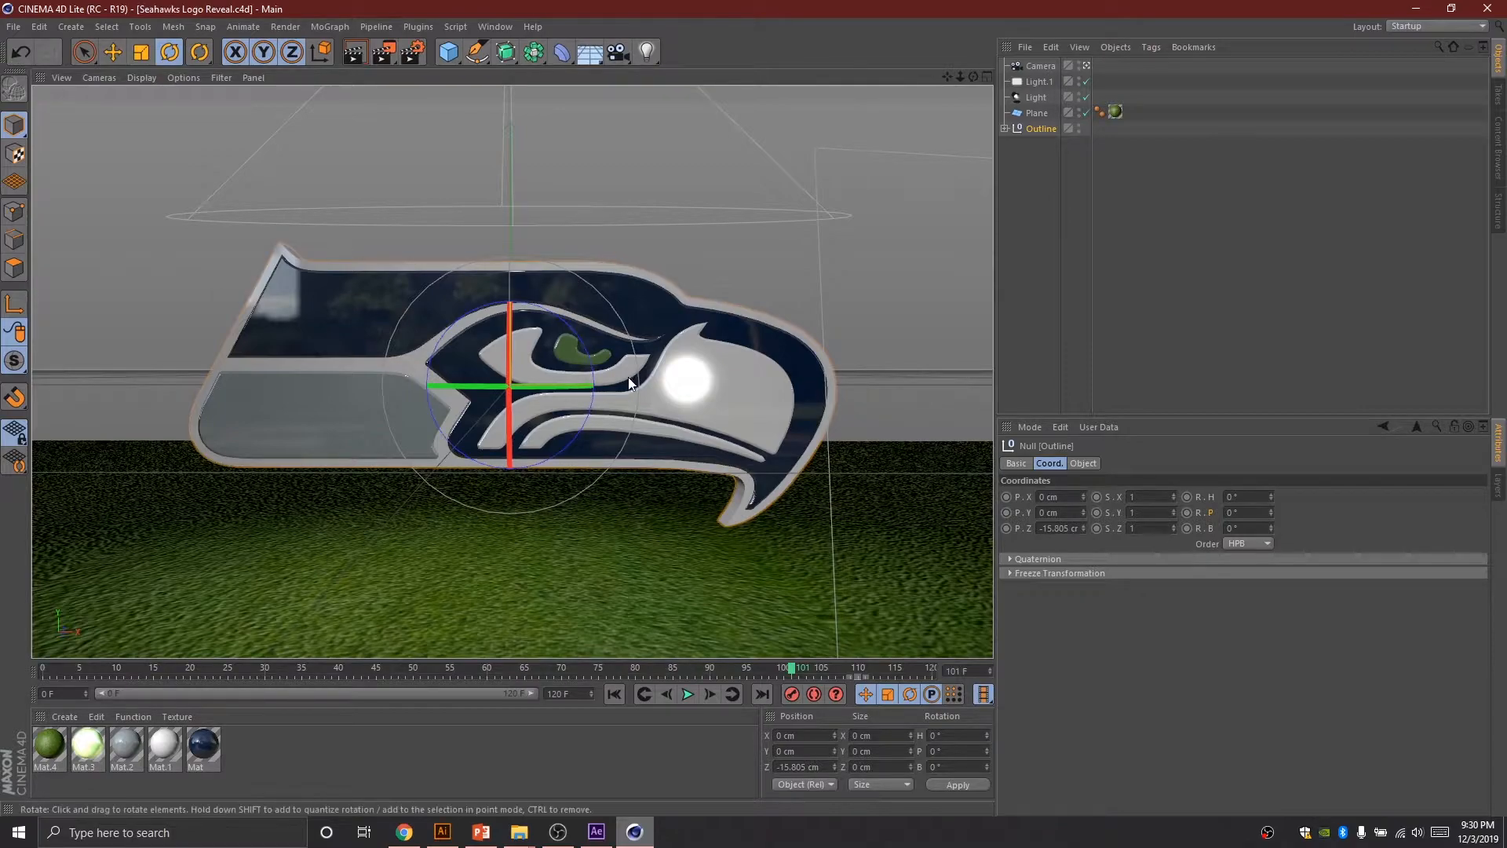
Step: Close the Hartford Whalers project, minimize Cinema 4D and Illustrator, and relaunch After Effects
click(596, 832)
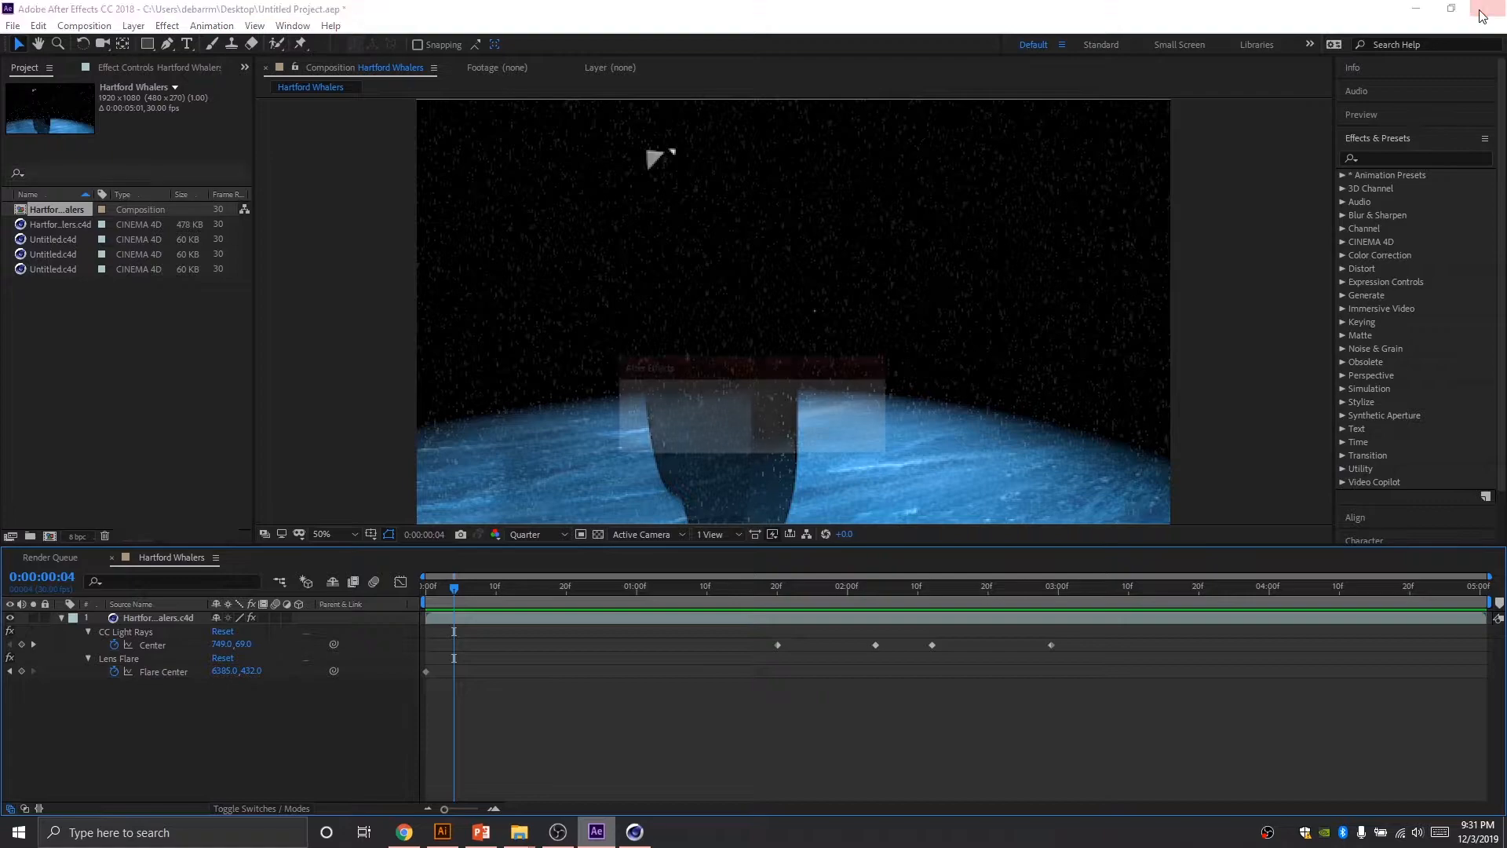
click(595, 832)
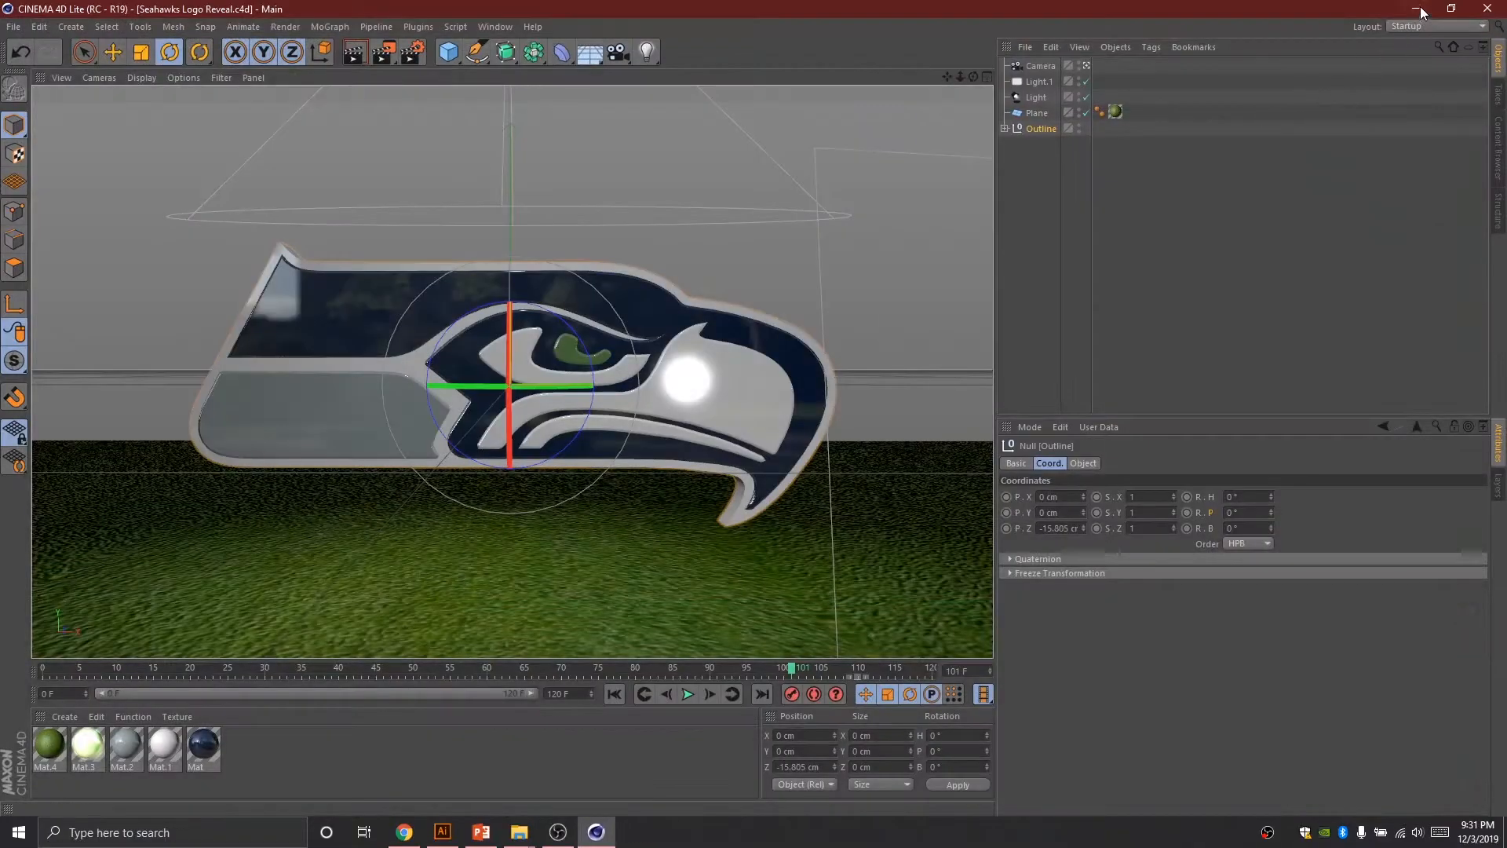
click(441, 832)
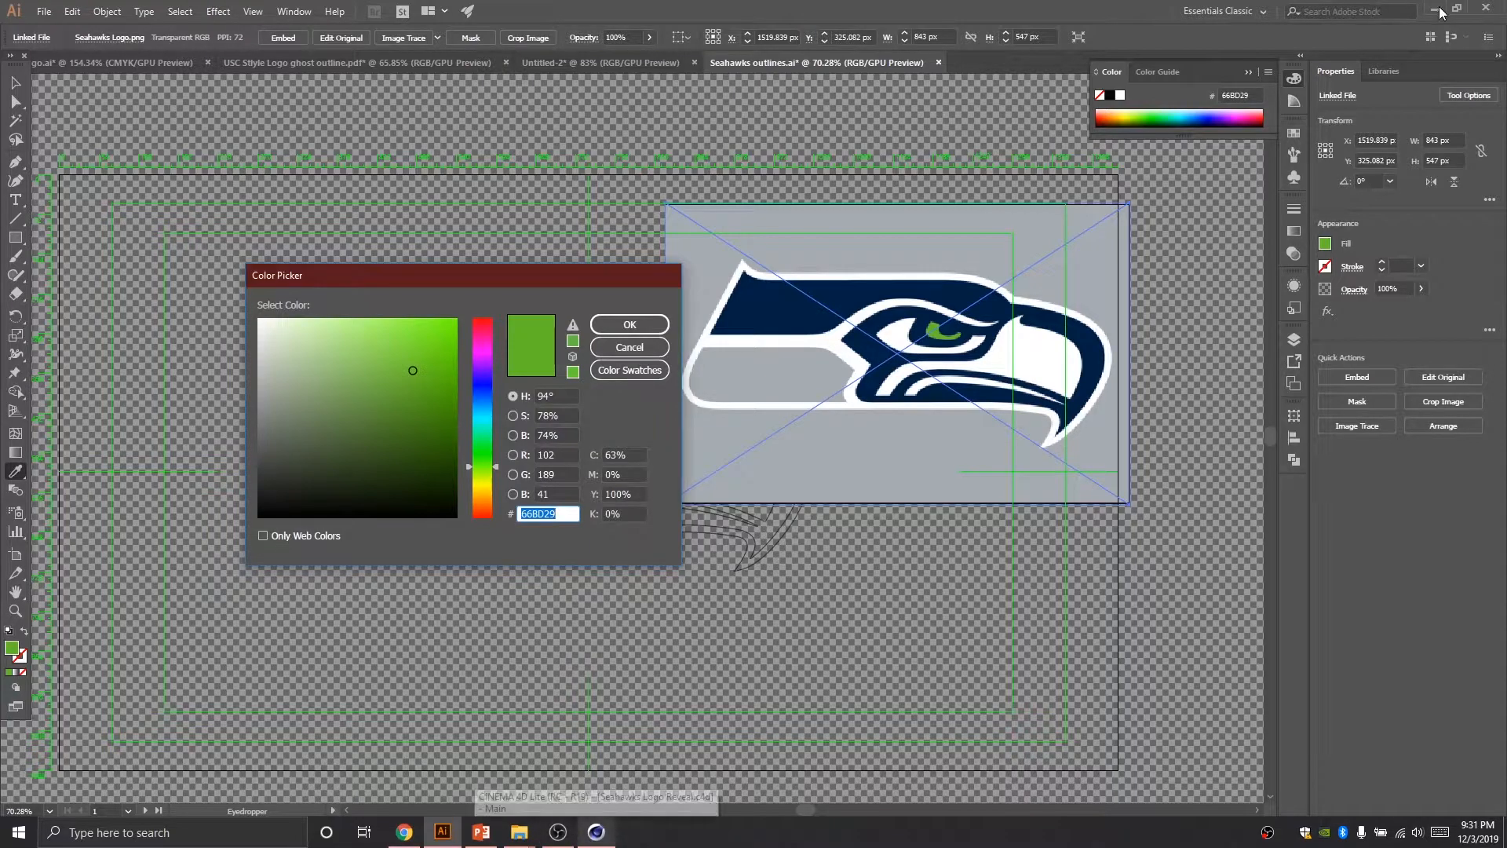
click(628, 324)
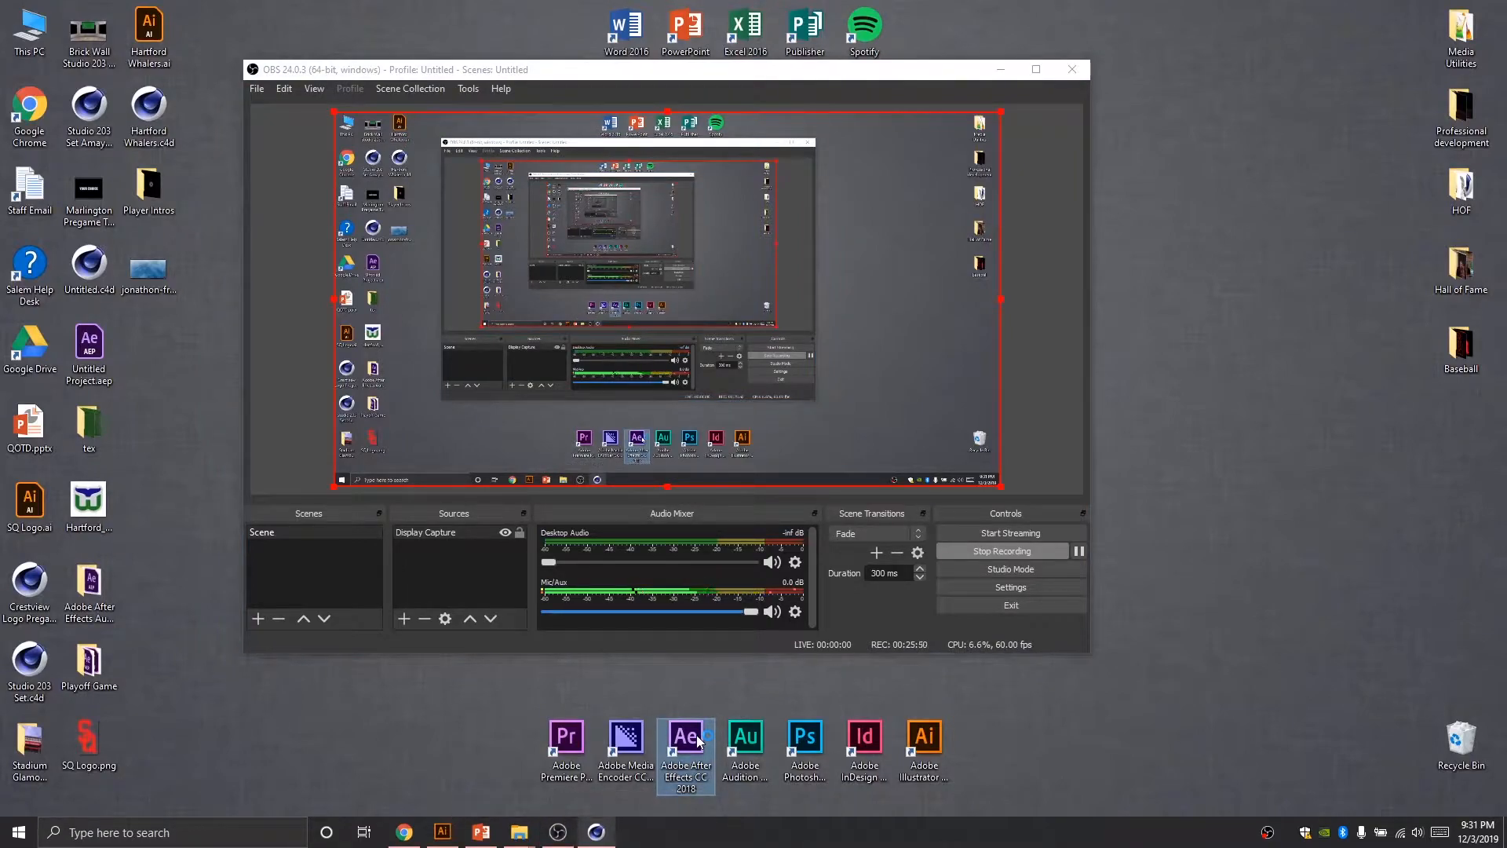
click(685, 753)
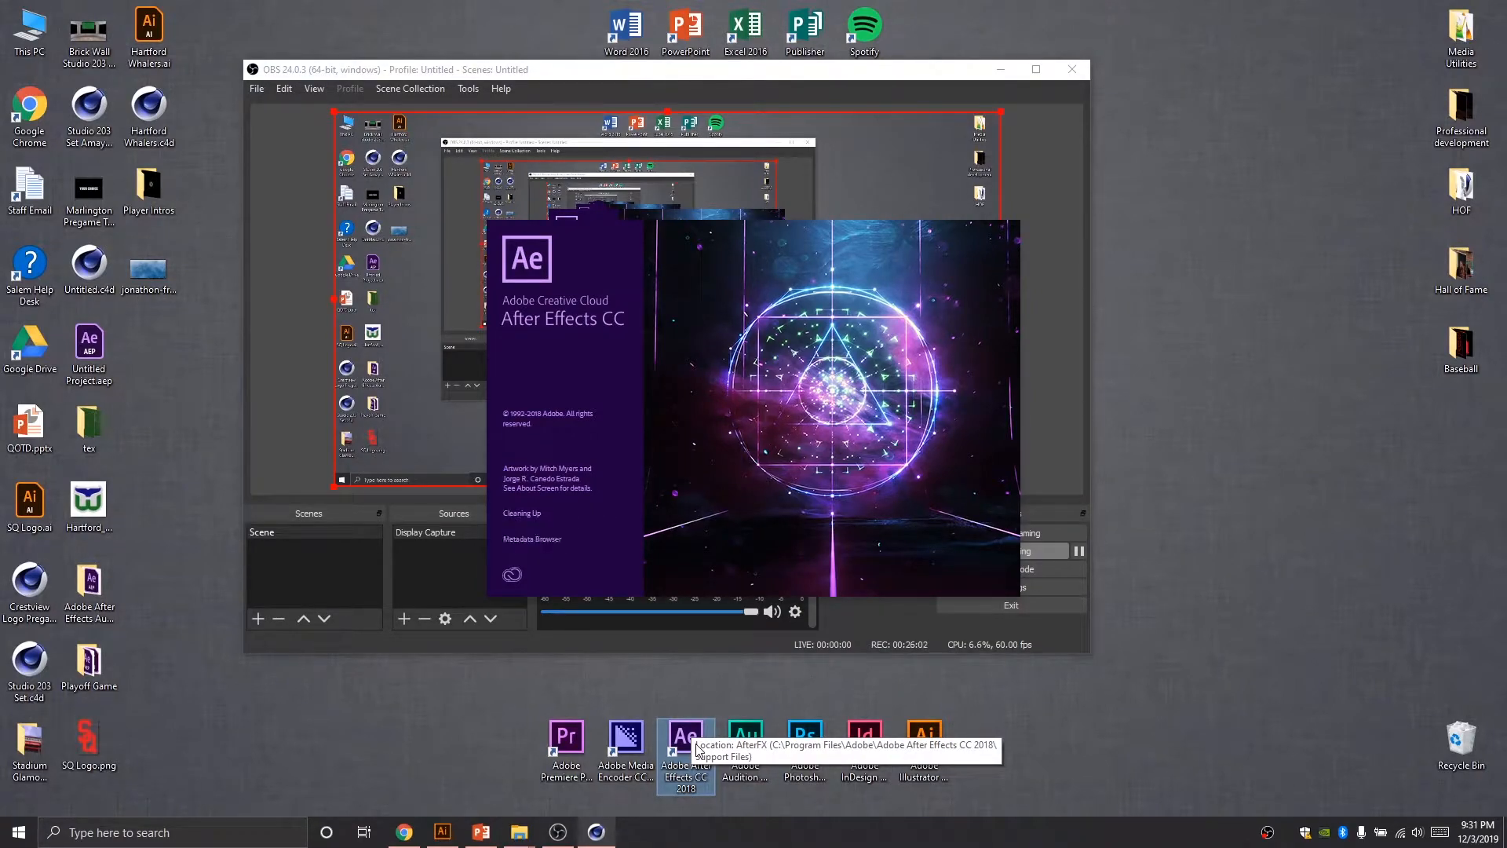
click(686, 750)
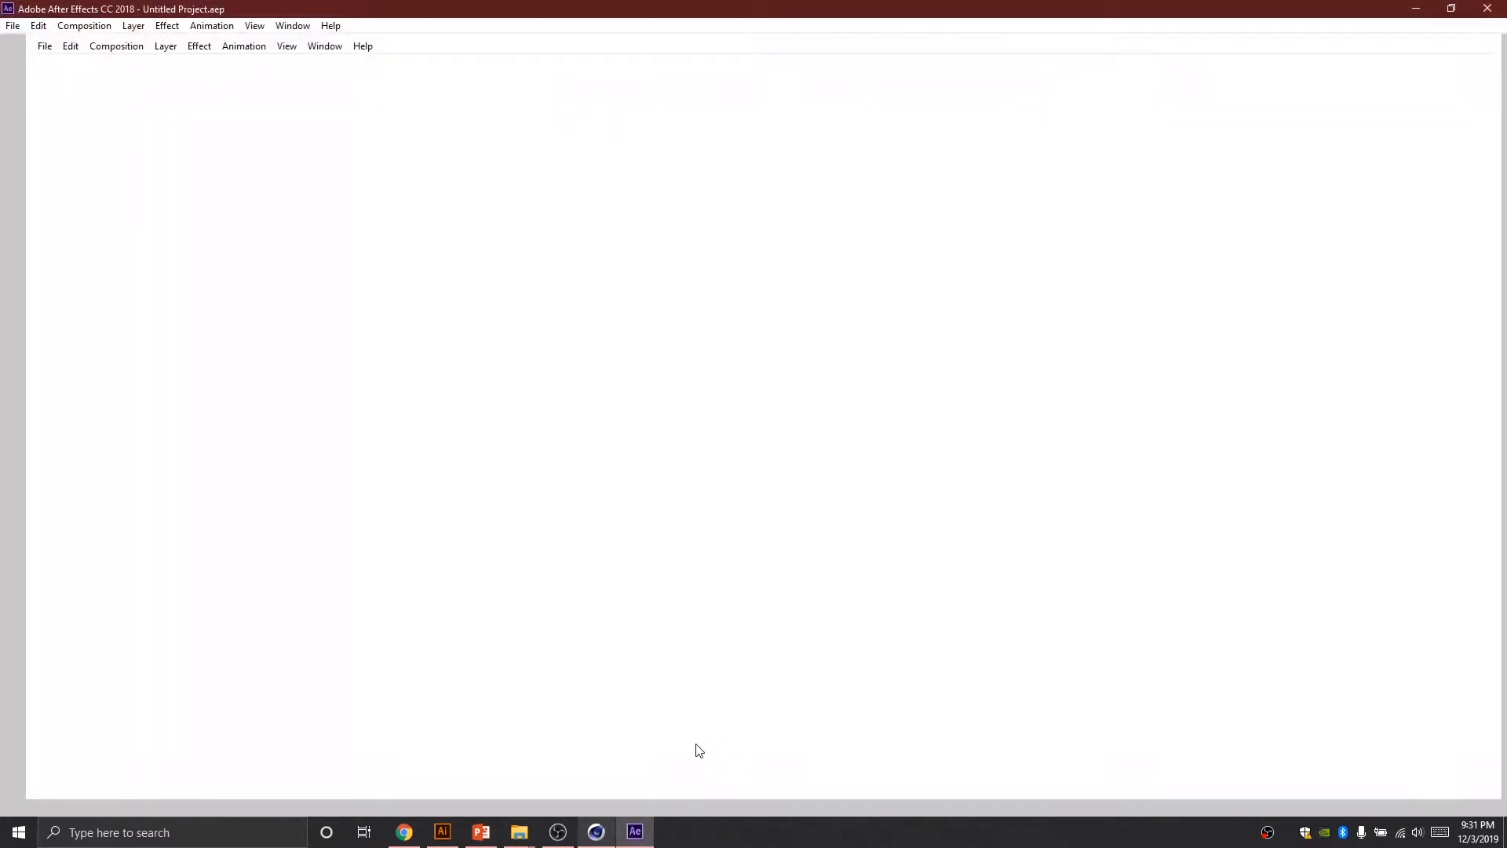
mouse_move(458, 306)
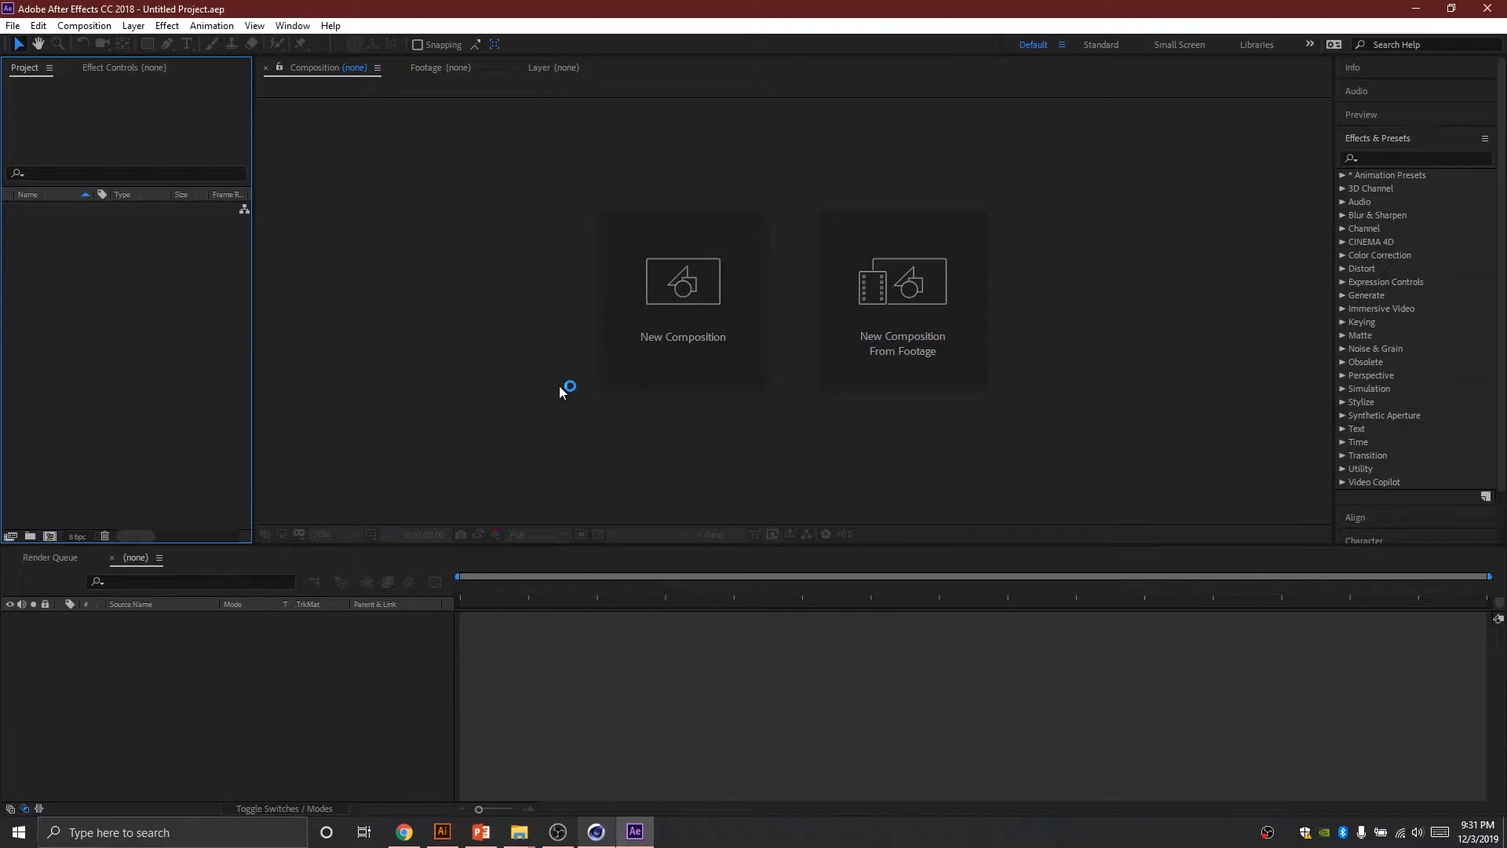
mouse_move(562, 394)
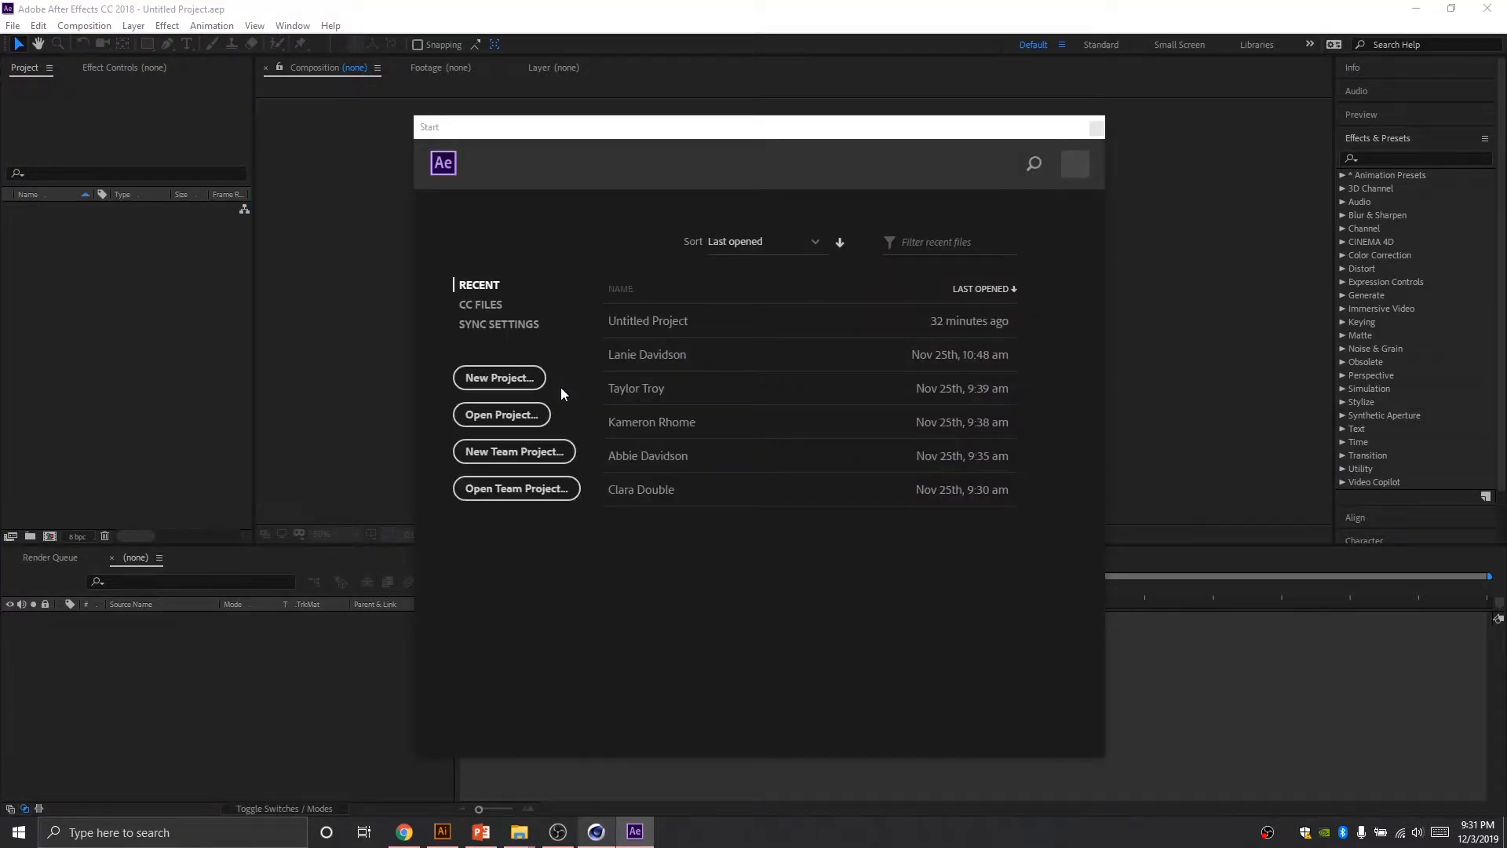
mouse_move(513, 377)
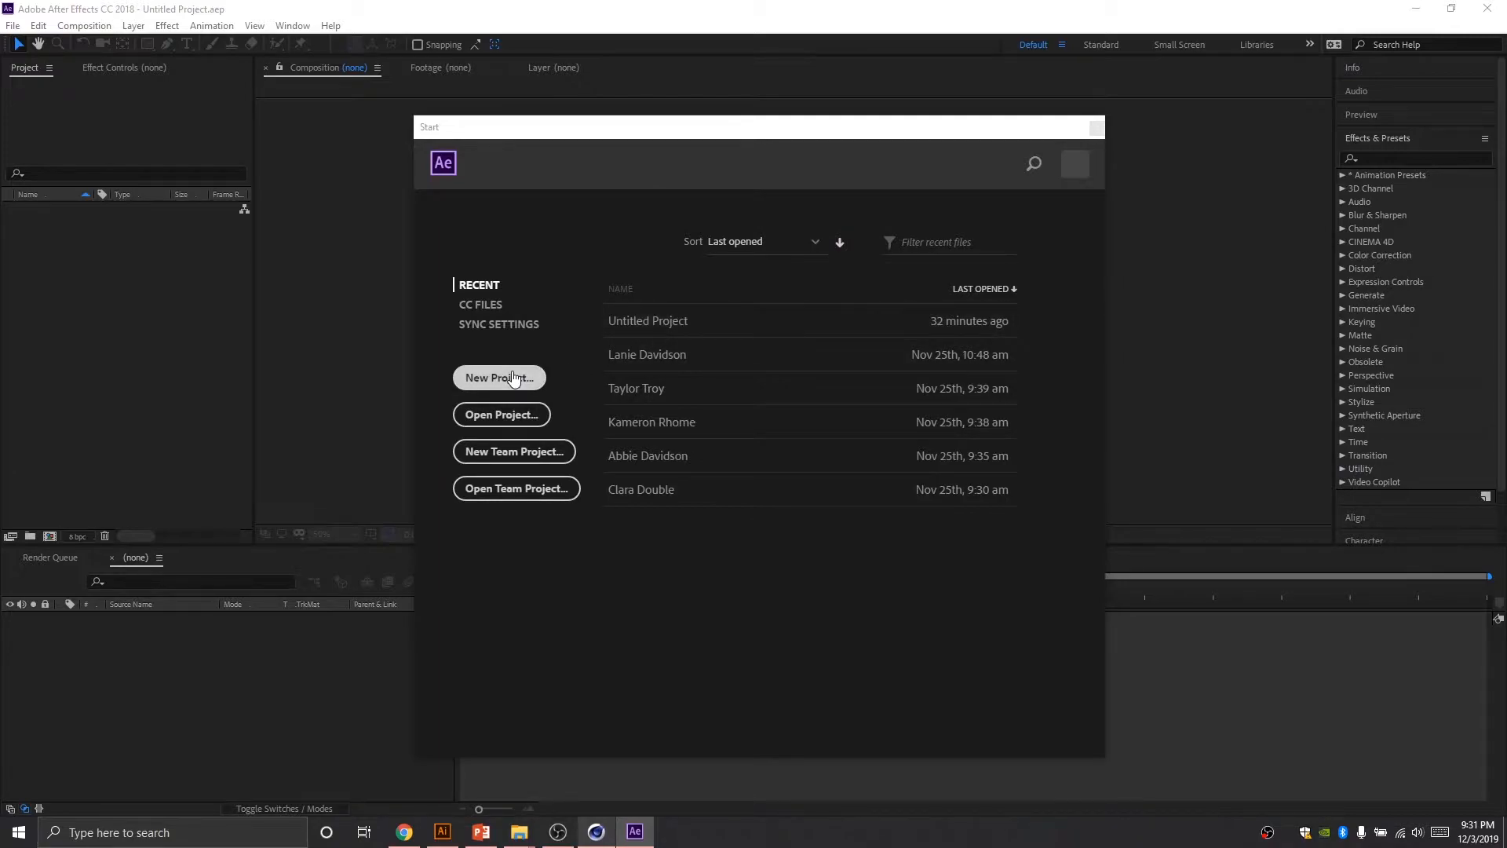
Step: Start a new project and import Seahawks Logo Reveal.c4d from Desktop > Logo
click(499, 377)
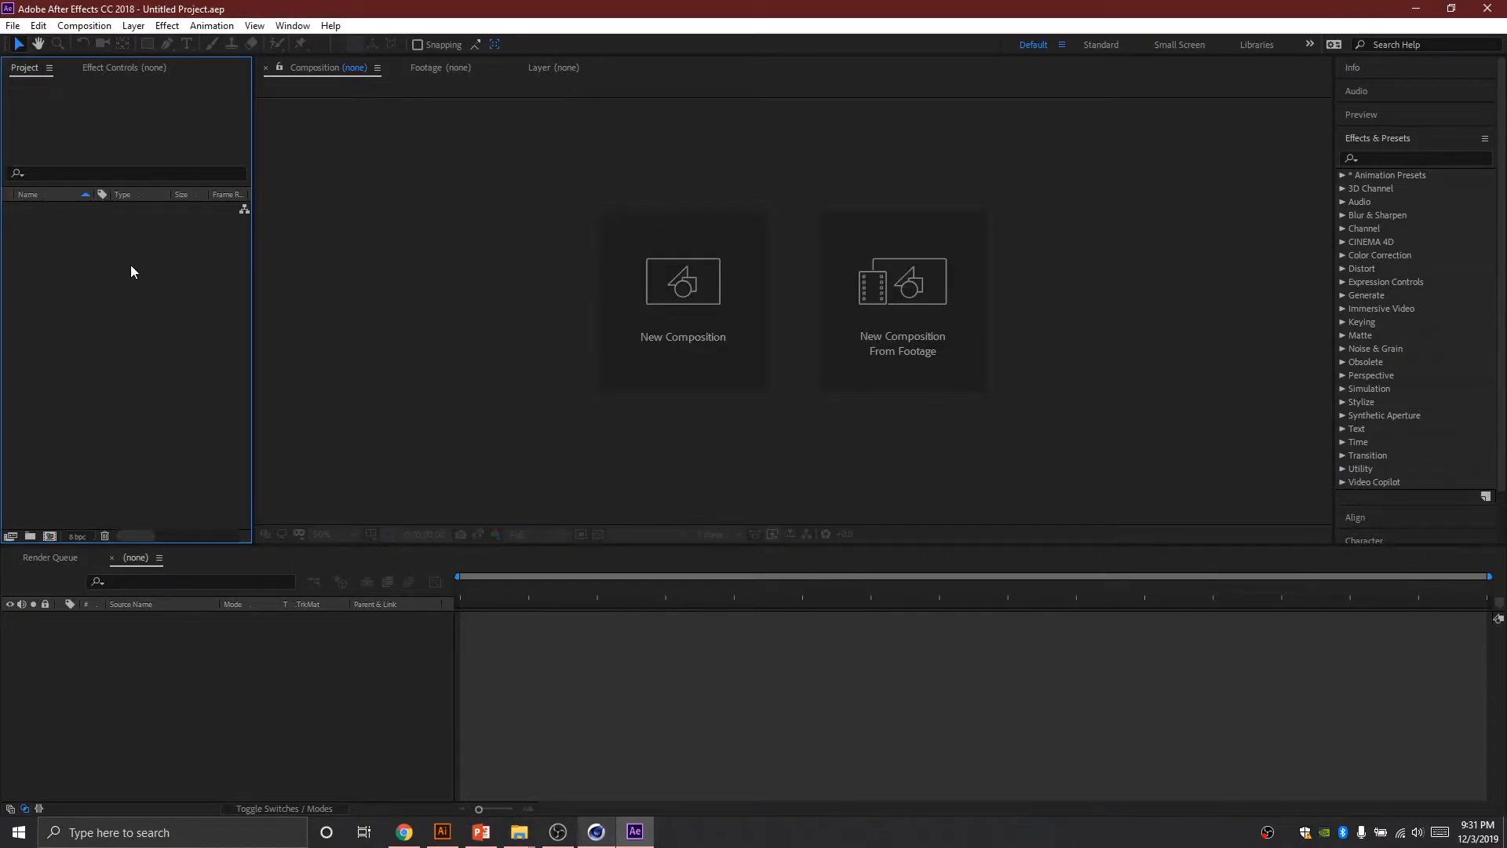
mouse_move(95, 253)
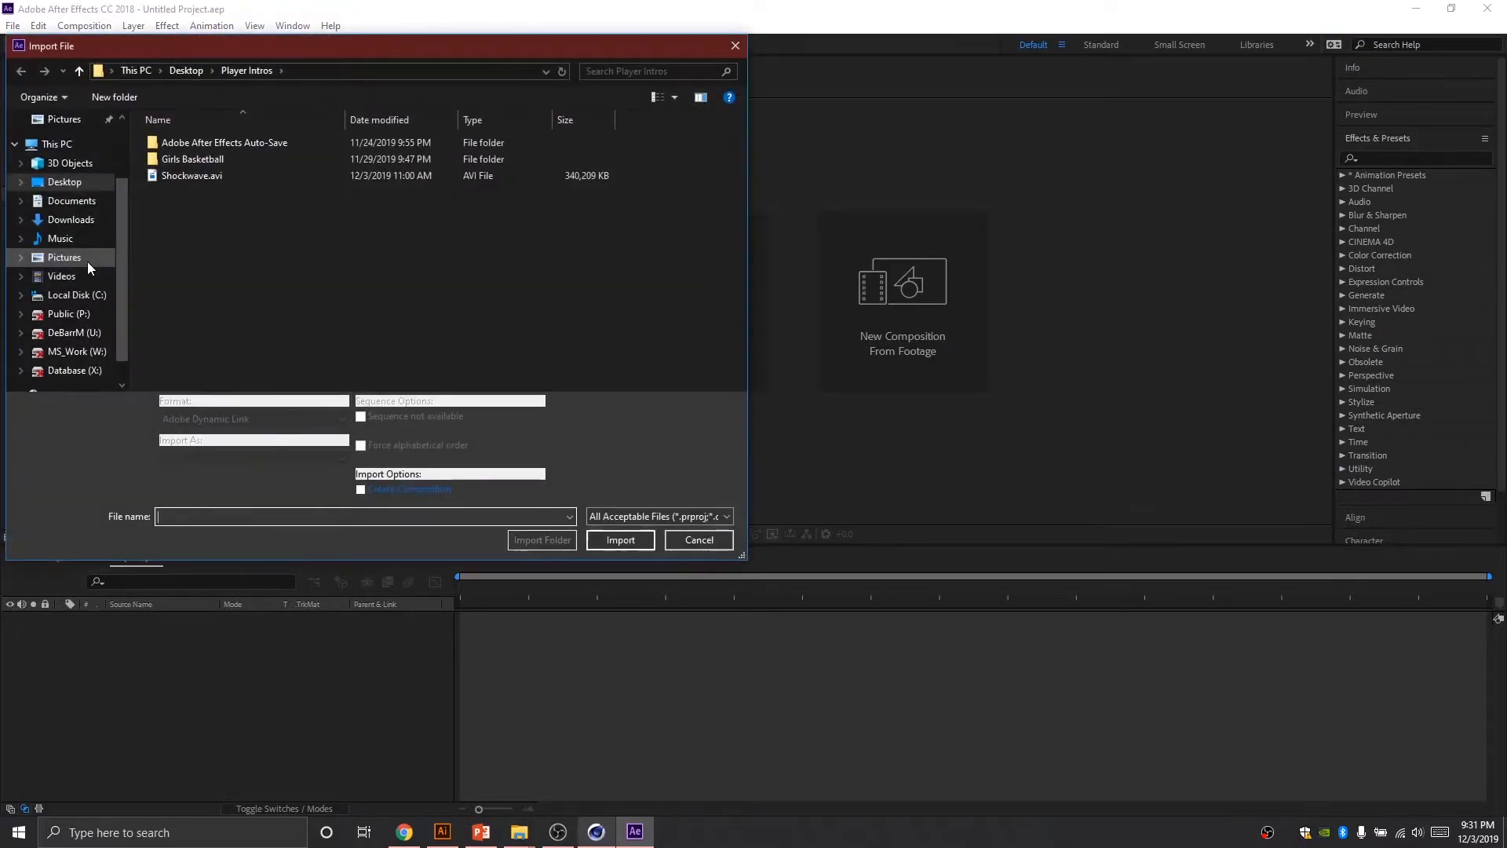
click(185, 69)
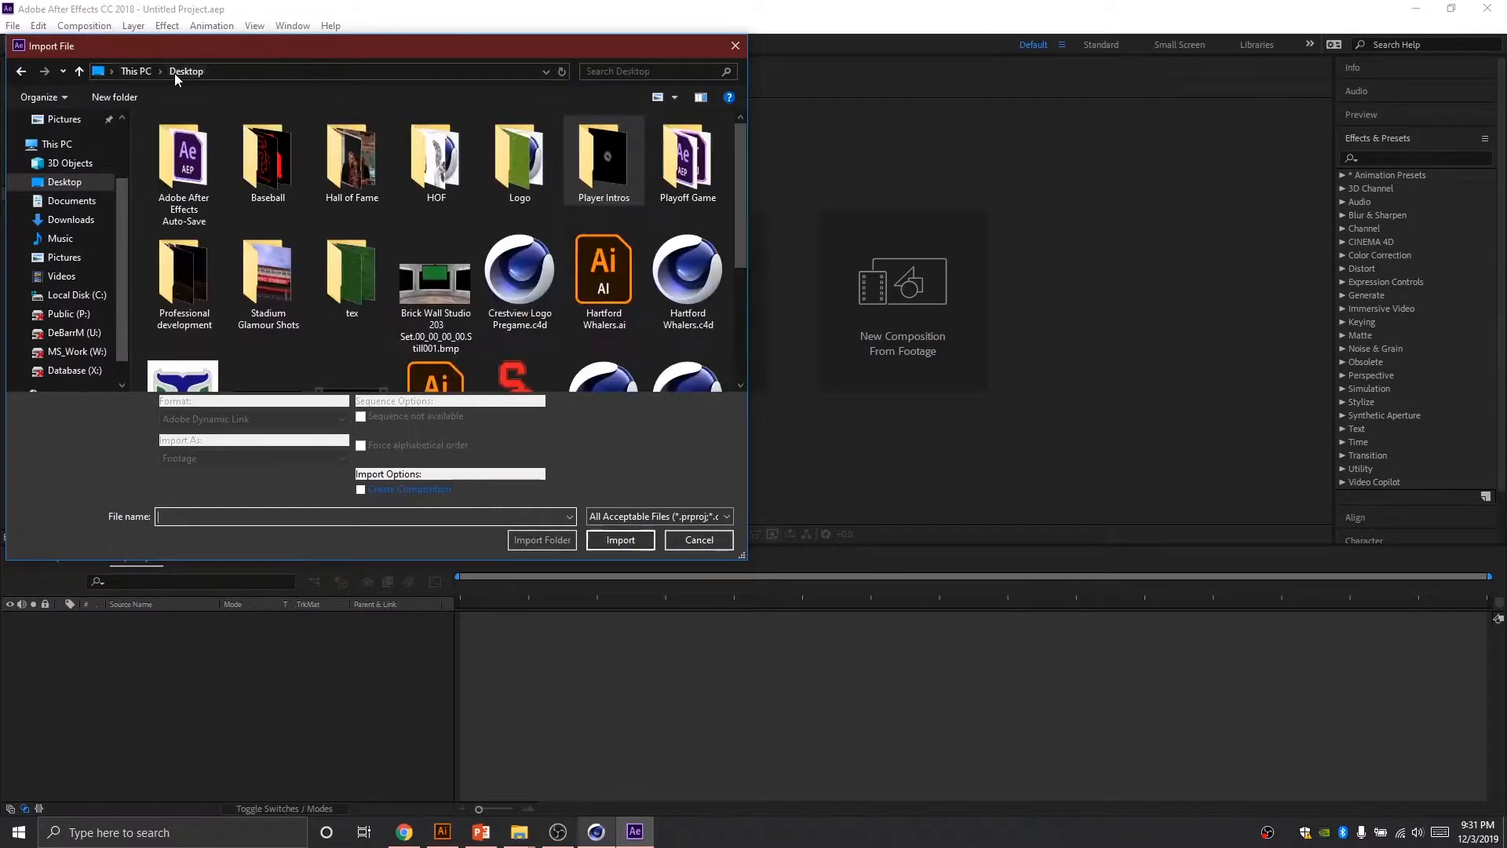
double_click(519, 159)
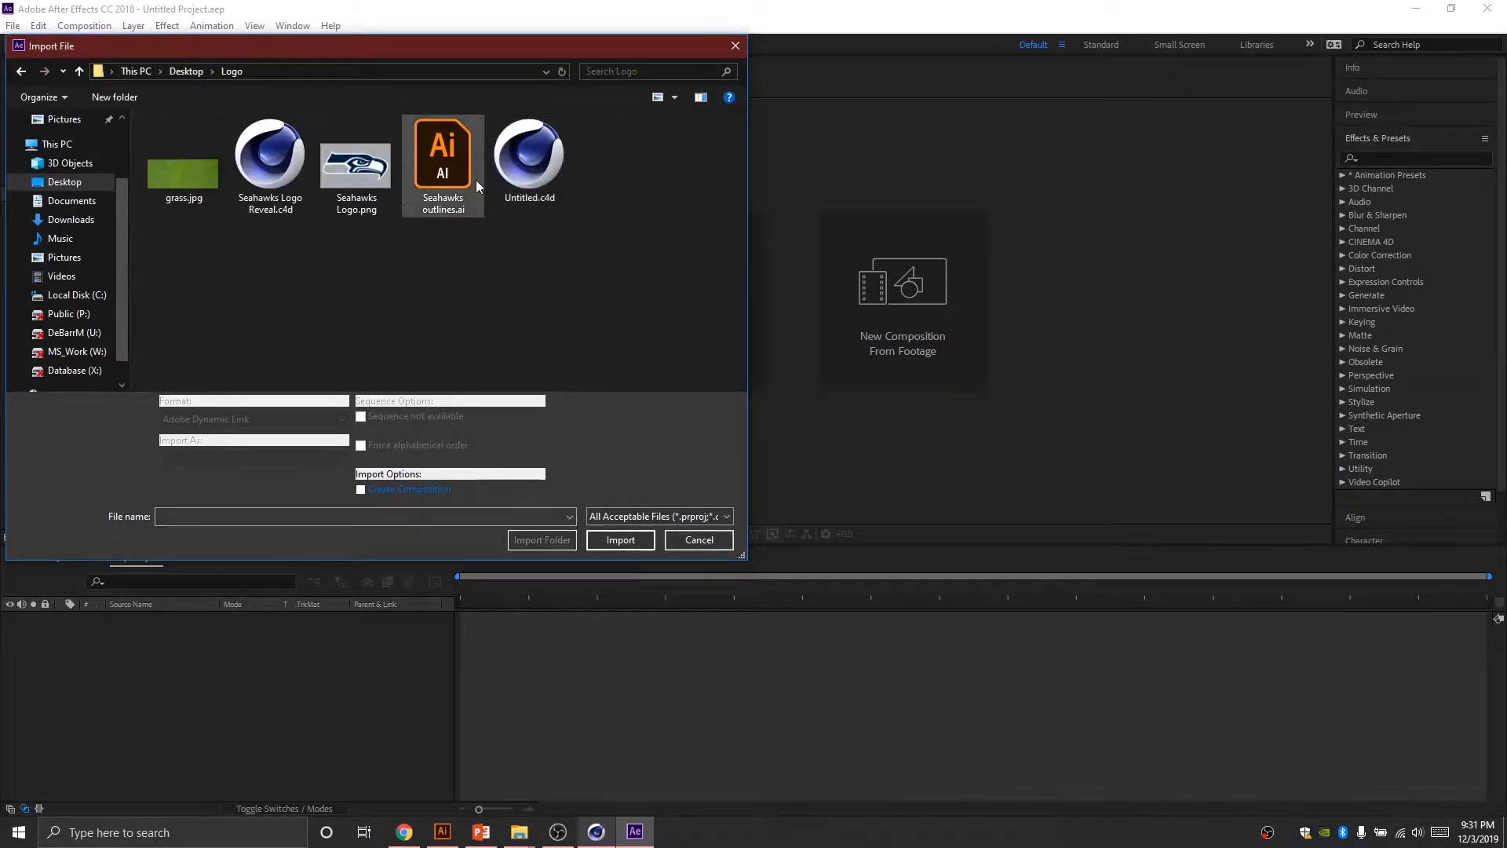
click(270, 154)
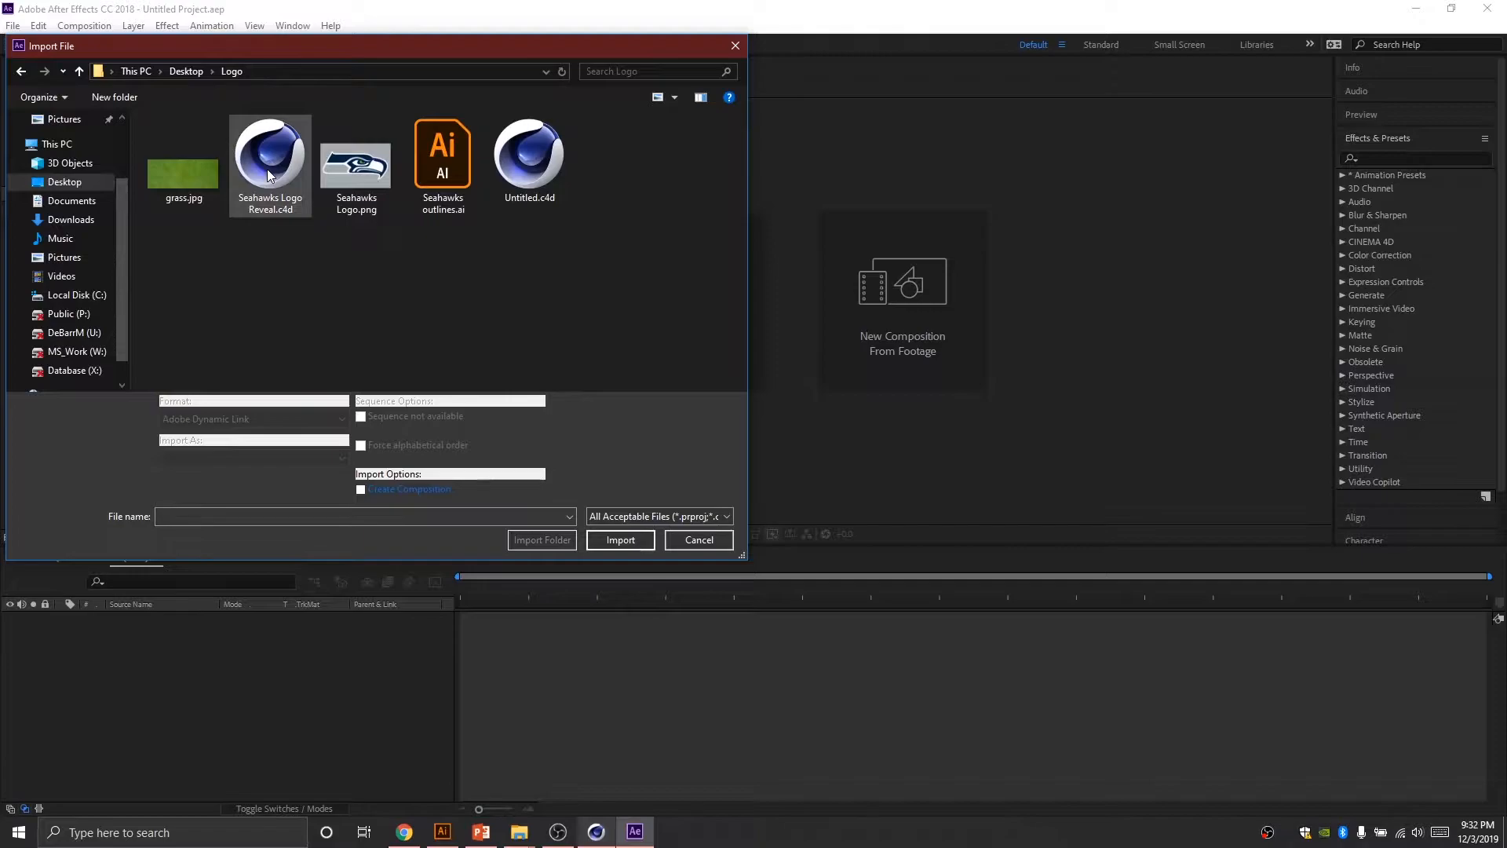
click(620, 539)
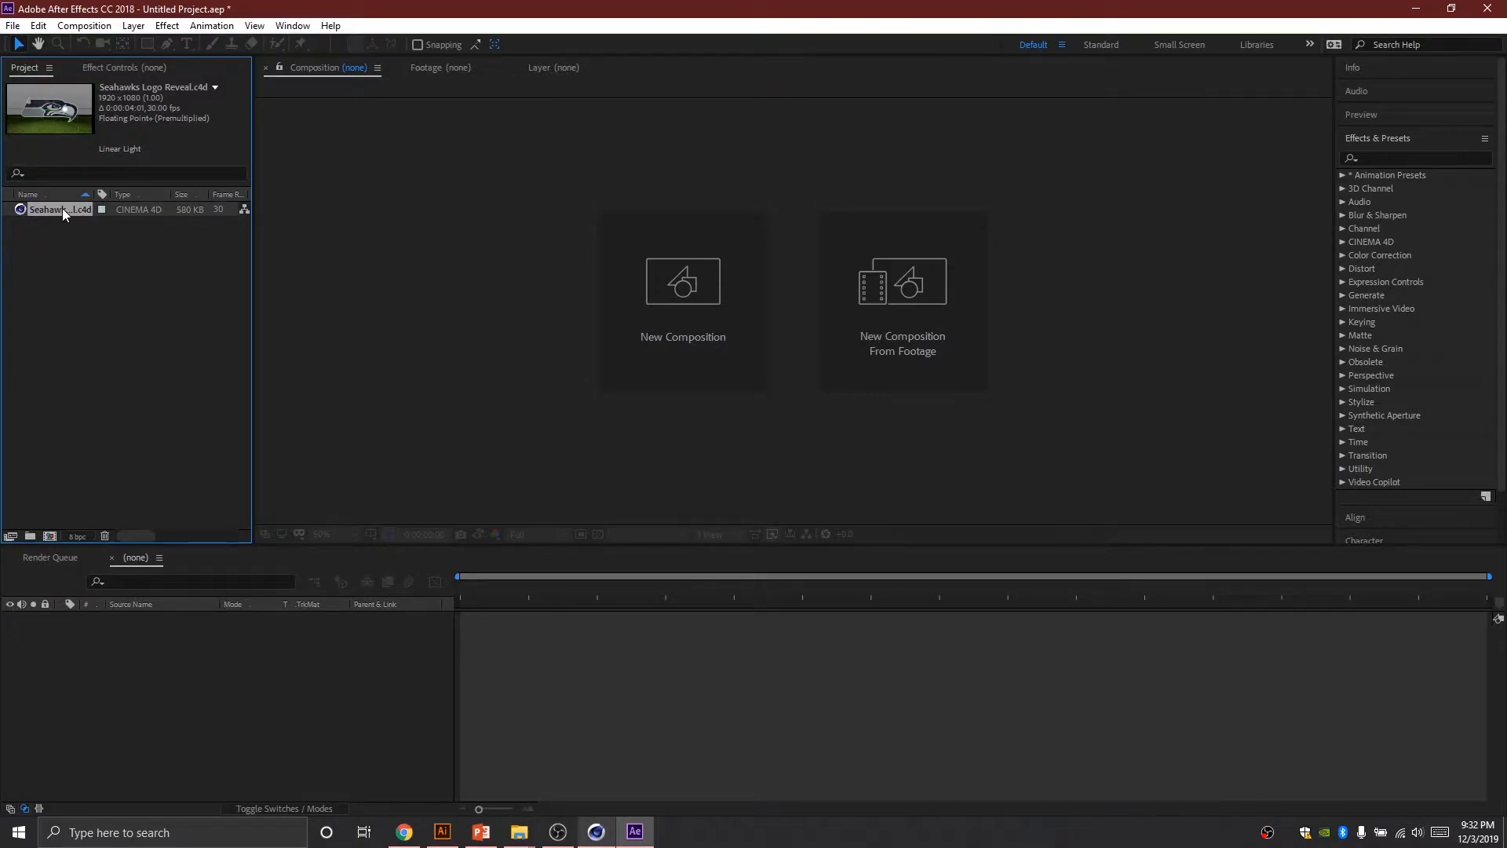
mouse_move(50, 536)
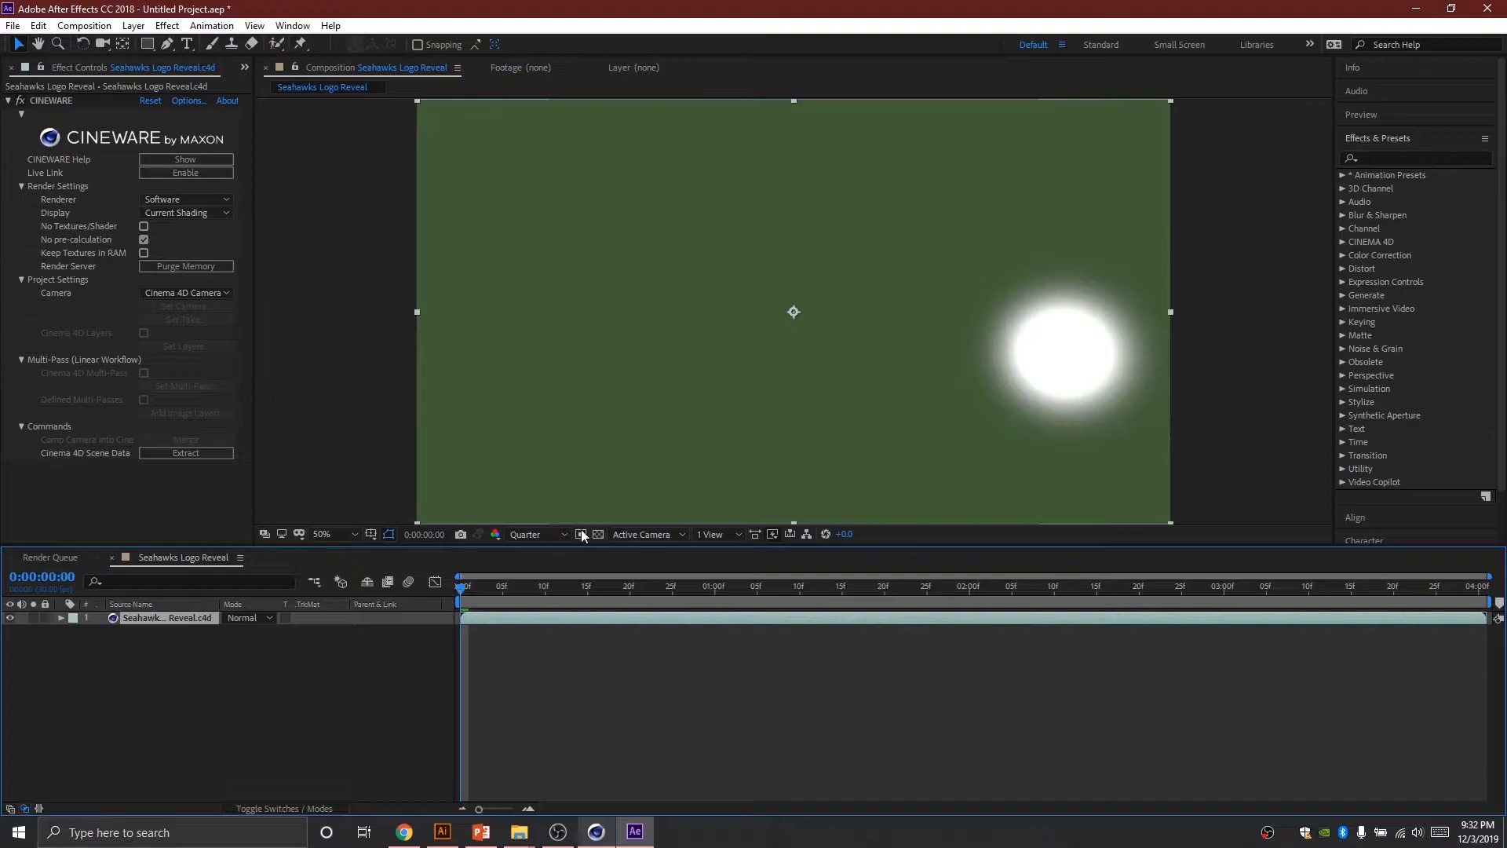
mouse_move(706, 363)
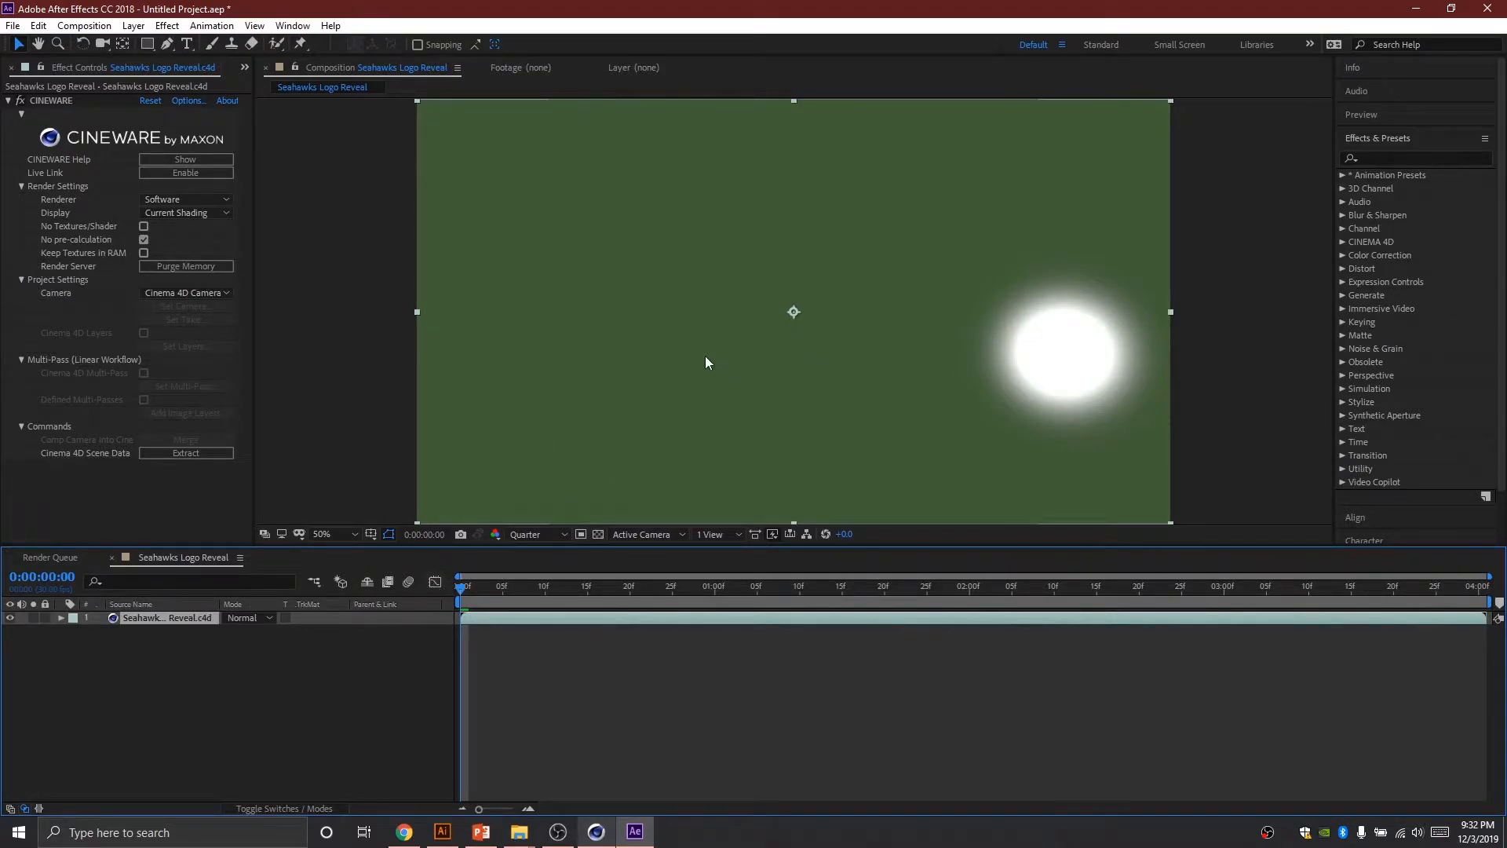
mouse_move(485, 591)
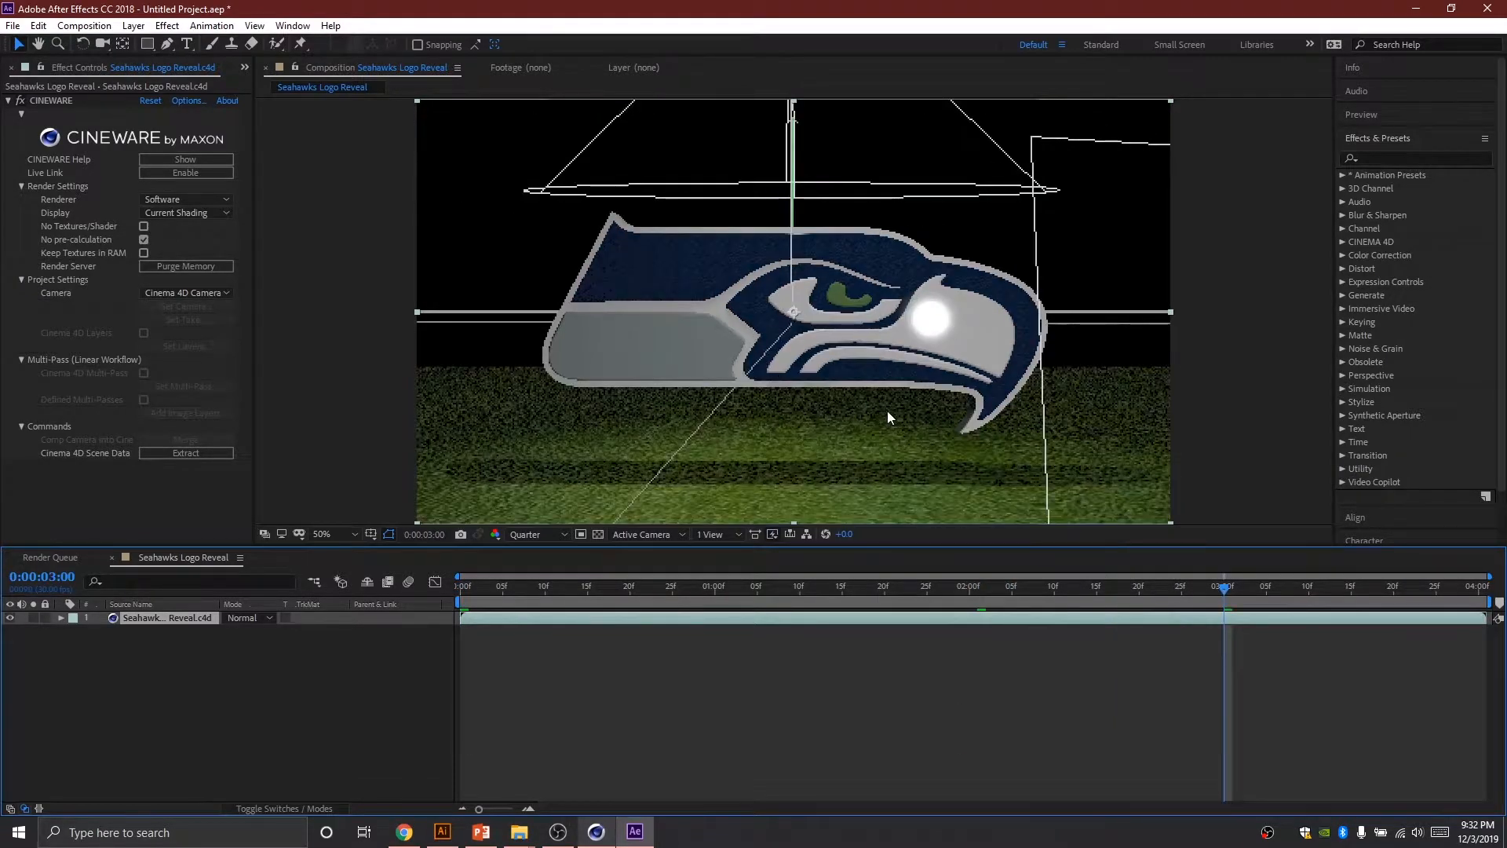
mouse_move(862, 349)
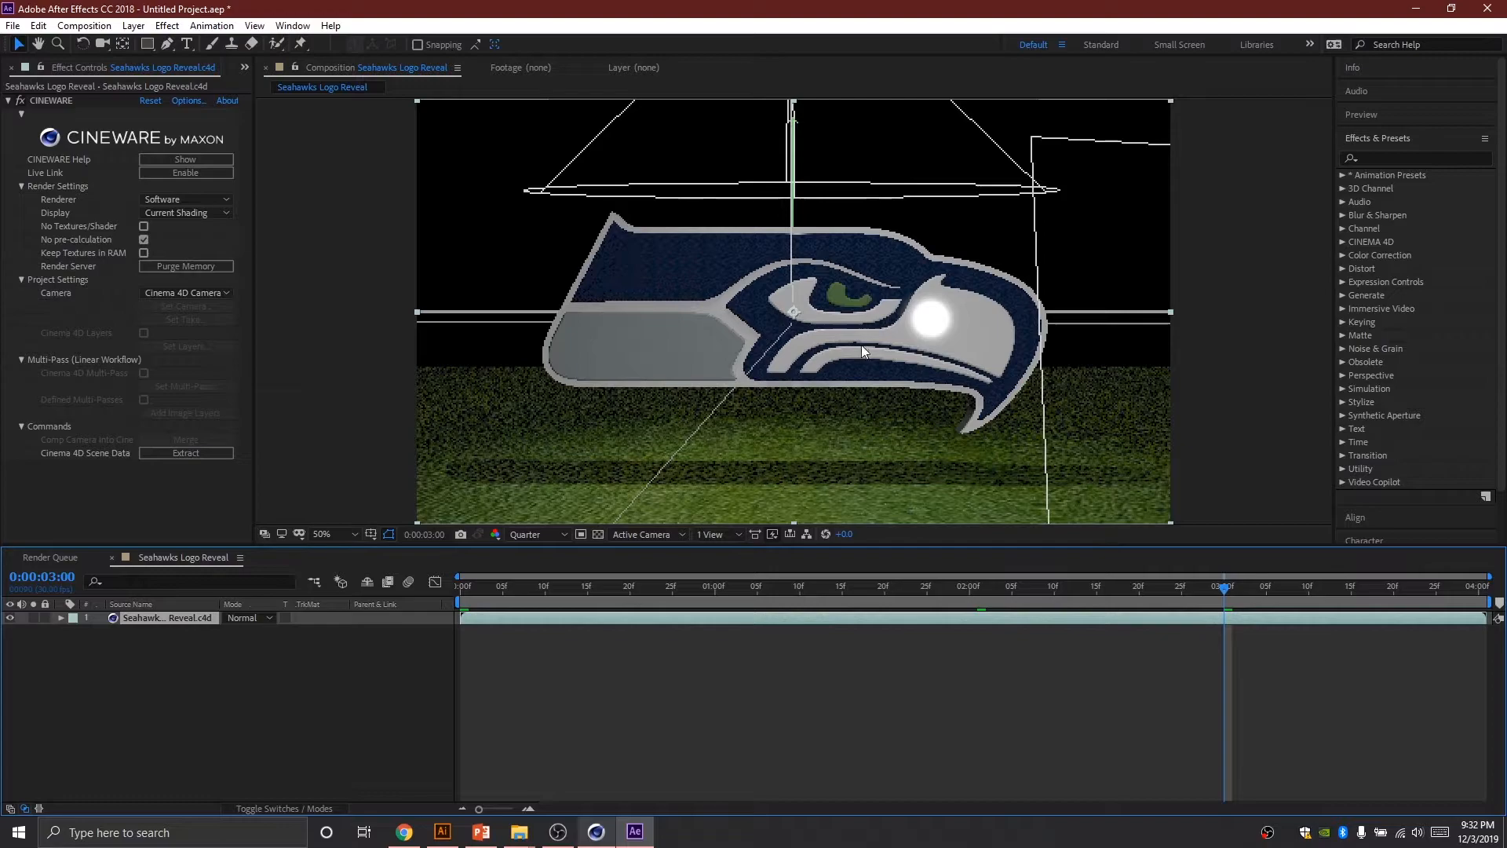
mouse_move(685, 437)
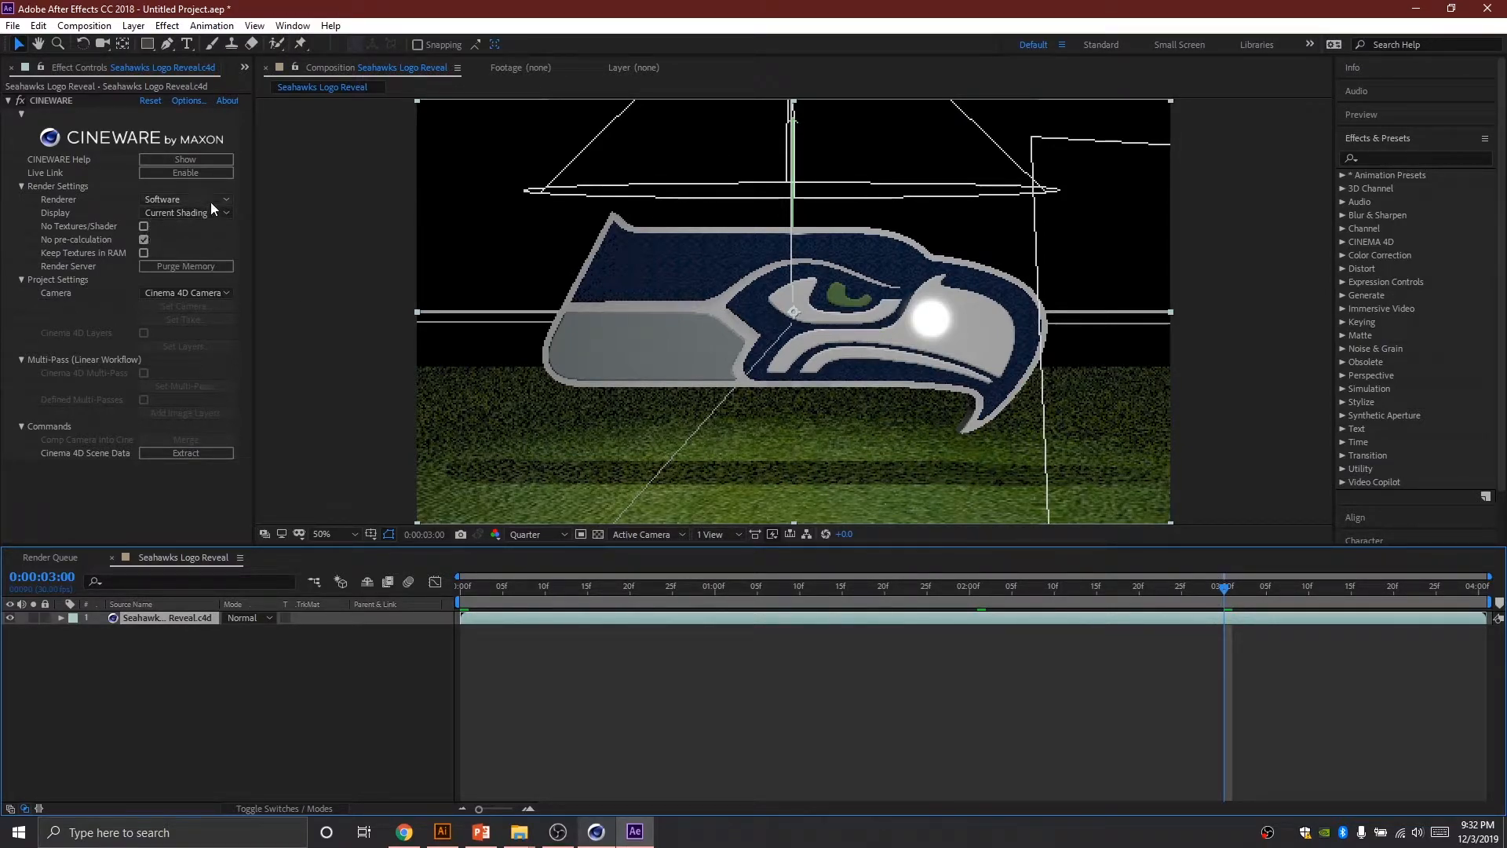
Step: Set the Cineware renderer to Standard (Final), preview at Full, then return to Quarter resolution
click(186, 199)
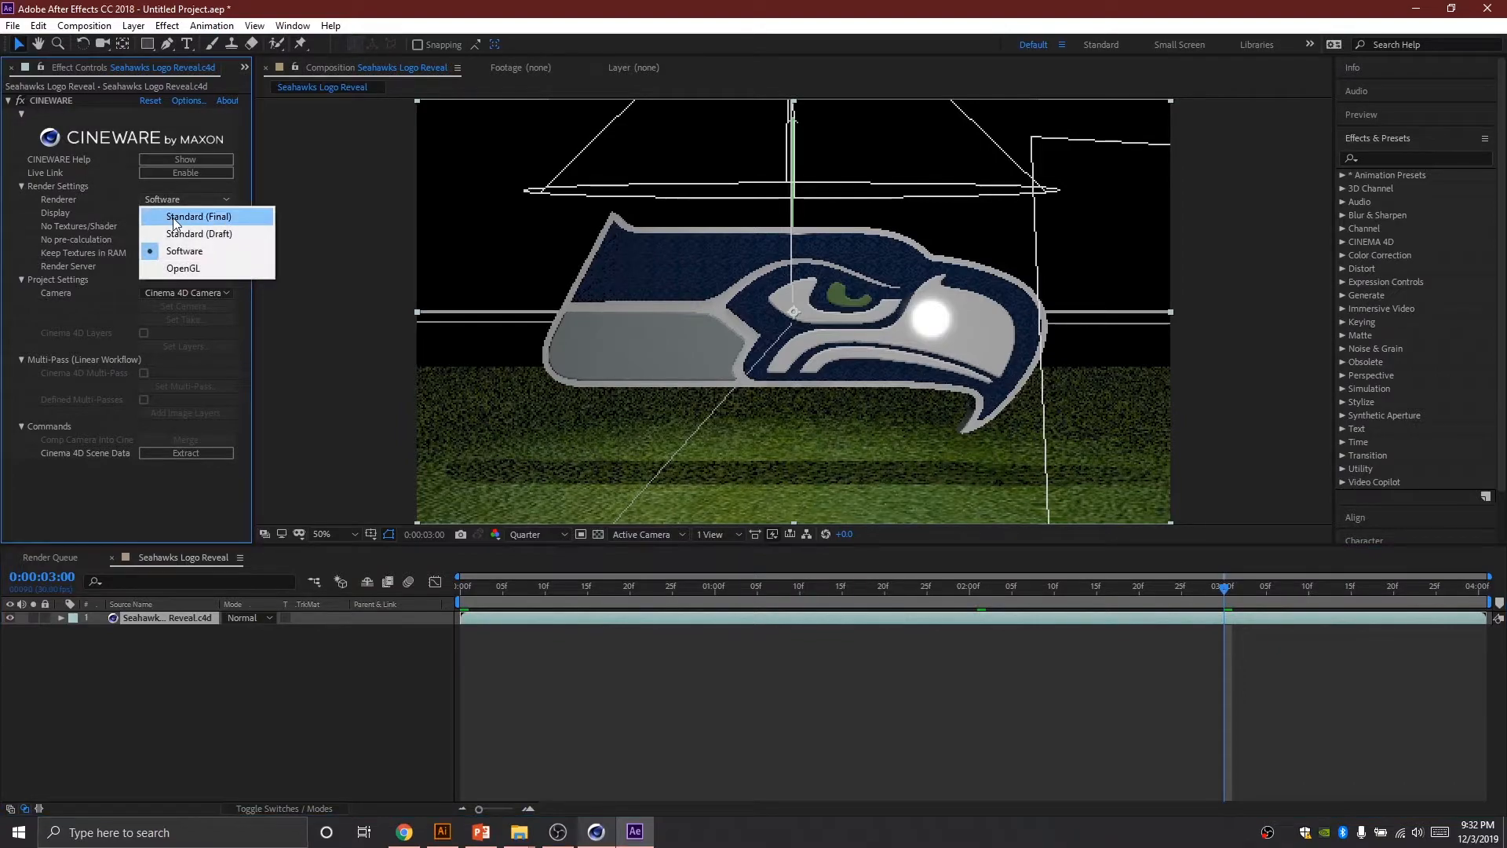
click(199, 217)
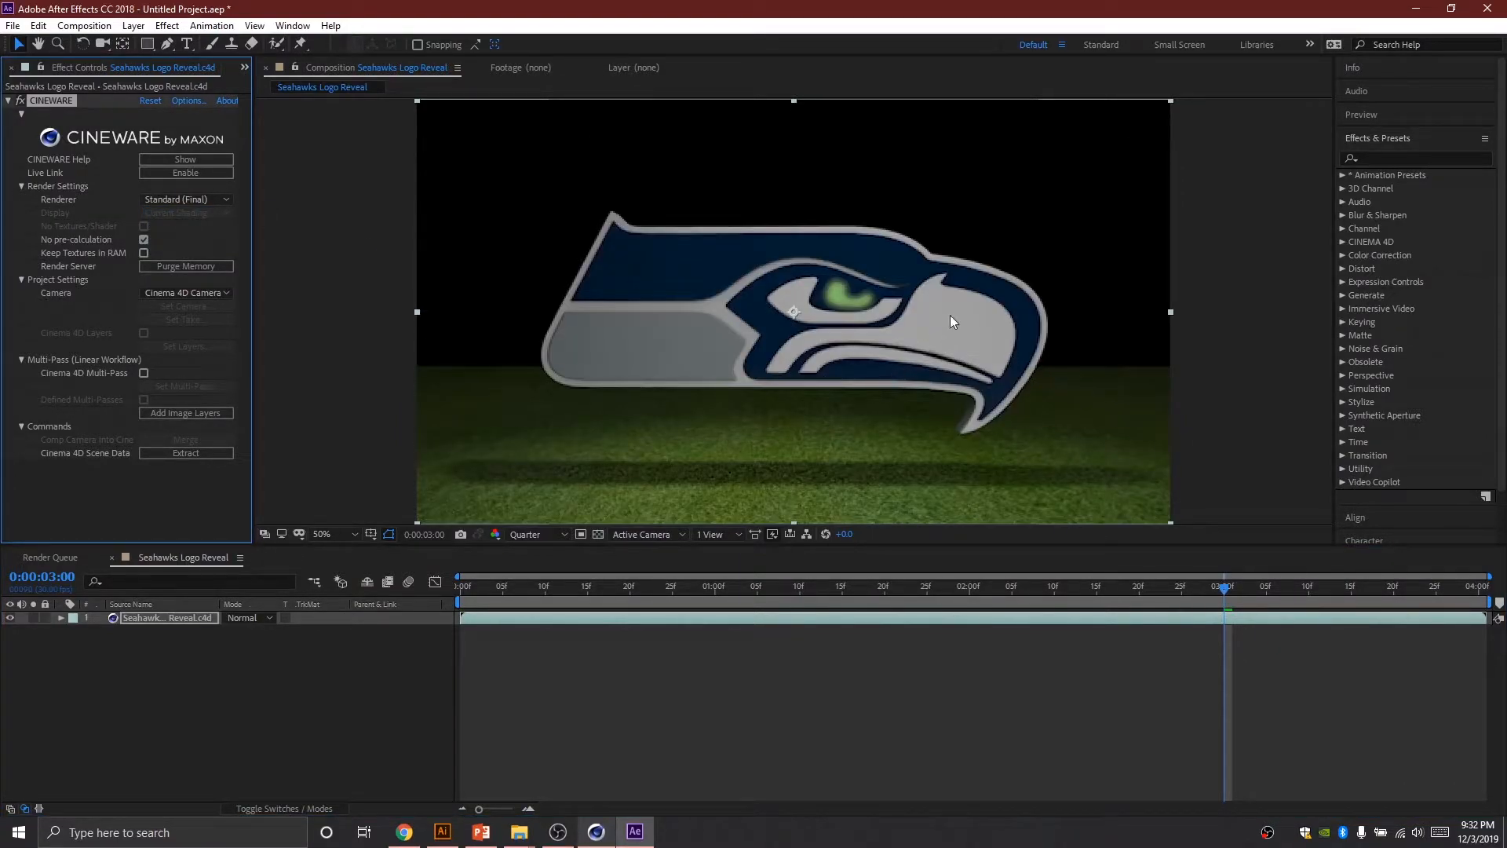
mouse_move(495, 534)
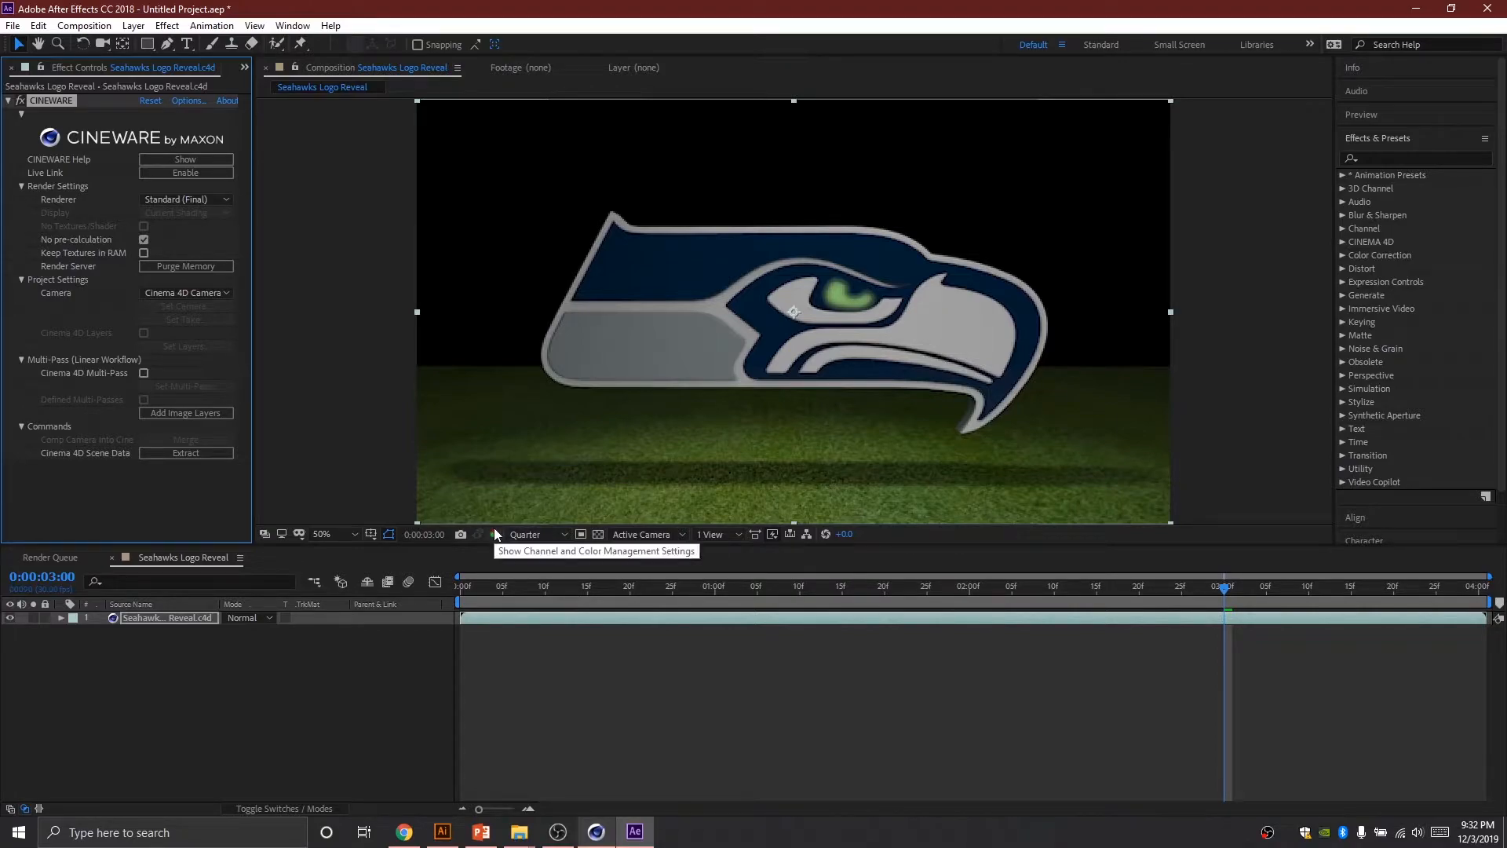
mouse_move(526, 533)
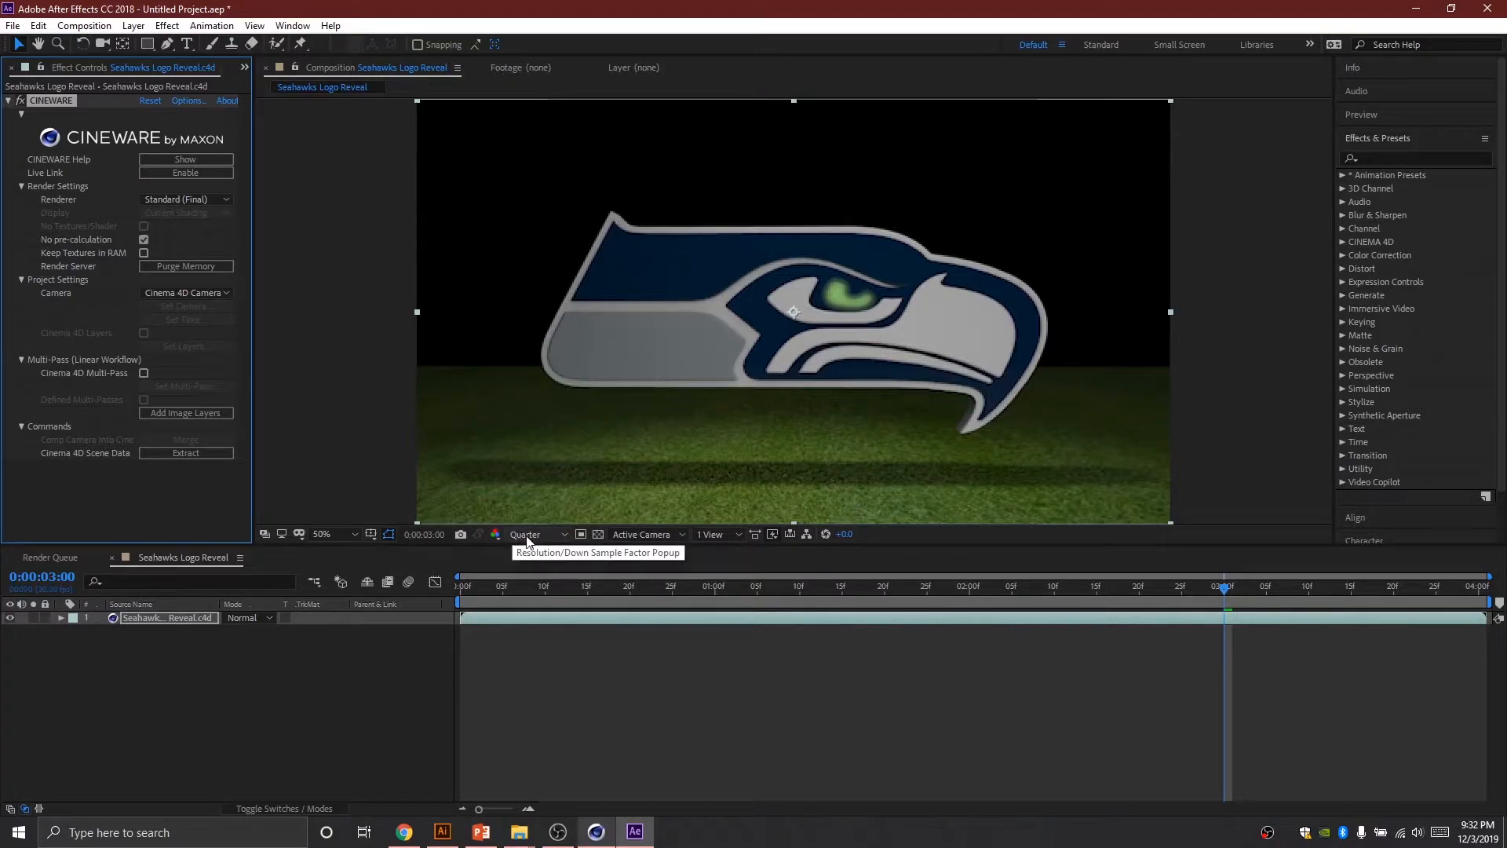
mouse_move(539, 541)
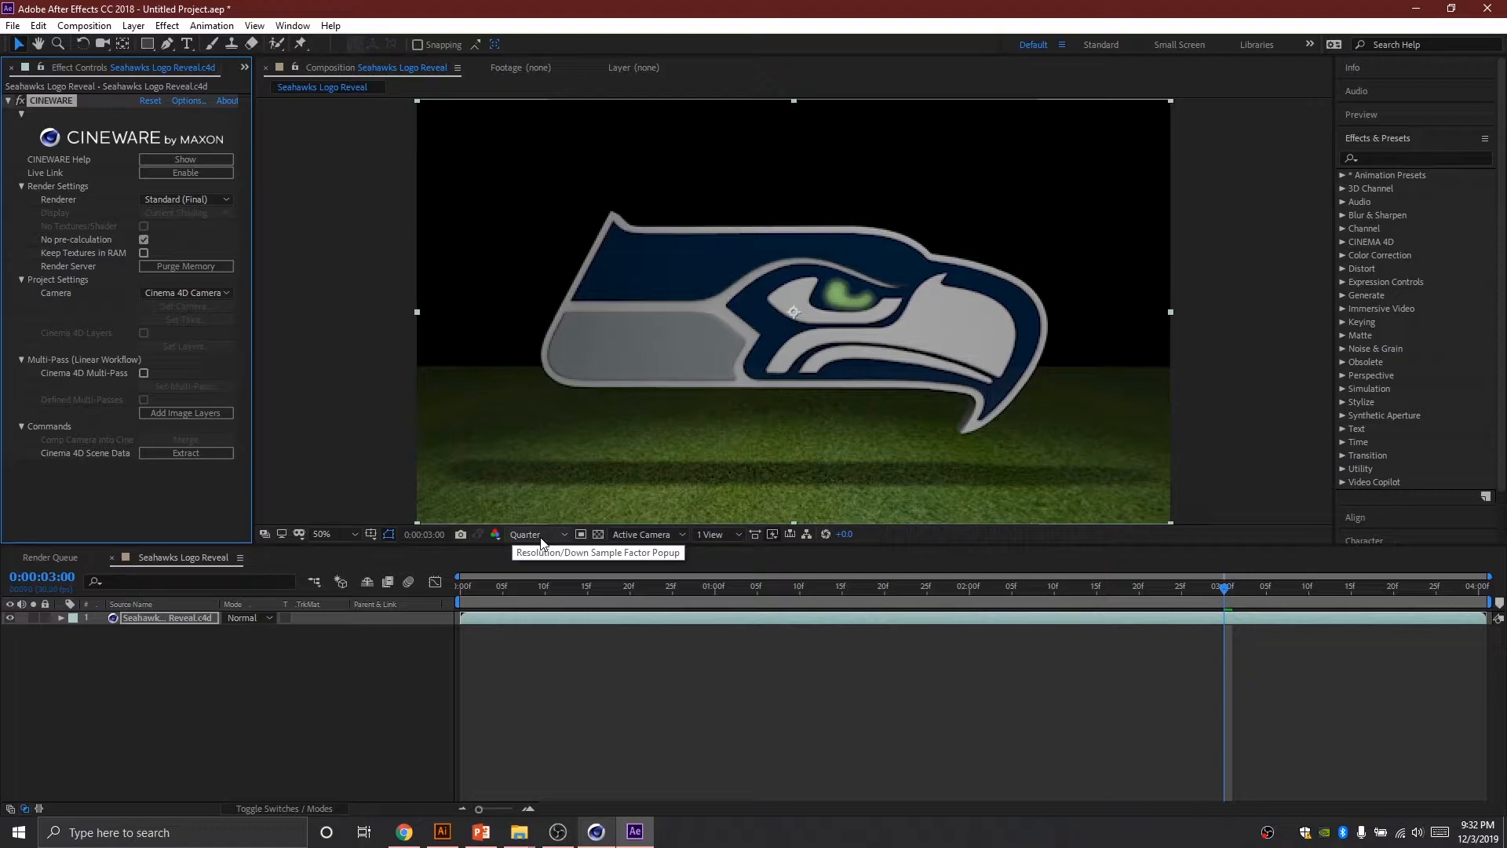
click(525, 534)
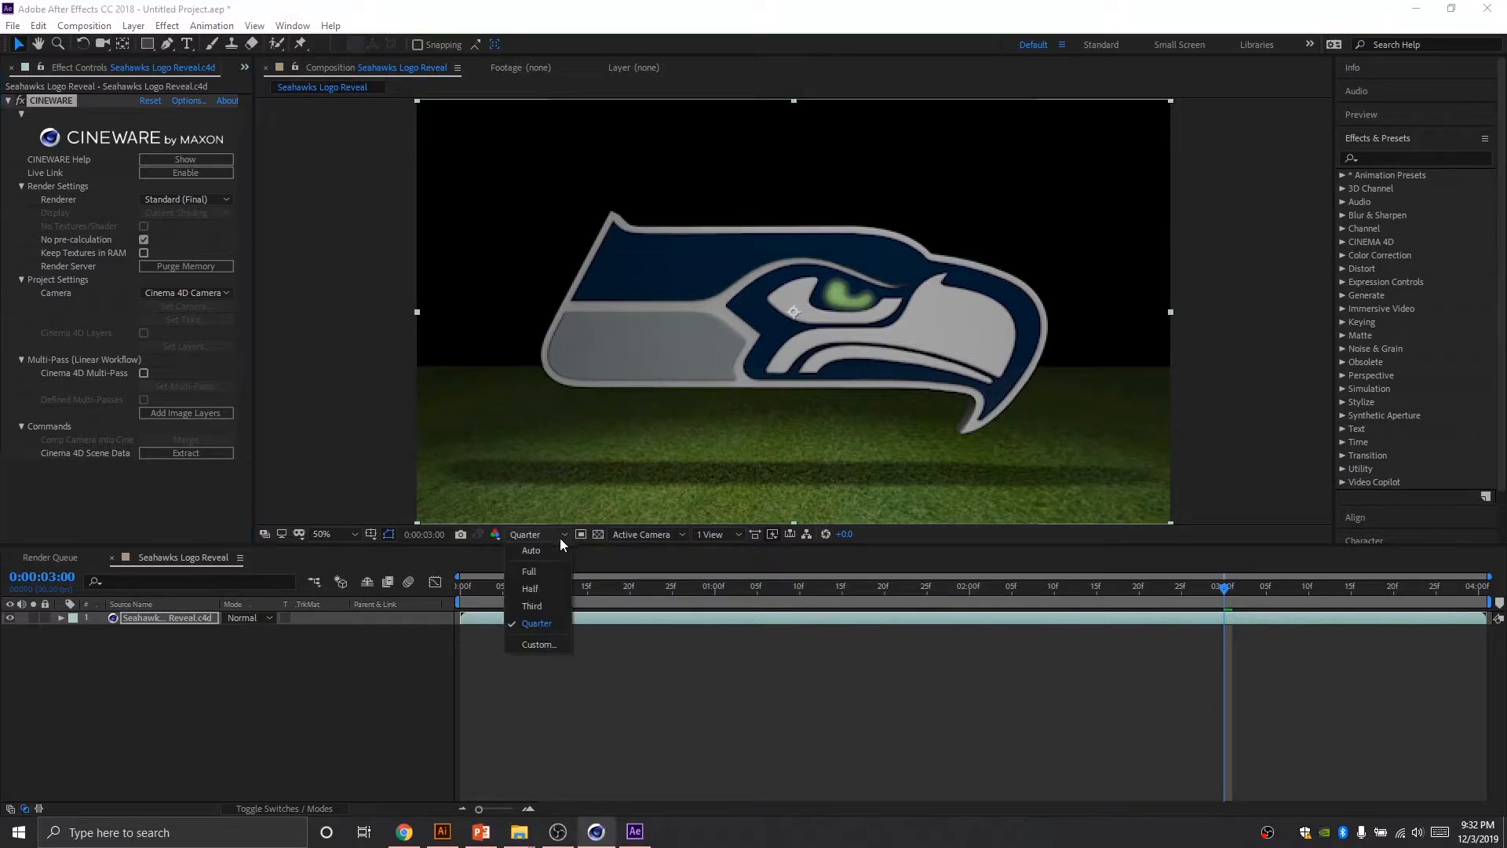
click(528, 571)
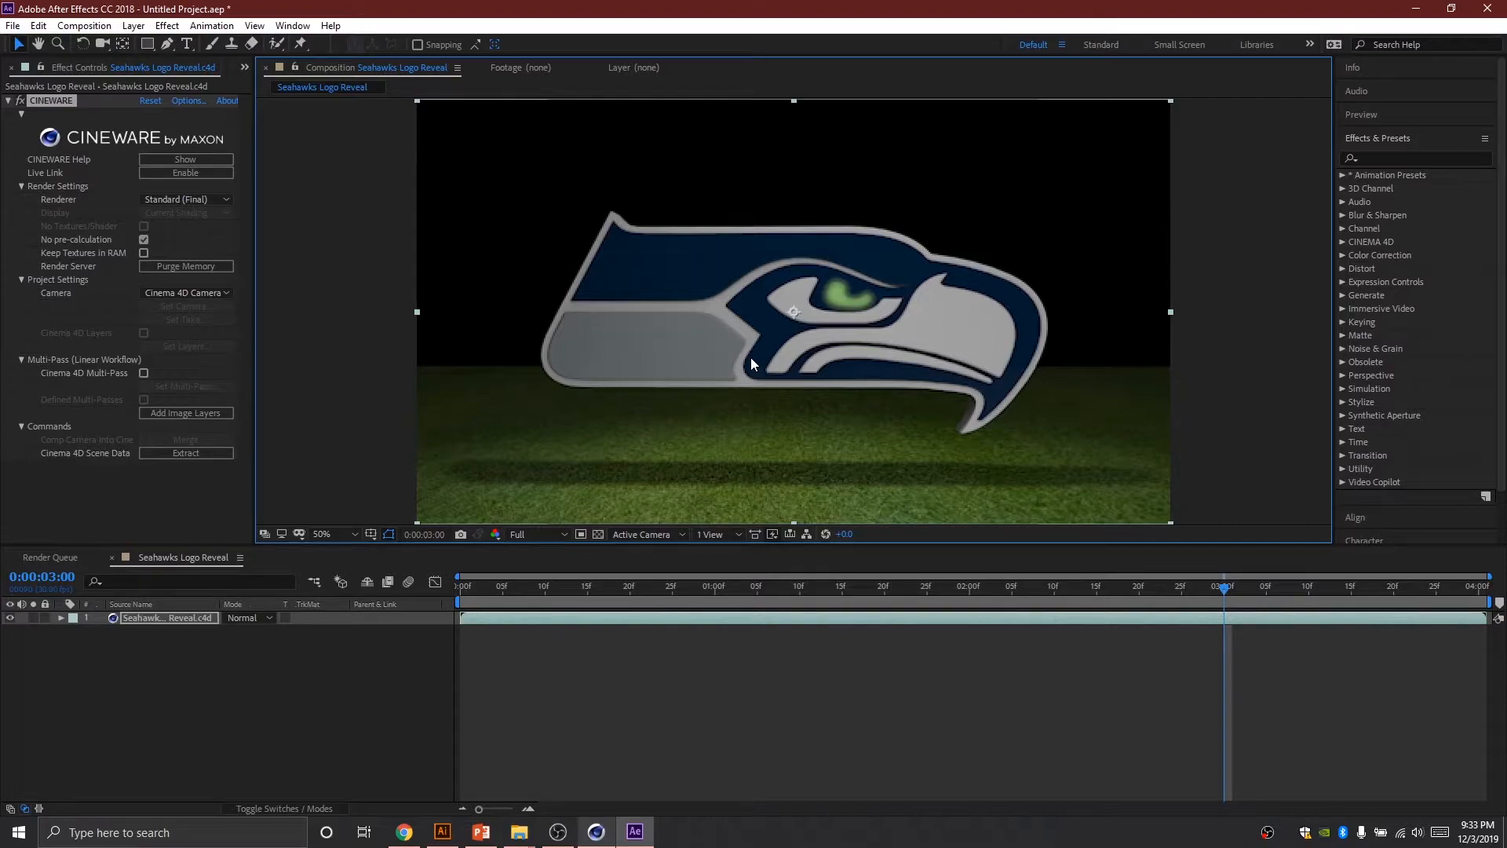
mouse_move(853, 348)
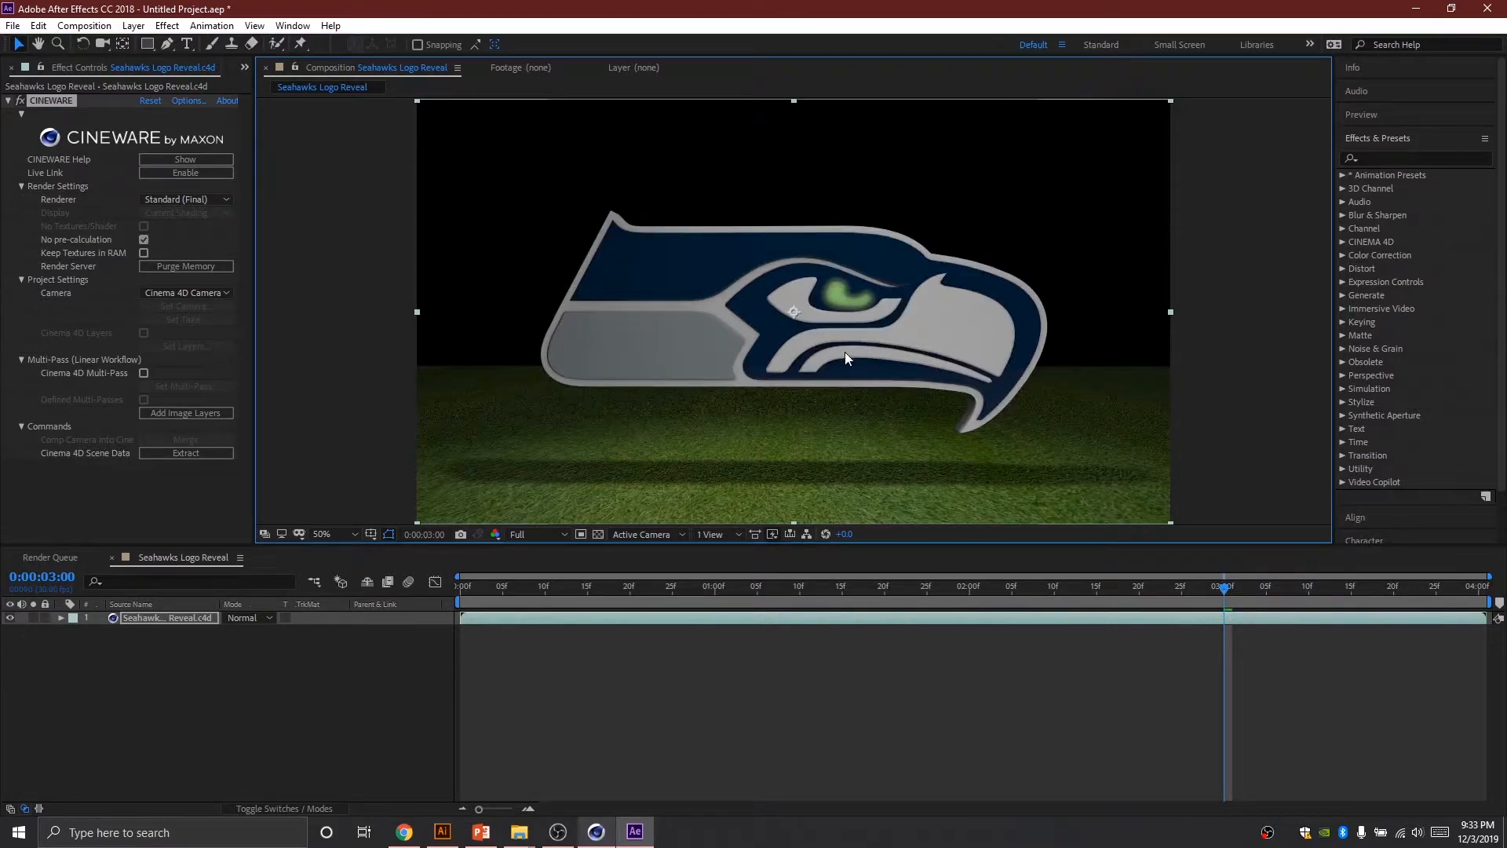
mouse_move(702, 380)
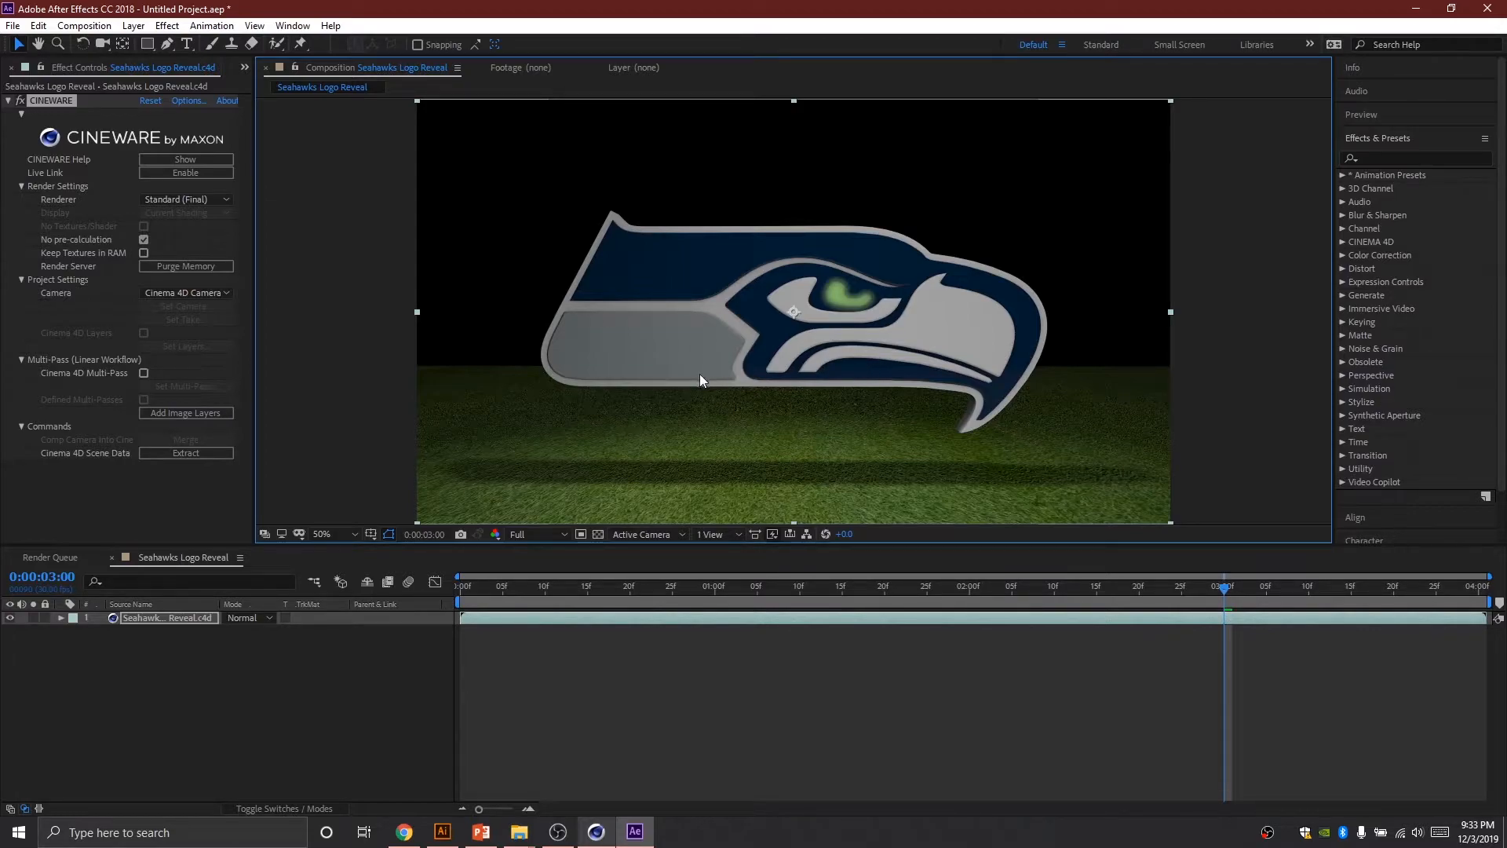
mouse_move(1057, 557)
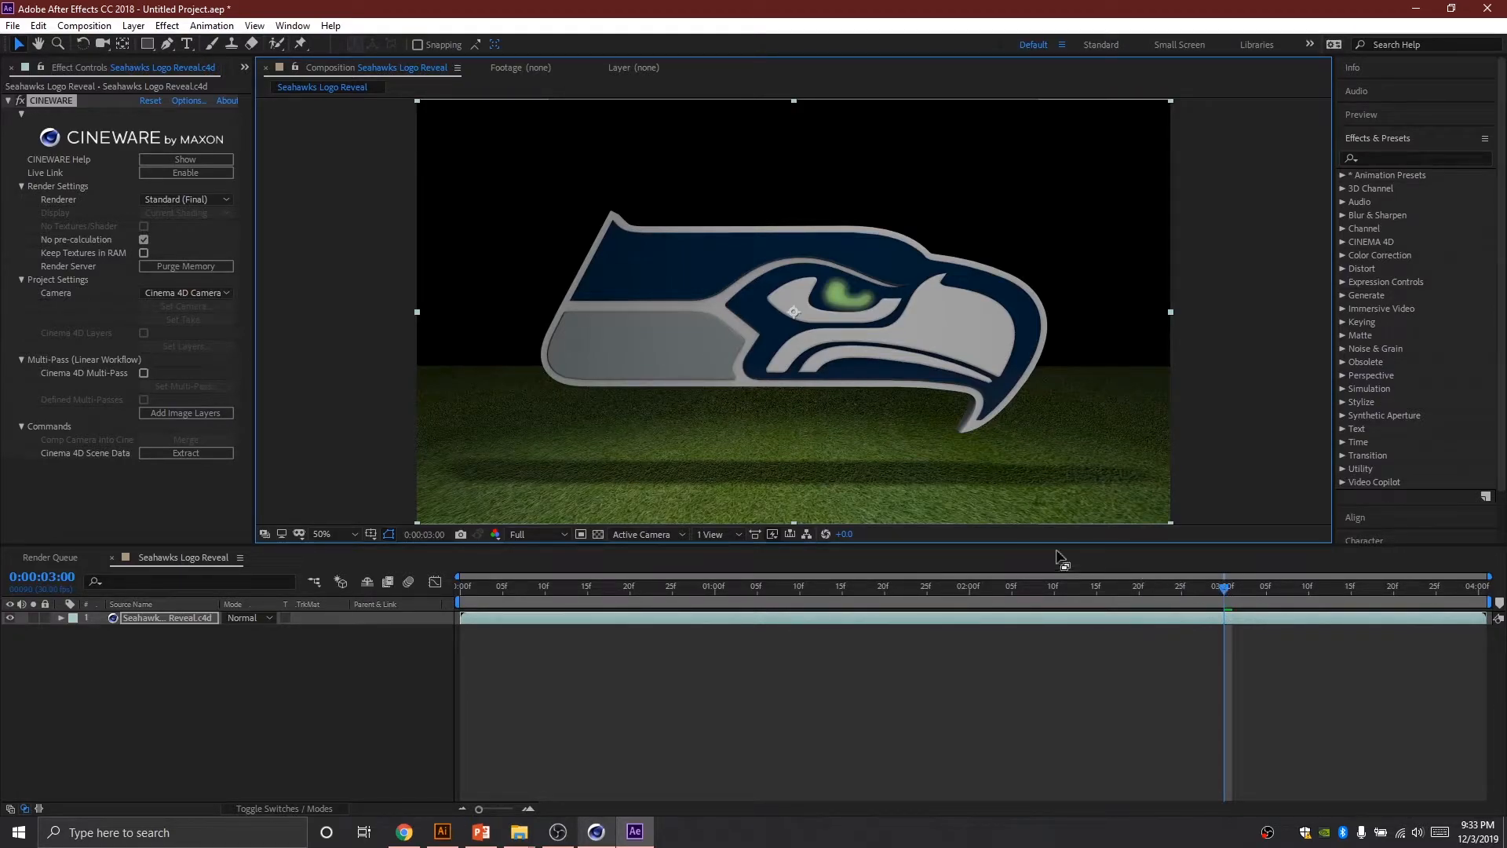
click(536, 534)
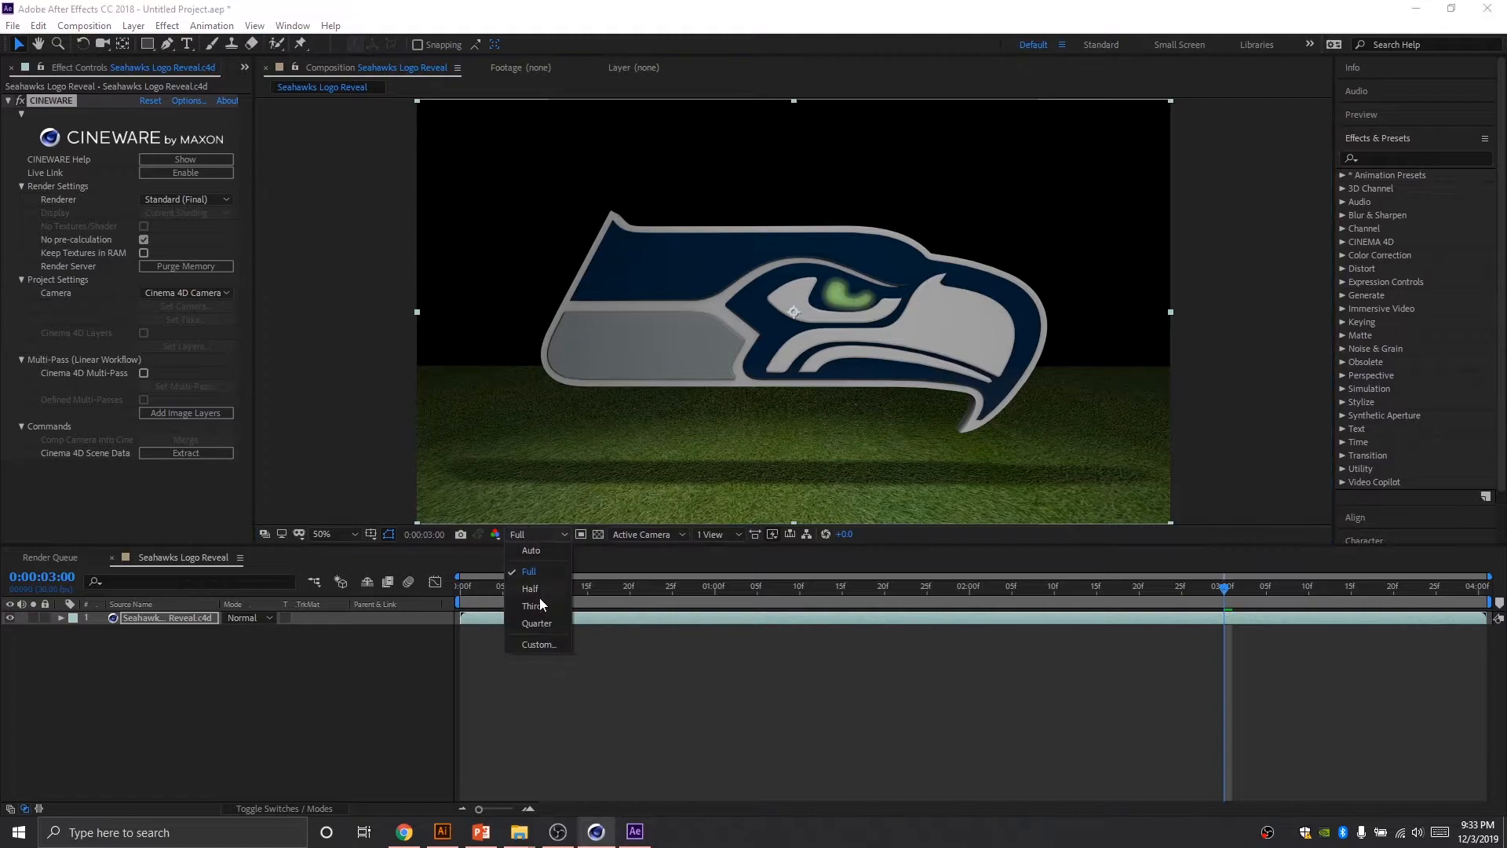
click(536, 623)
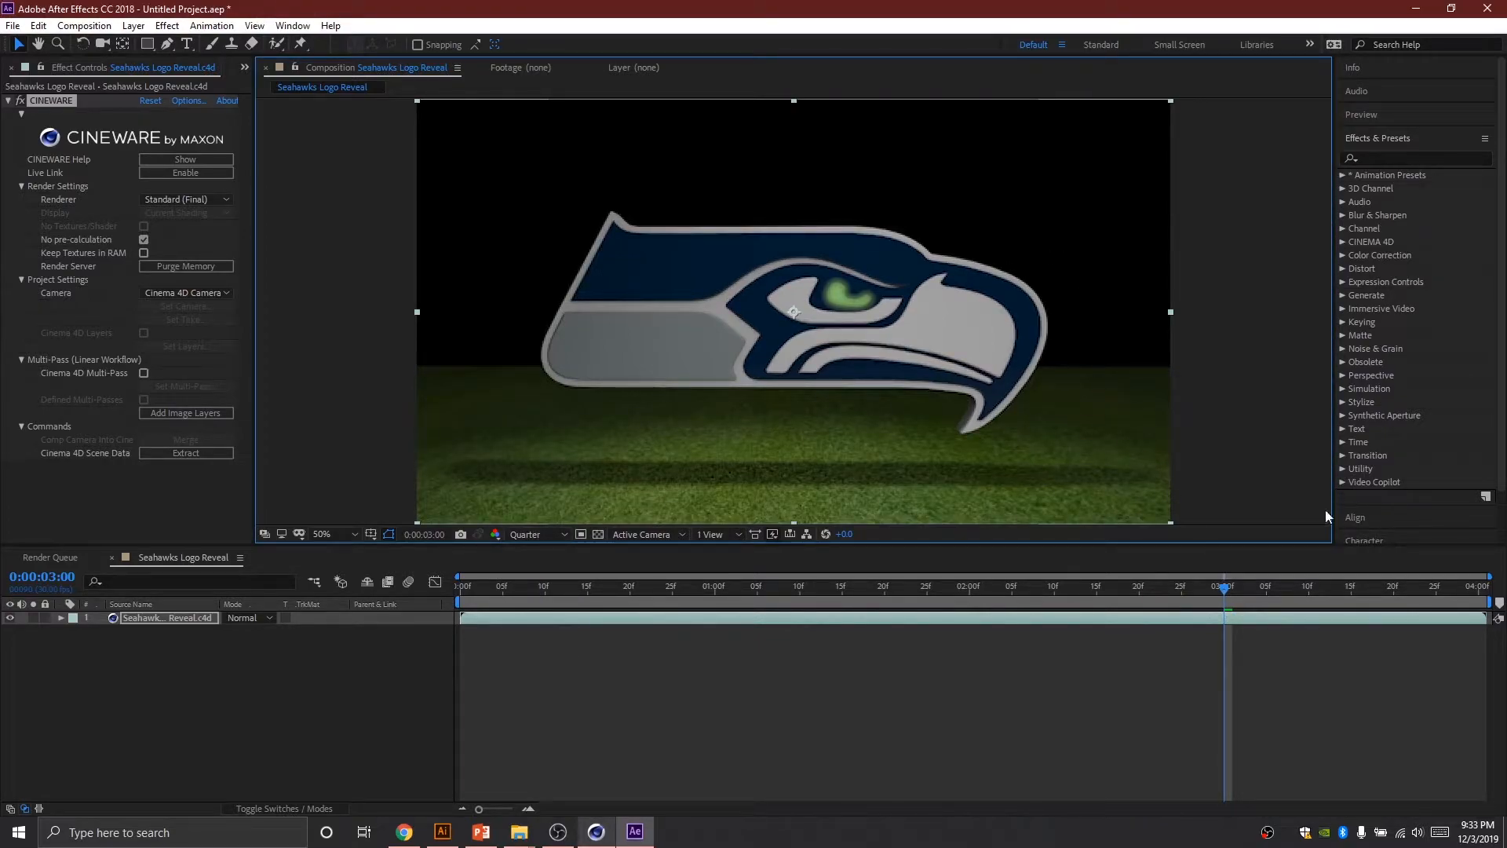
mouse_move(711, 831)
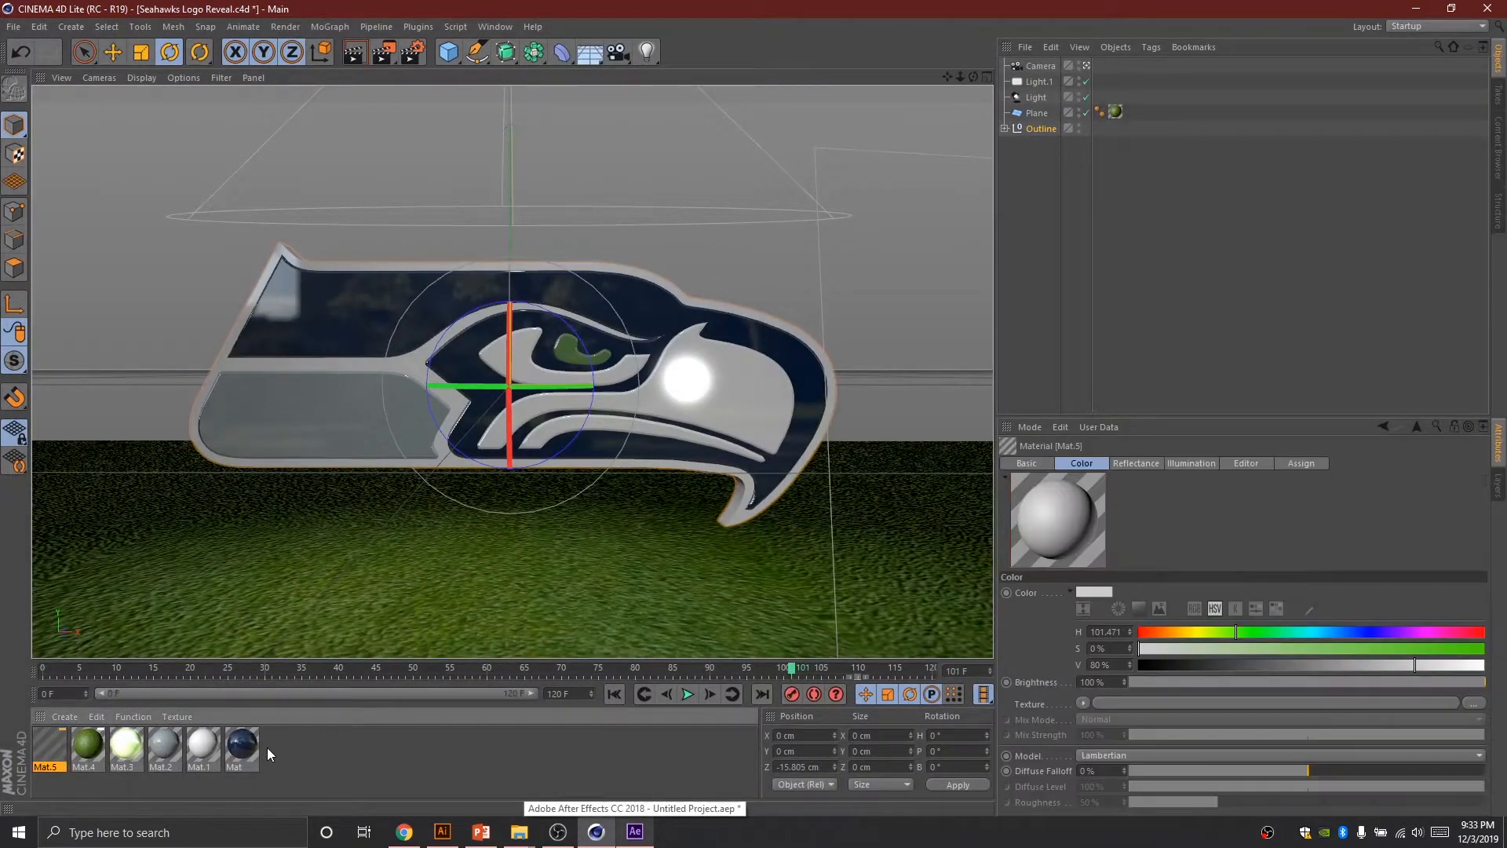
Step: Recolour material Mat.5 to magenta (R204 G35 B204) and check the update in After Effects
double_click(47, 745)
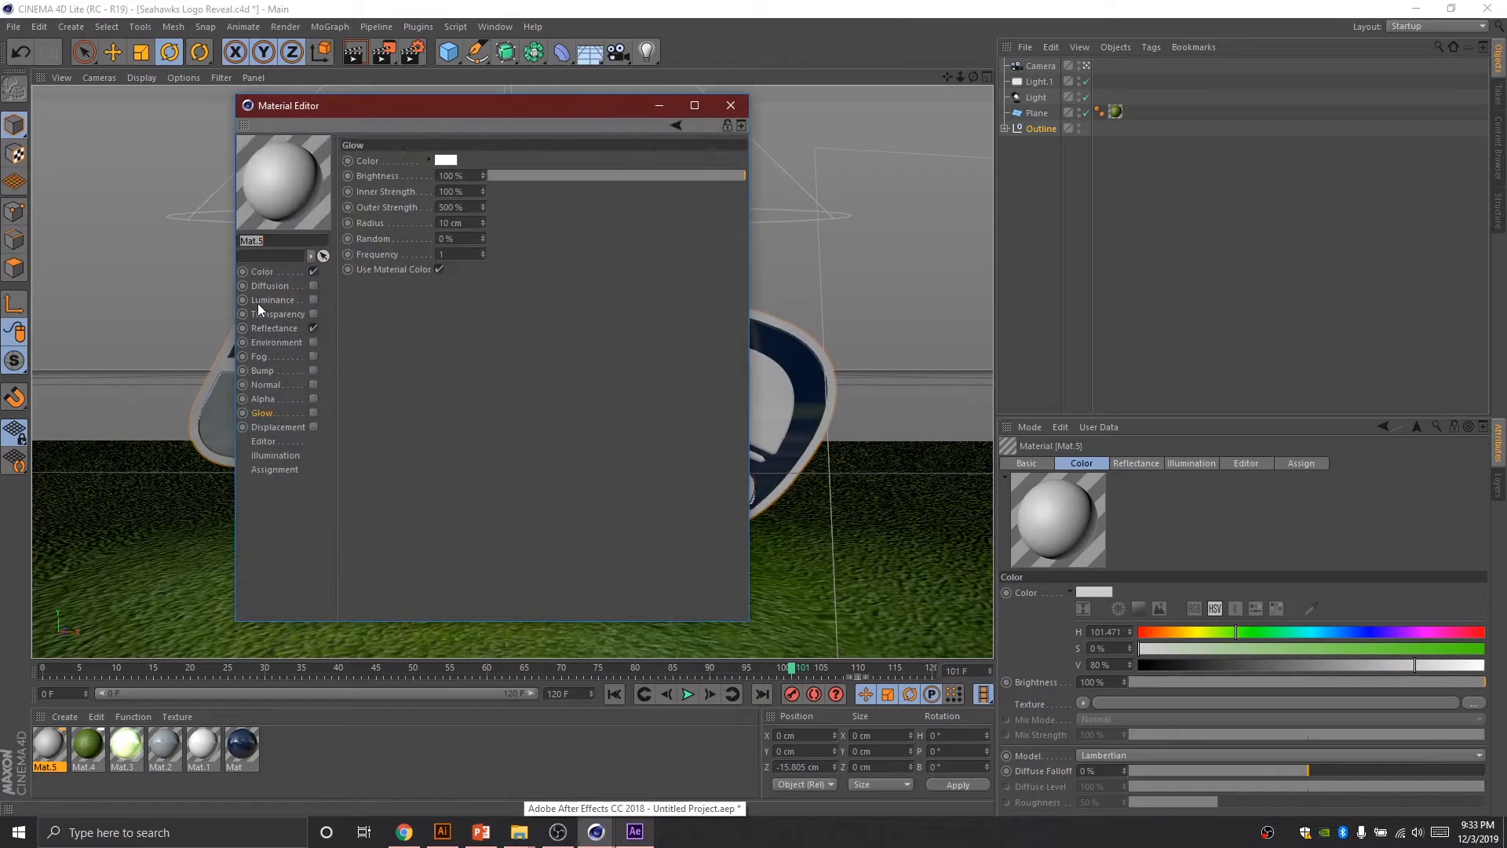
click(262, 271)
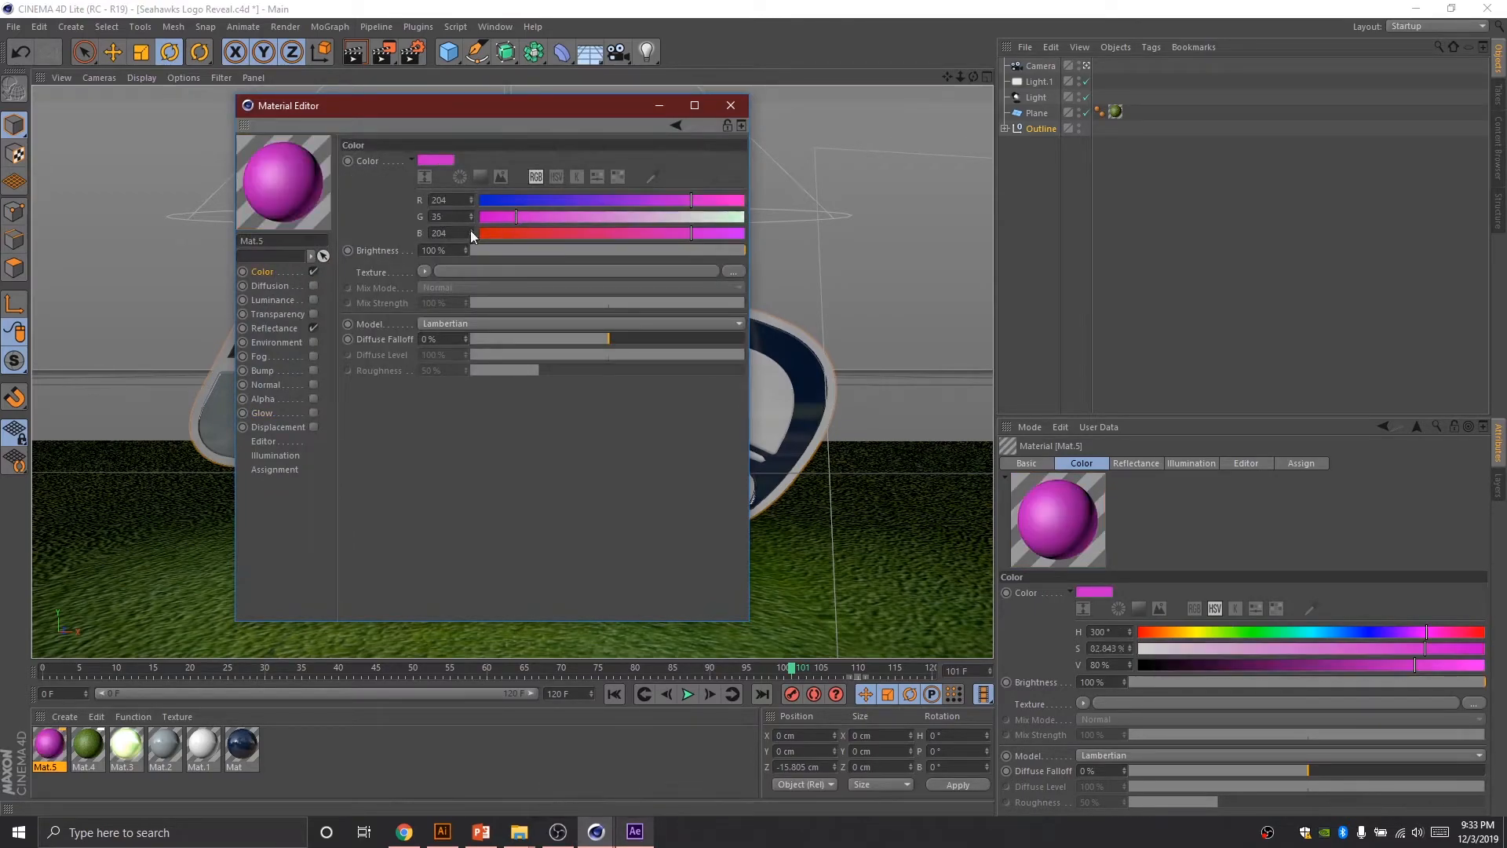
click(729, 104)
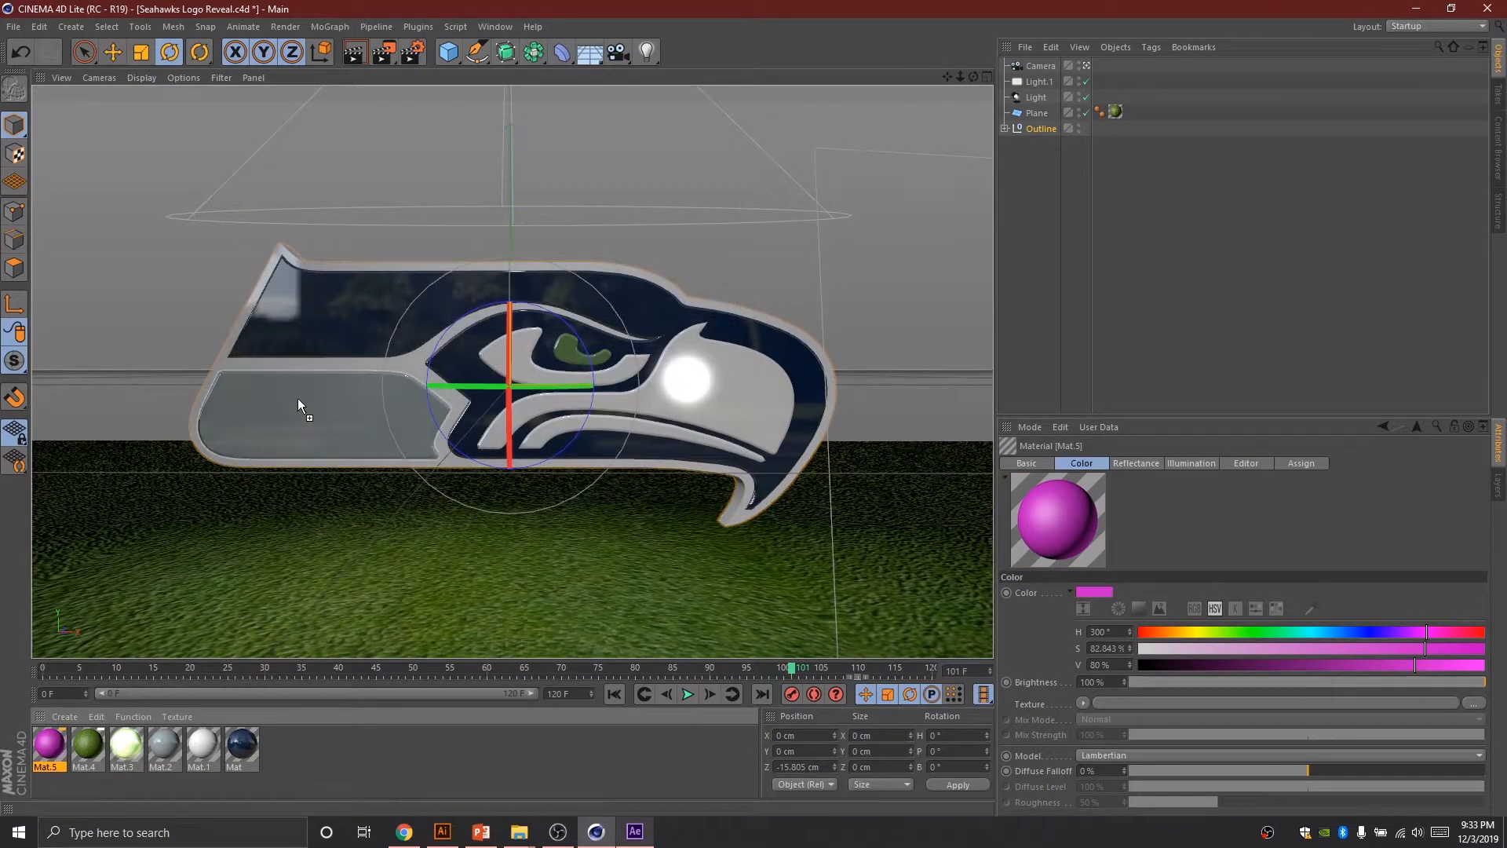
click(13, 26)
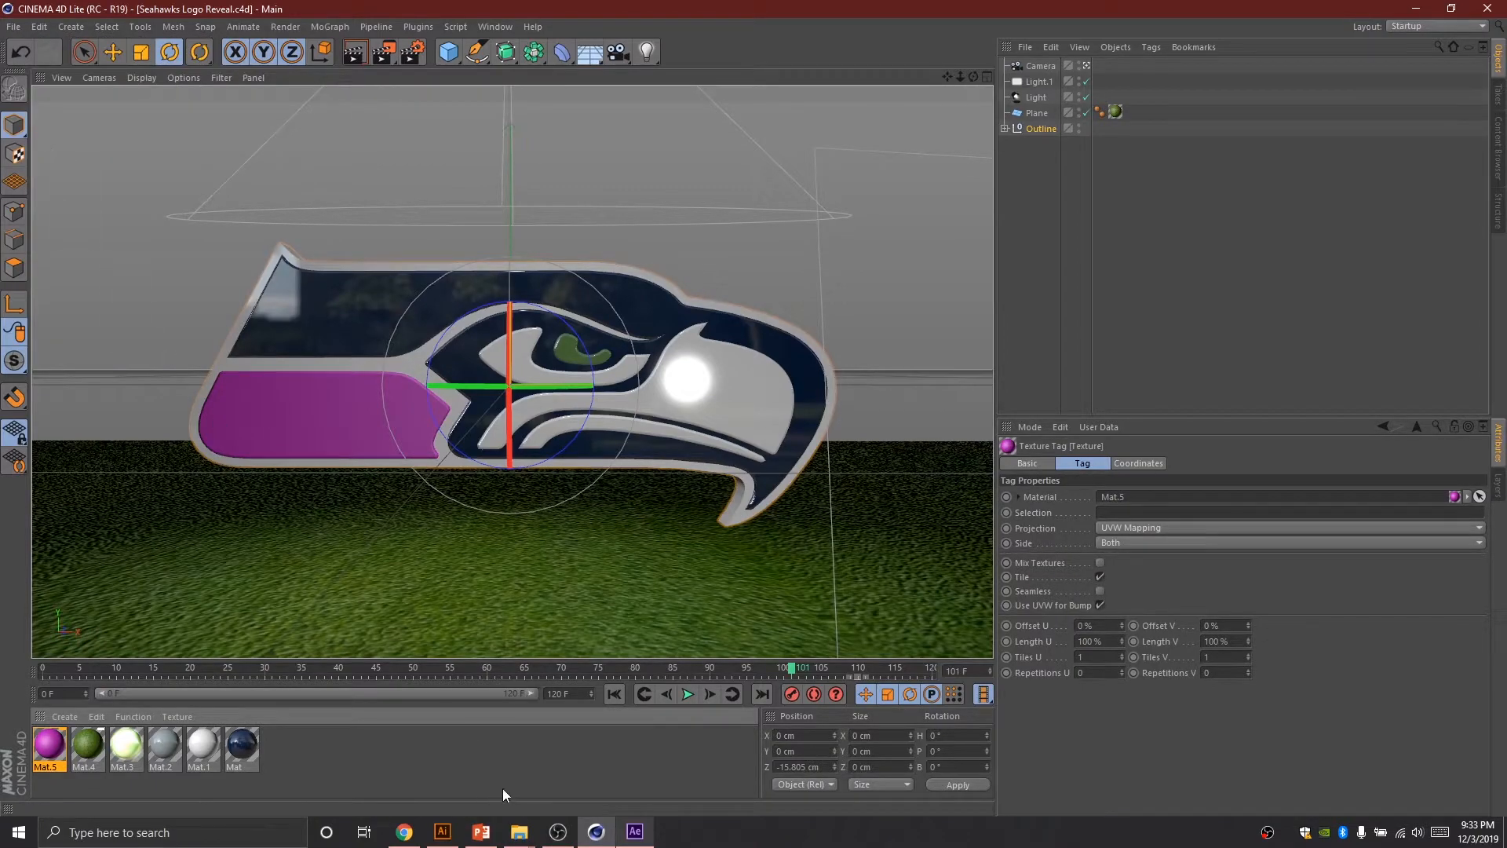
click(634, 832)
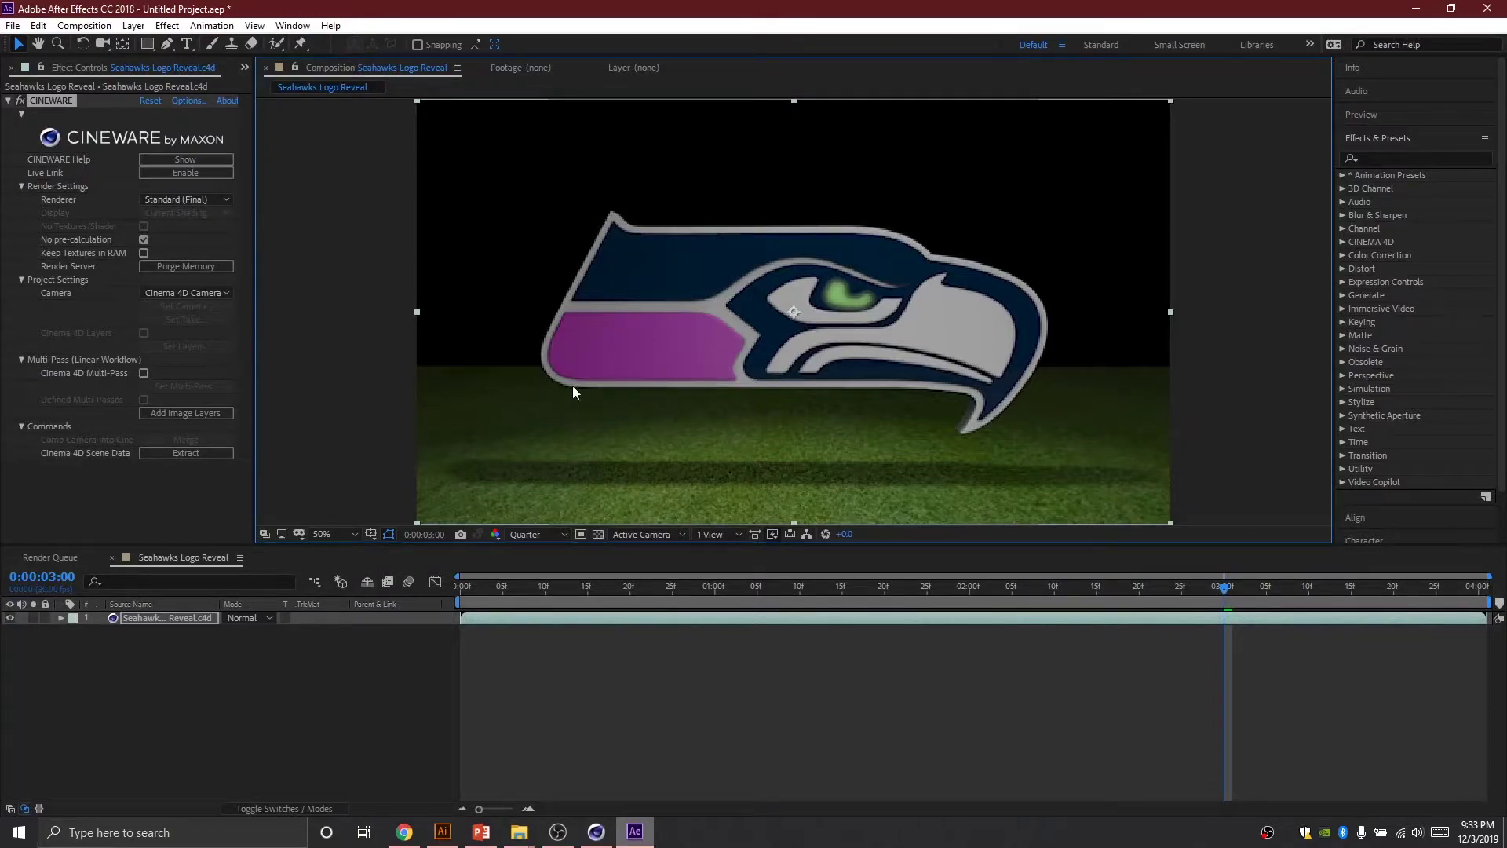
mouse_move(688, 360)
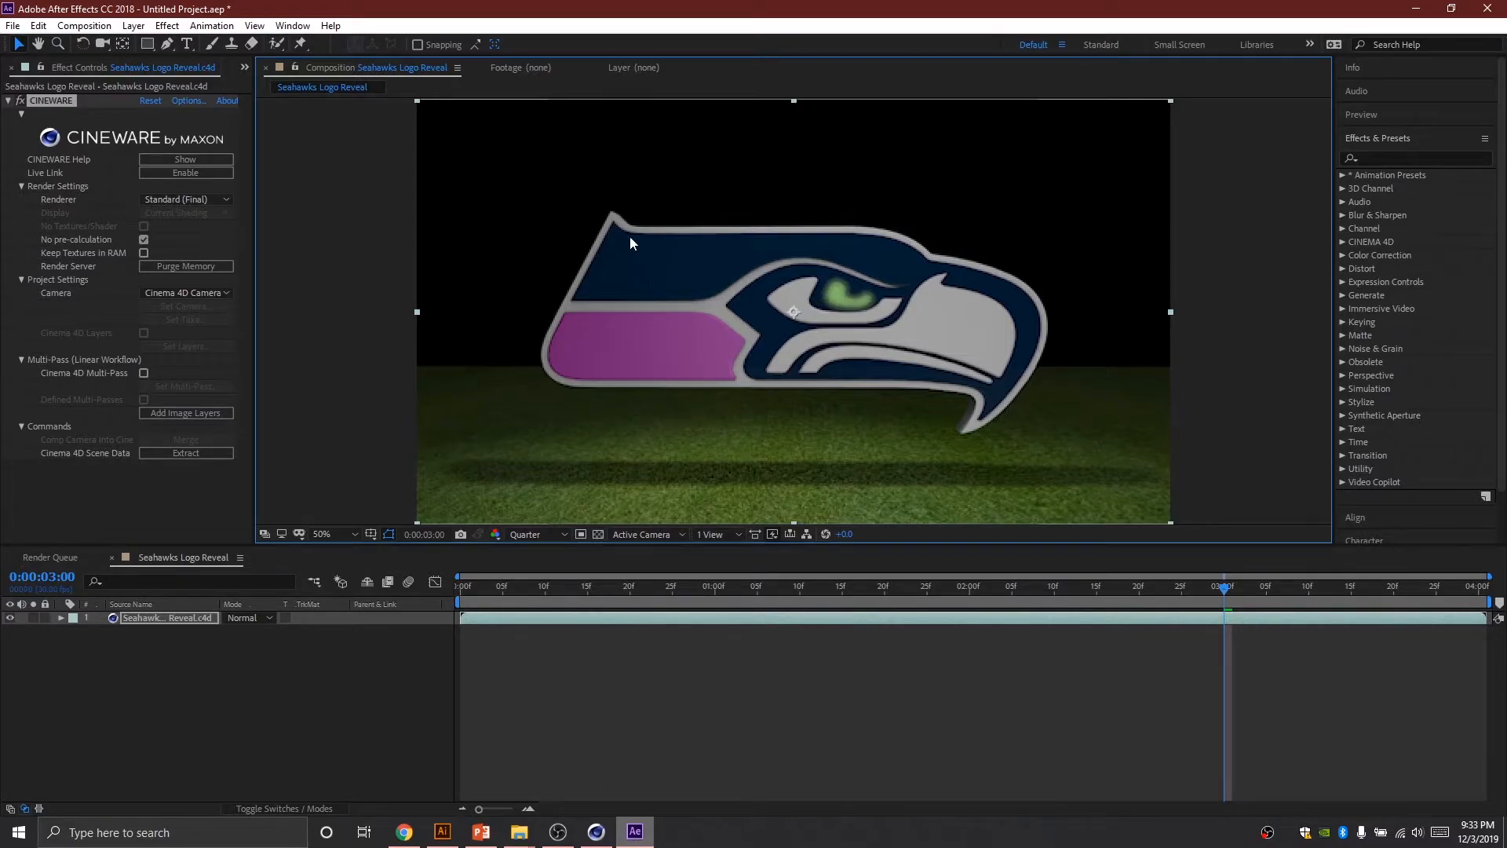
mouse_move(748, 341)
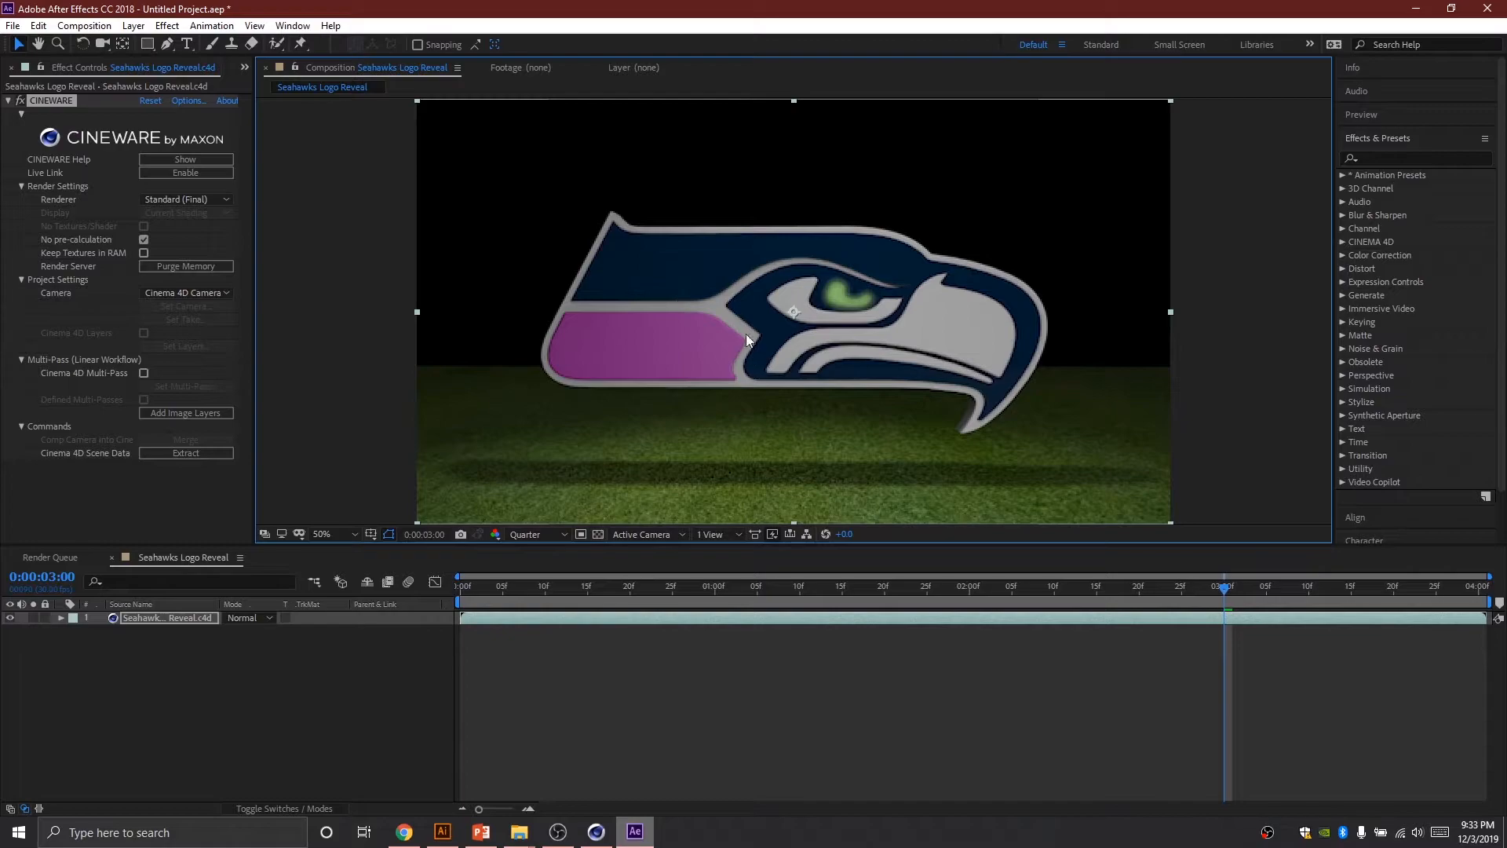
mouse_move(1063, 355)
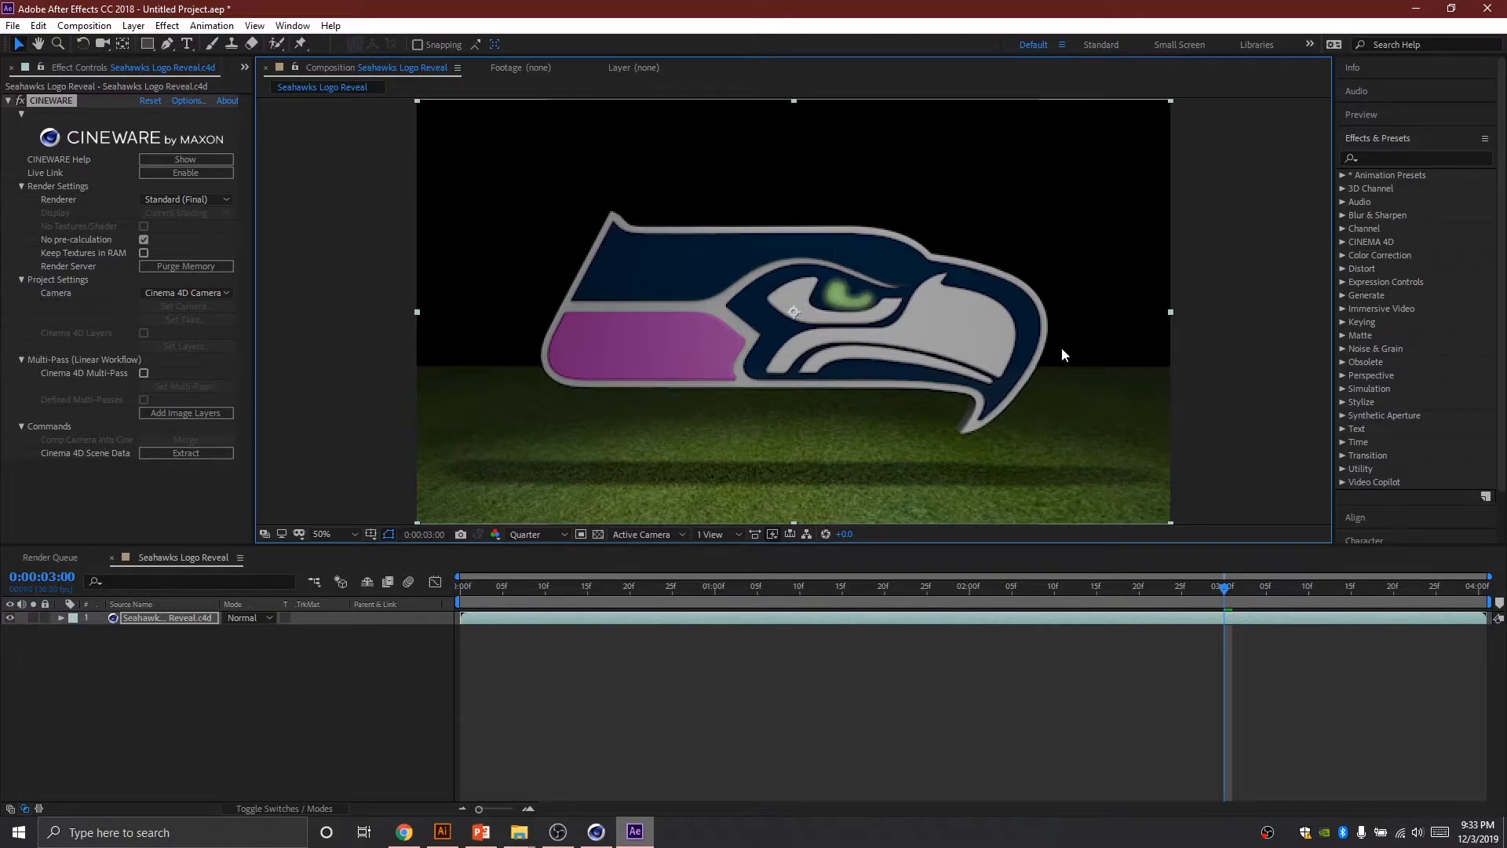
mouse_move(1057, 290)
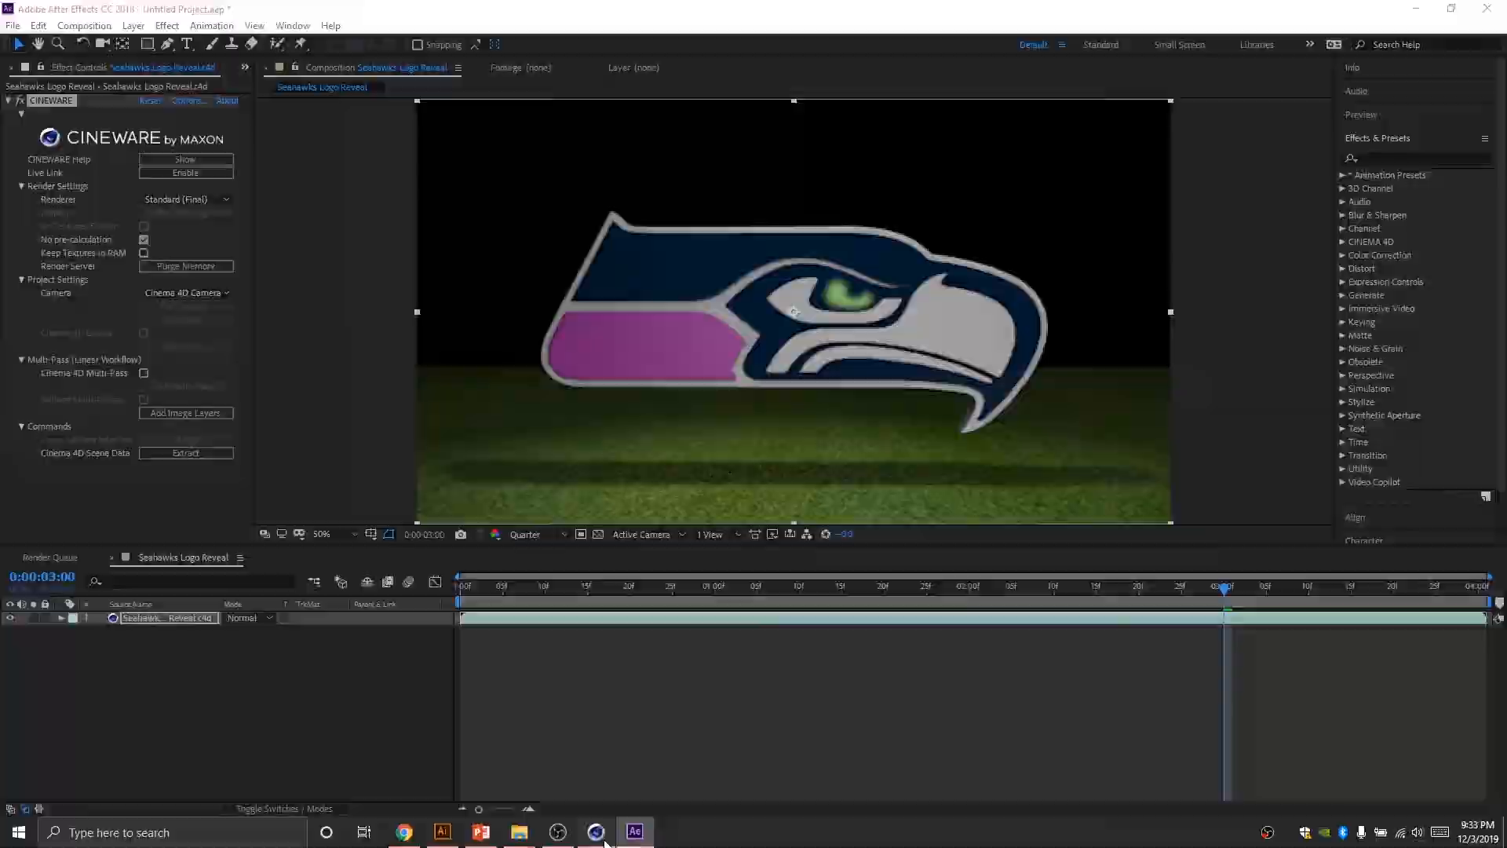
Step: Undo the magenta colour on the logo's lower band in Cinema 4D Lite, then return to After Effects
click(596, 831)
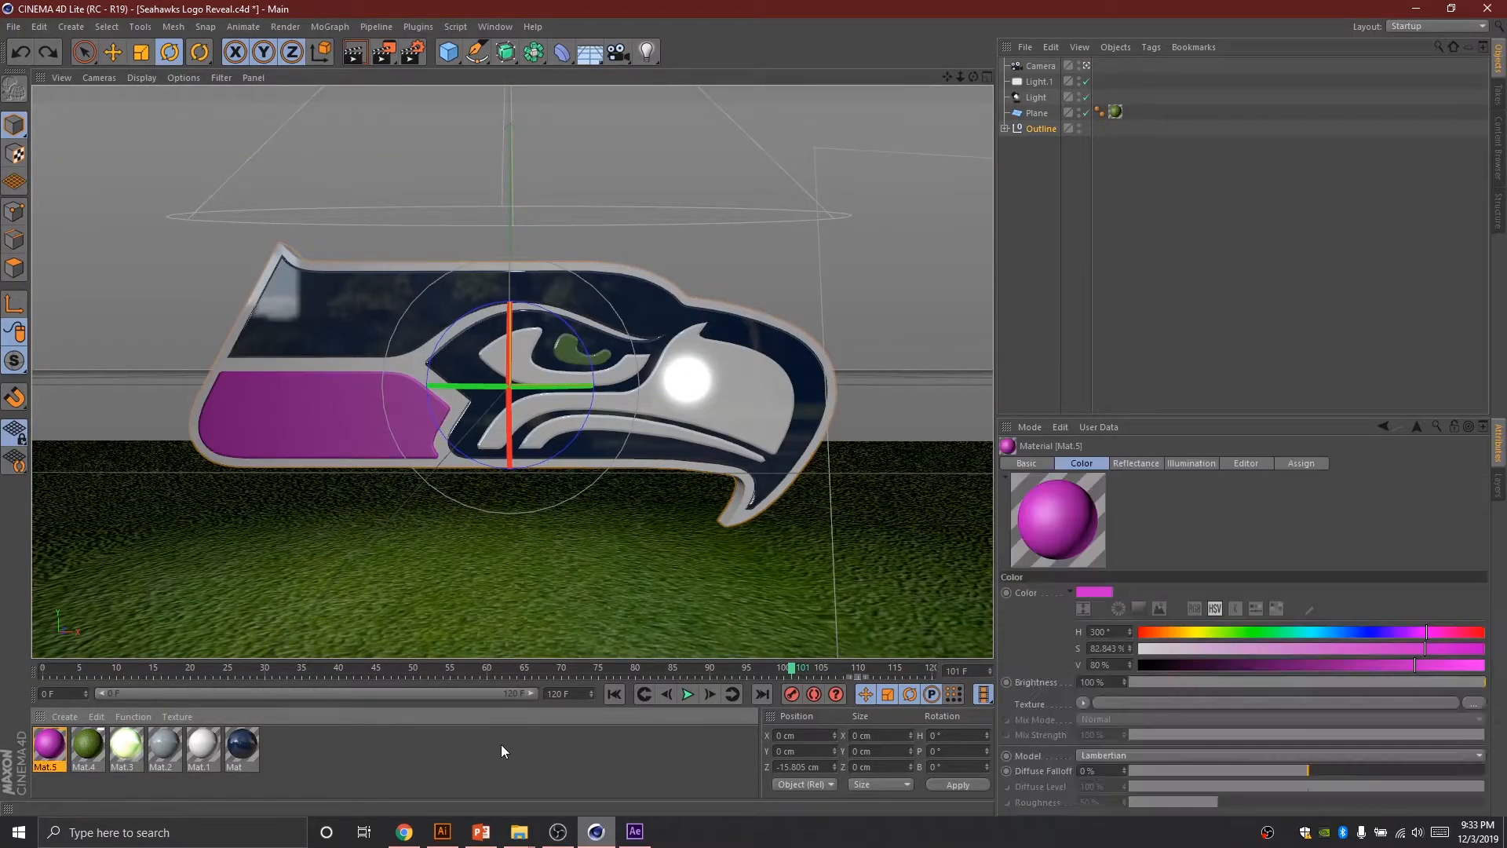
click(111, 52)
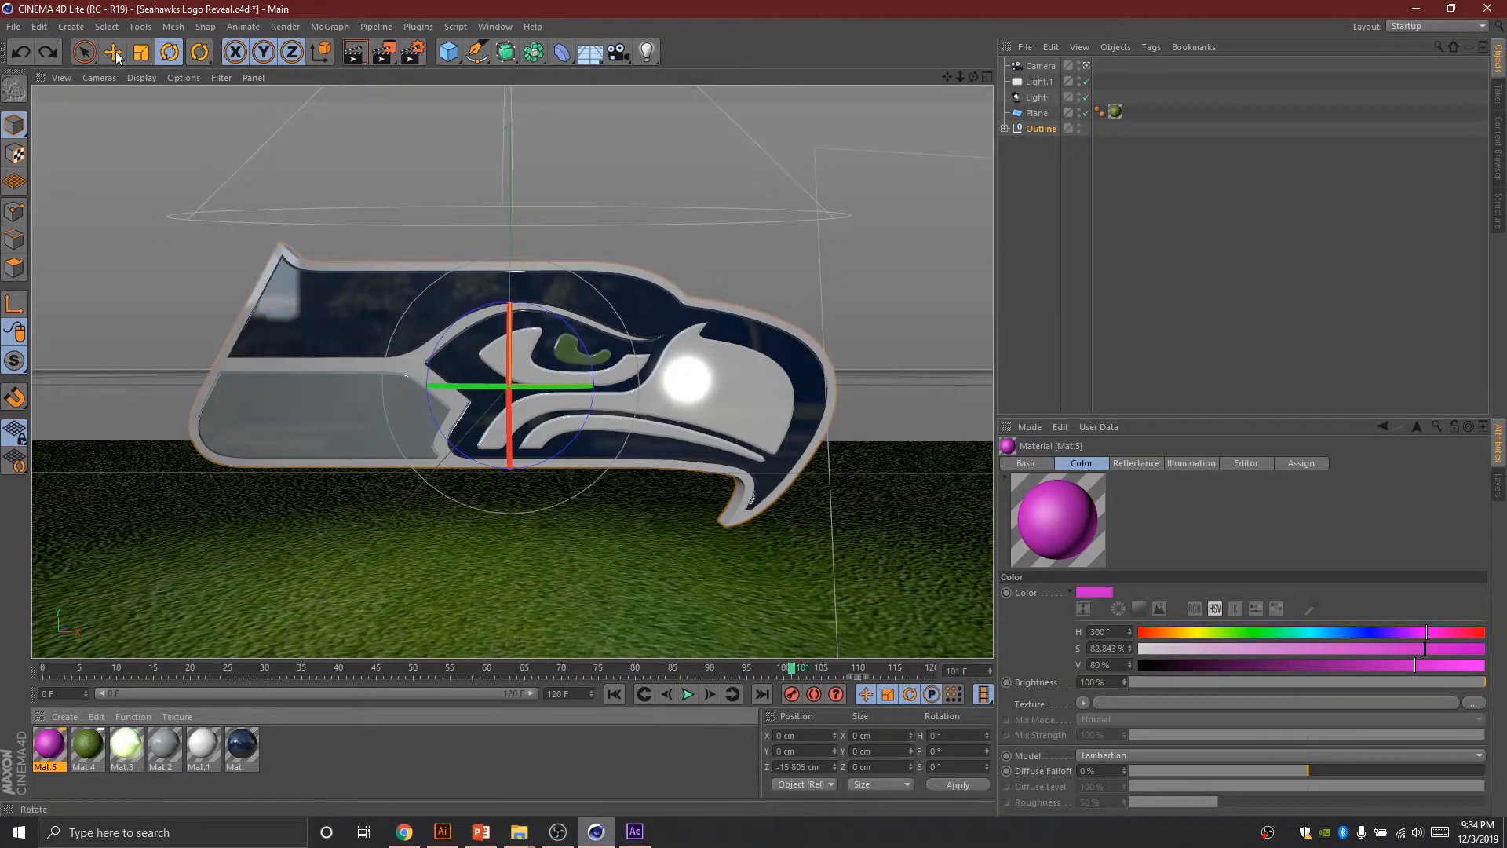
click(39, 26)
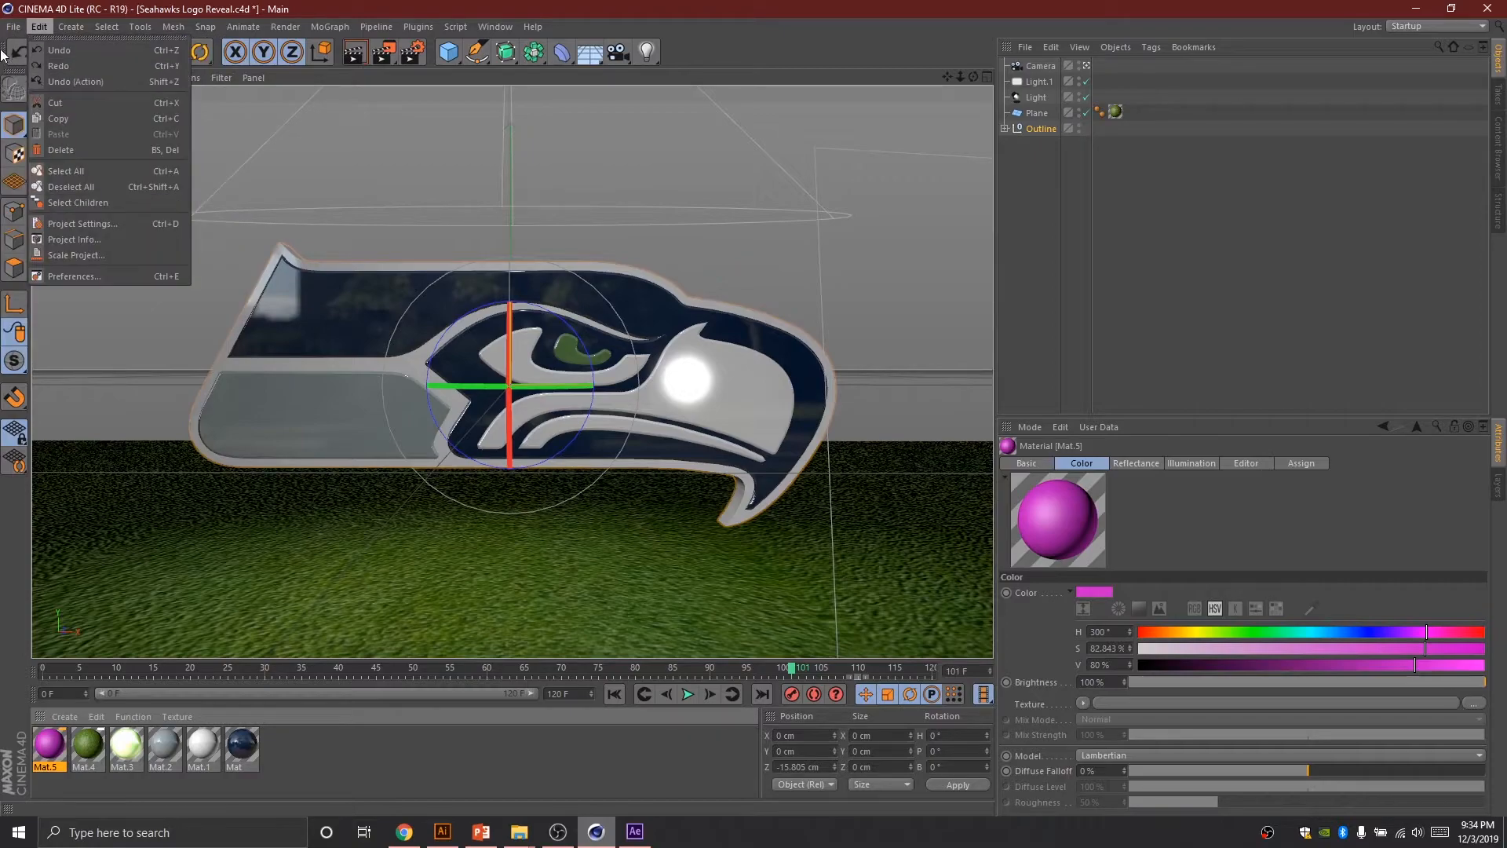
click(523, 726)
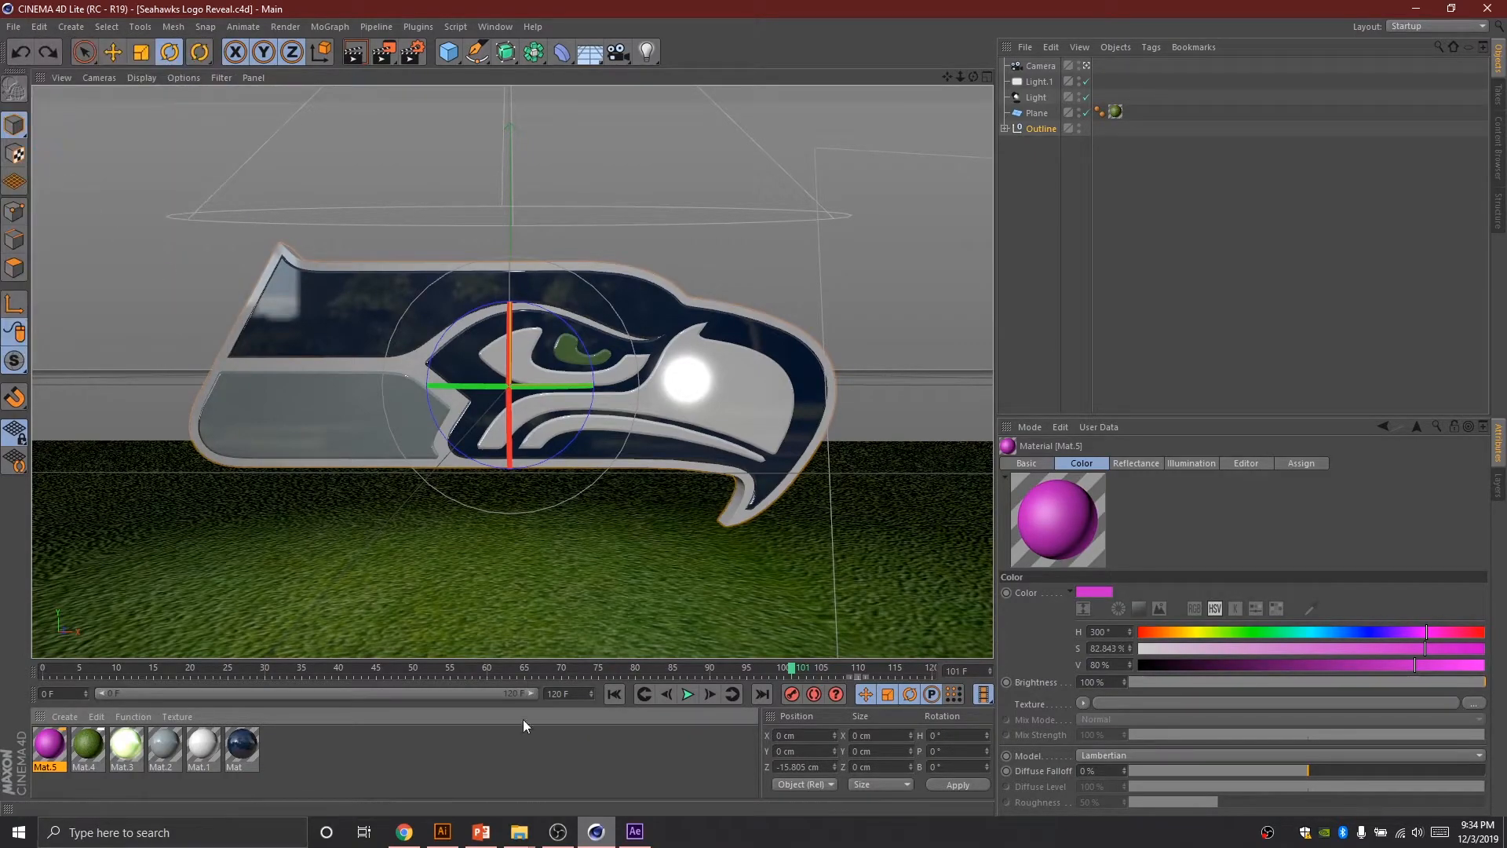
click(634, 832)
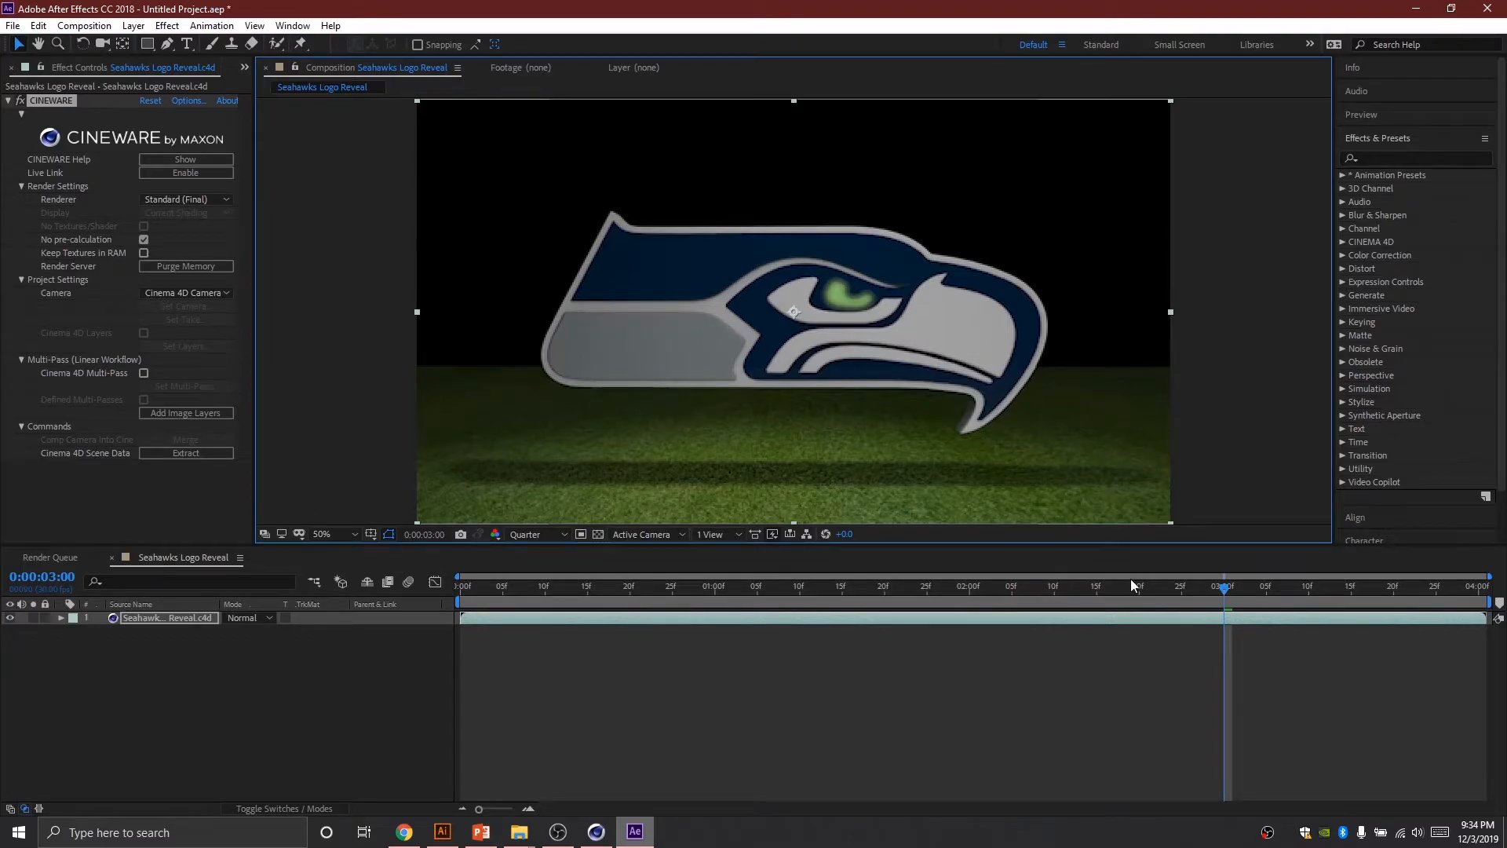
Step: Move the time indicator to 0:00:01:29 and preview the reveal from there
click(963, 586)
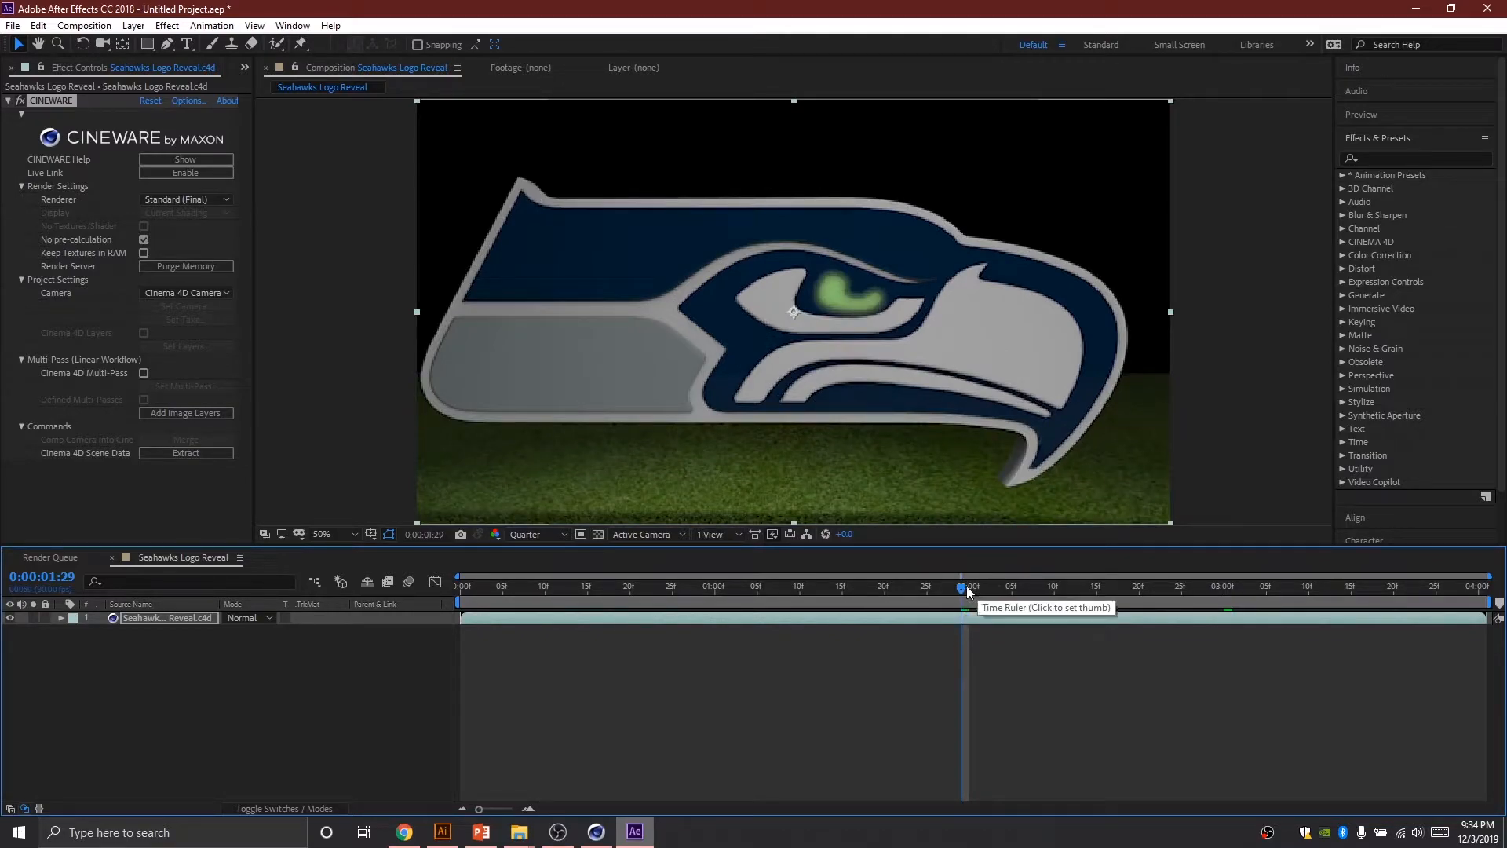
mouse_move(1014, 565)
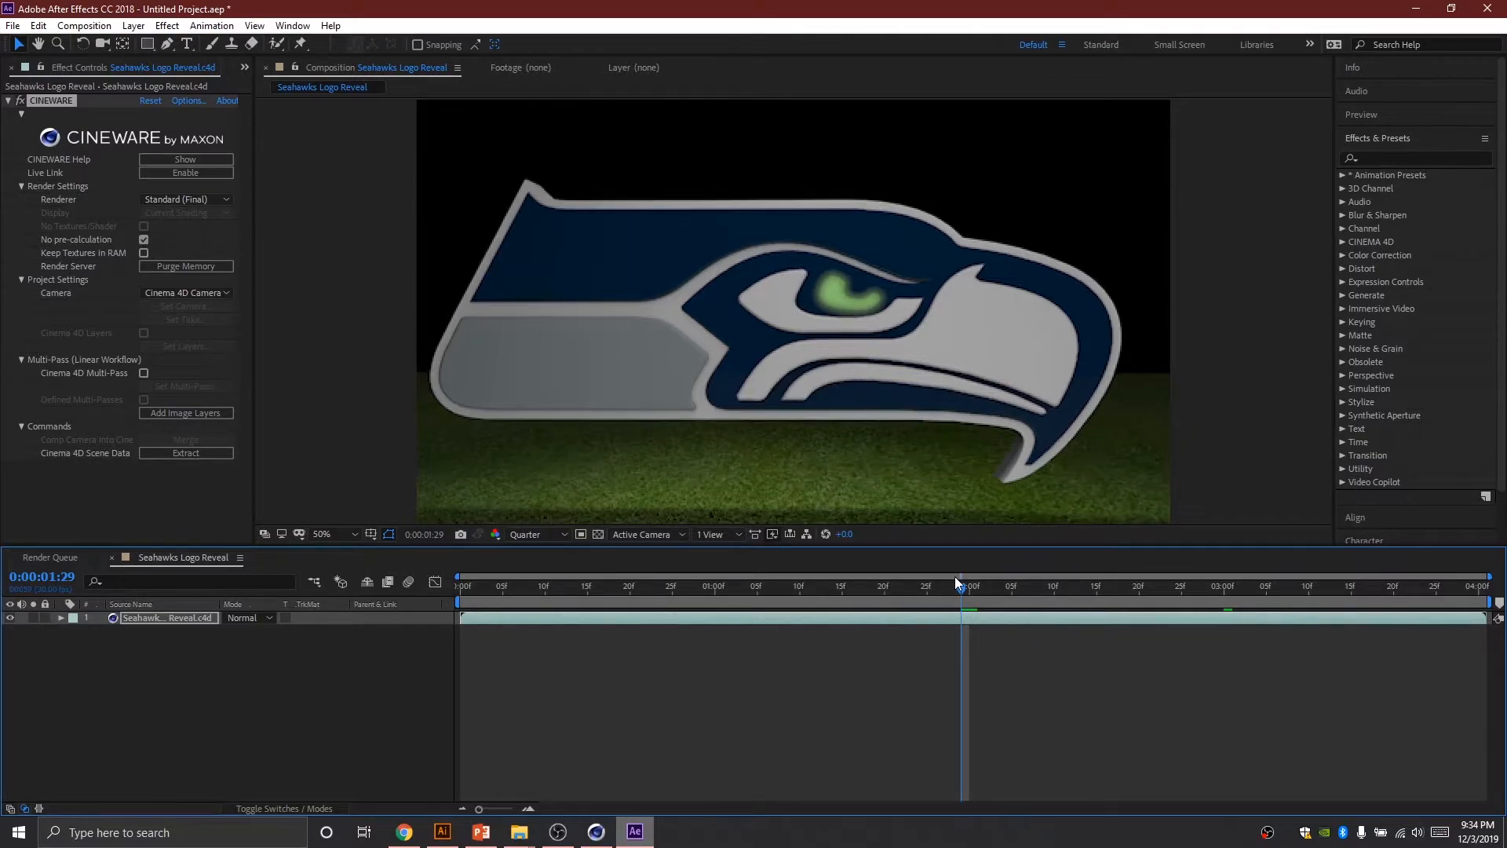
click(976, 600)
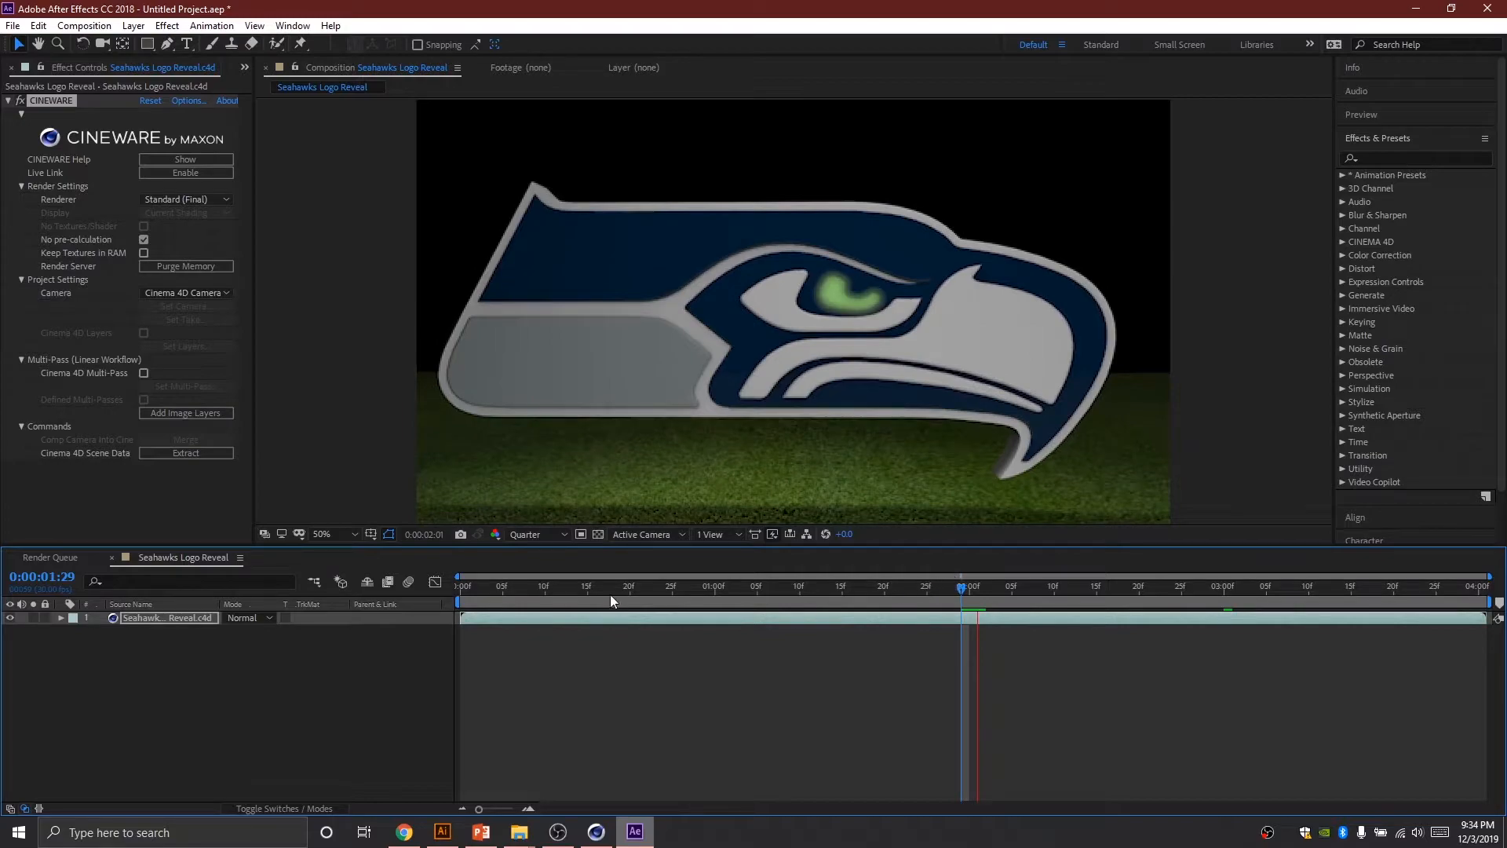
click(958, 587)
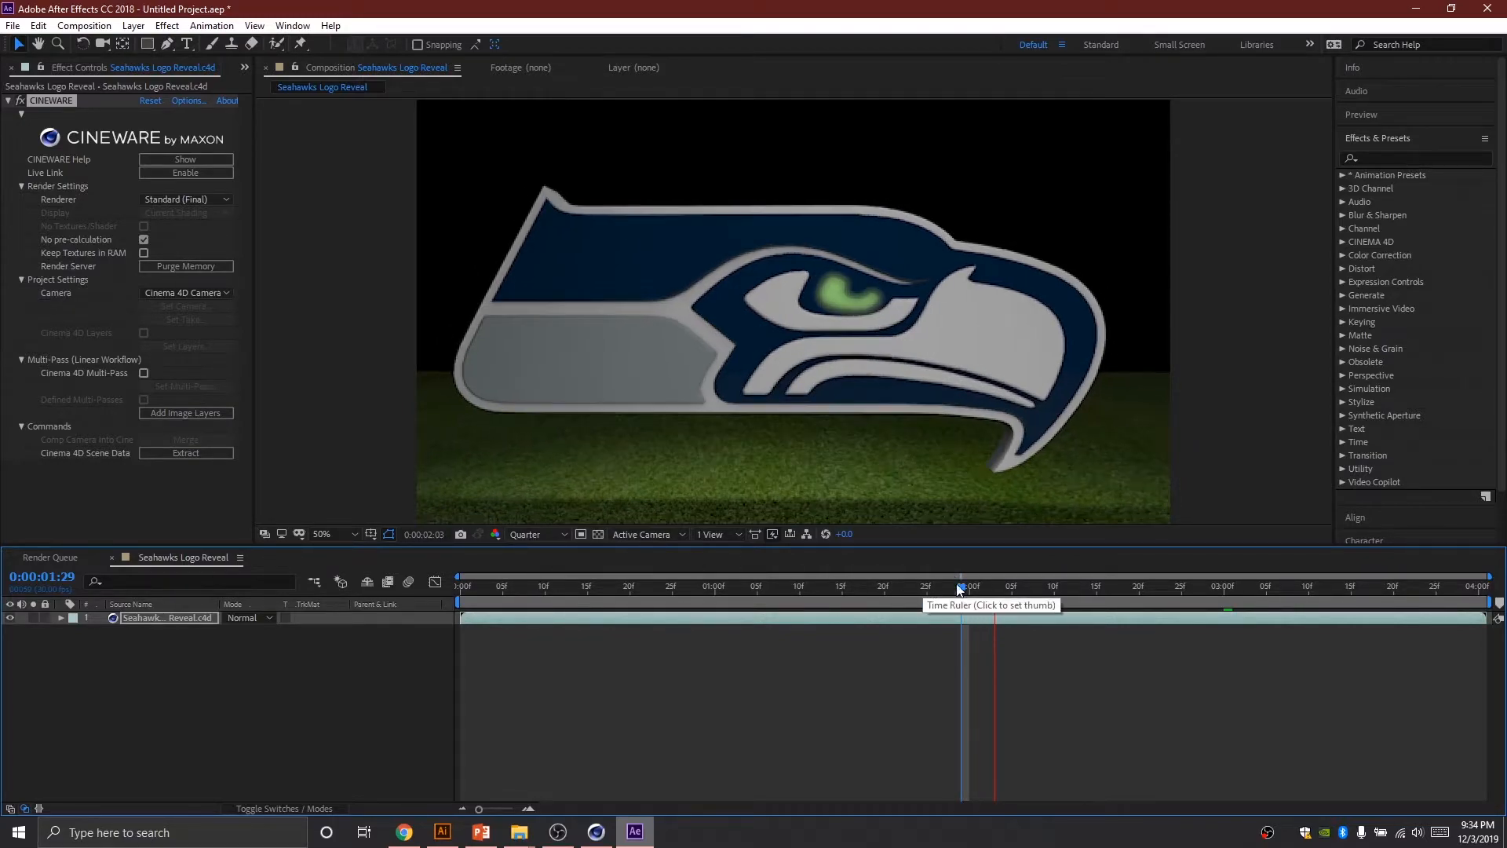
click(963, 586)
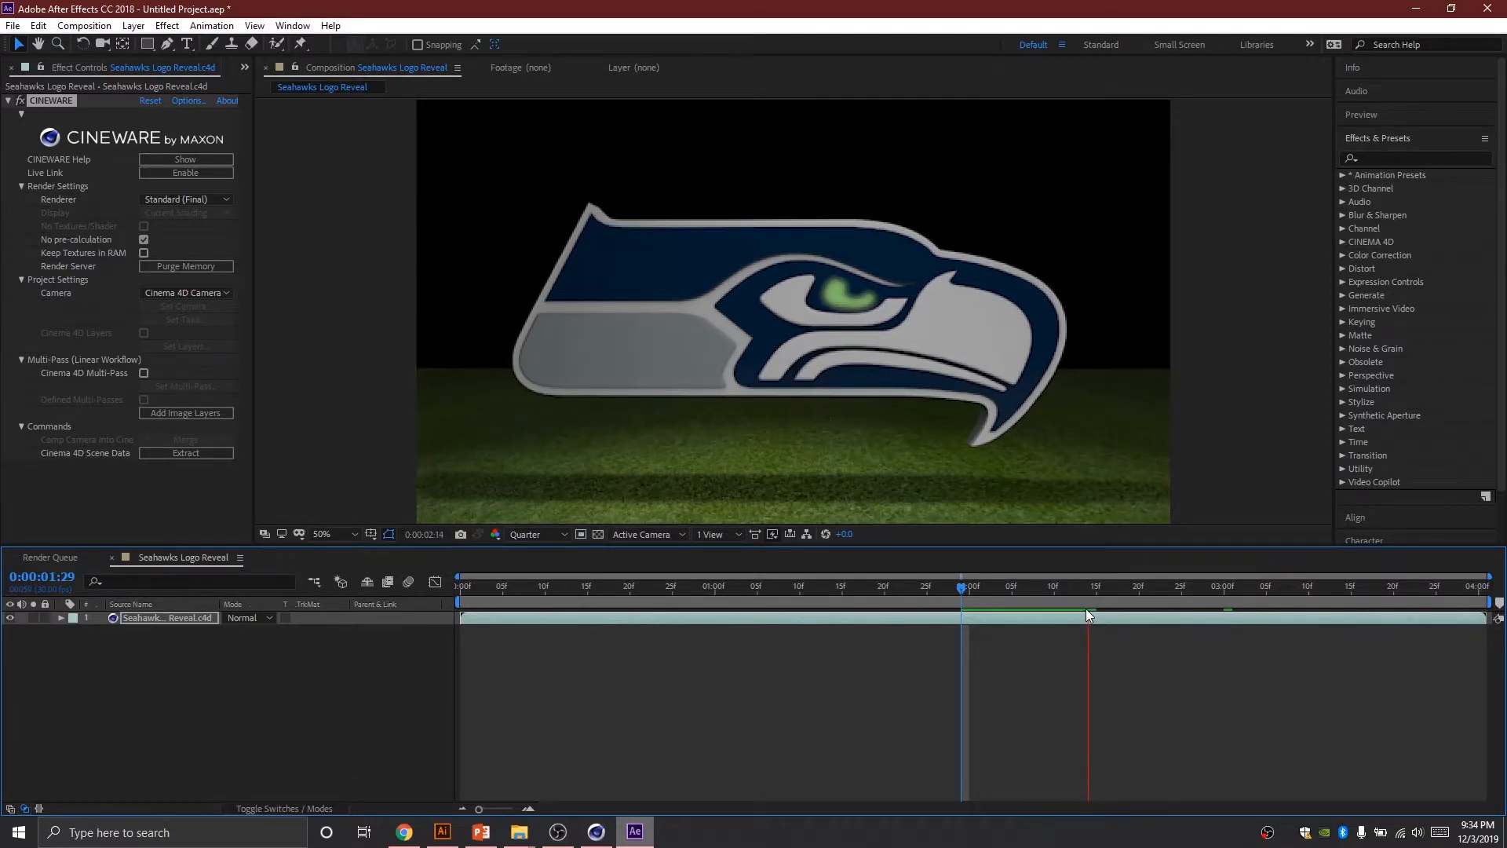
click(985, 616)
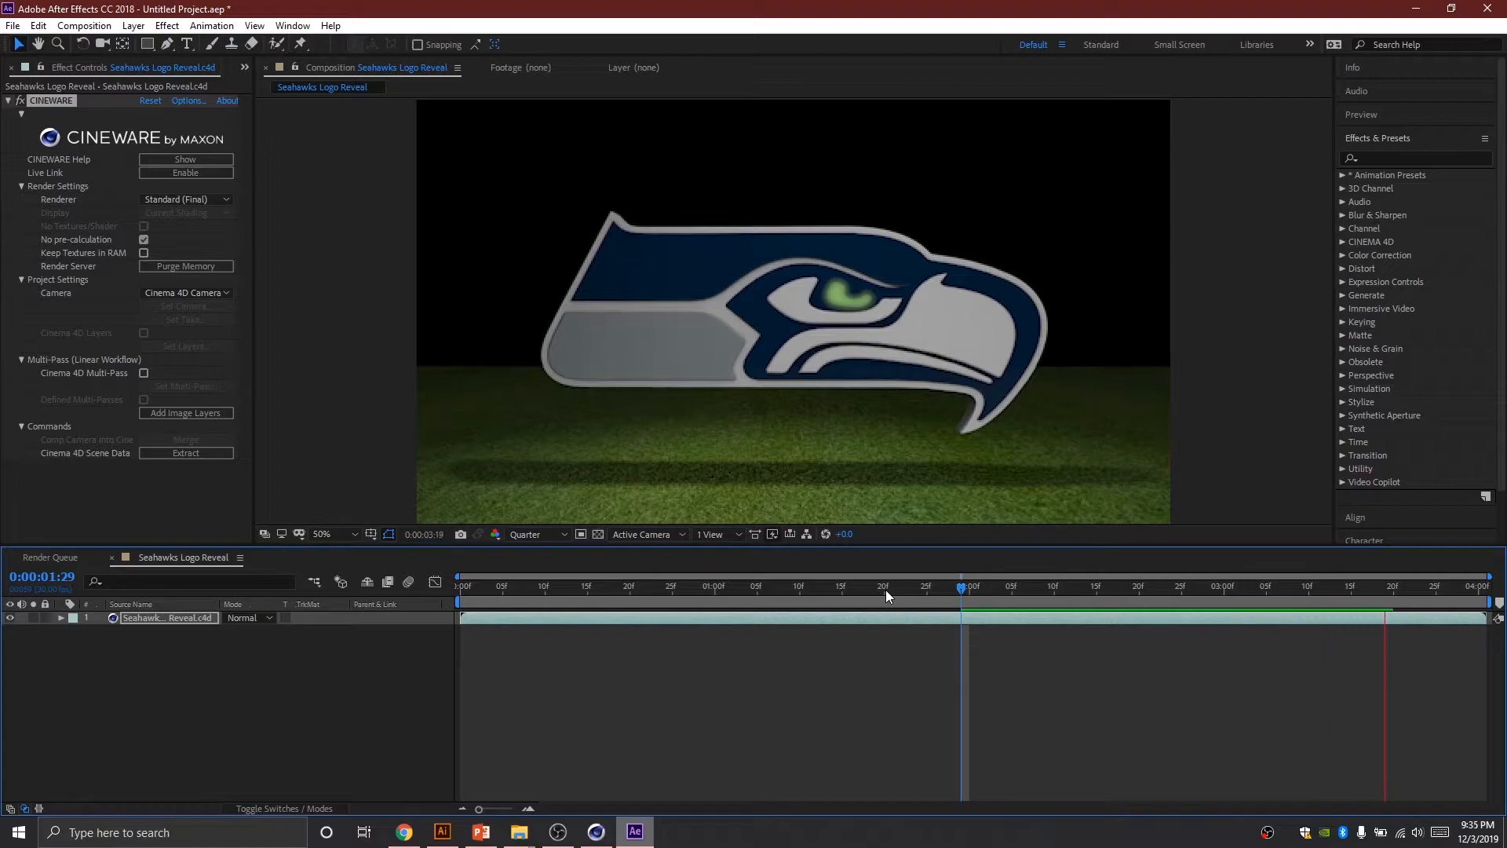
Step: Let the preview loop from the opening shot, then stop it at 0:00:02:22
click(471, 584)
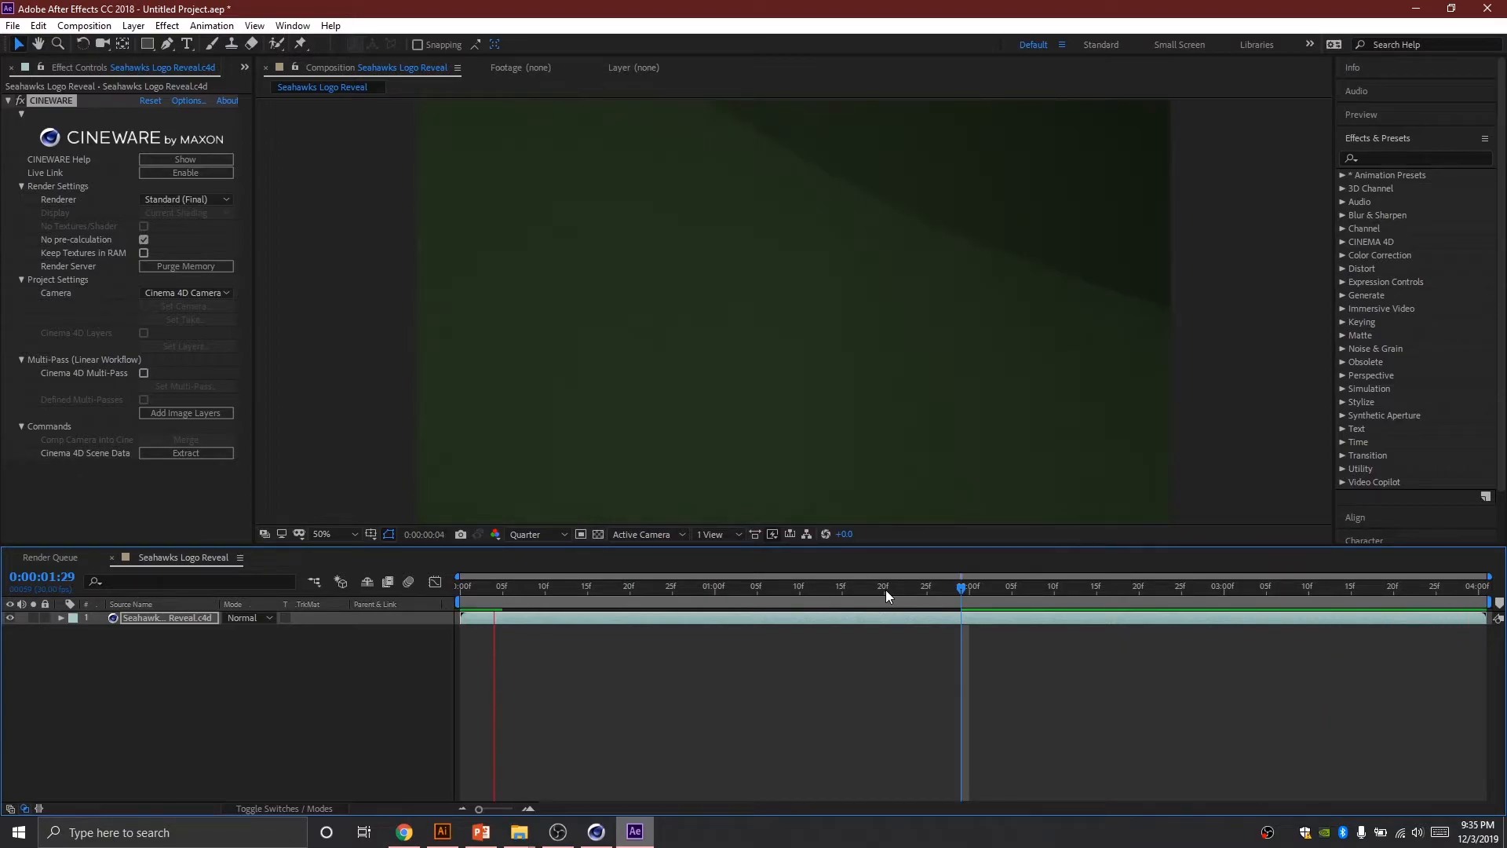
click(613, 586)
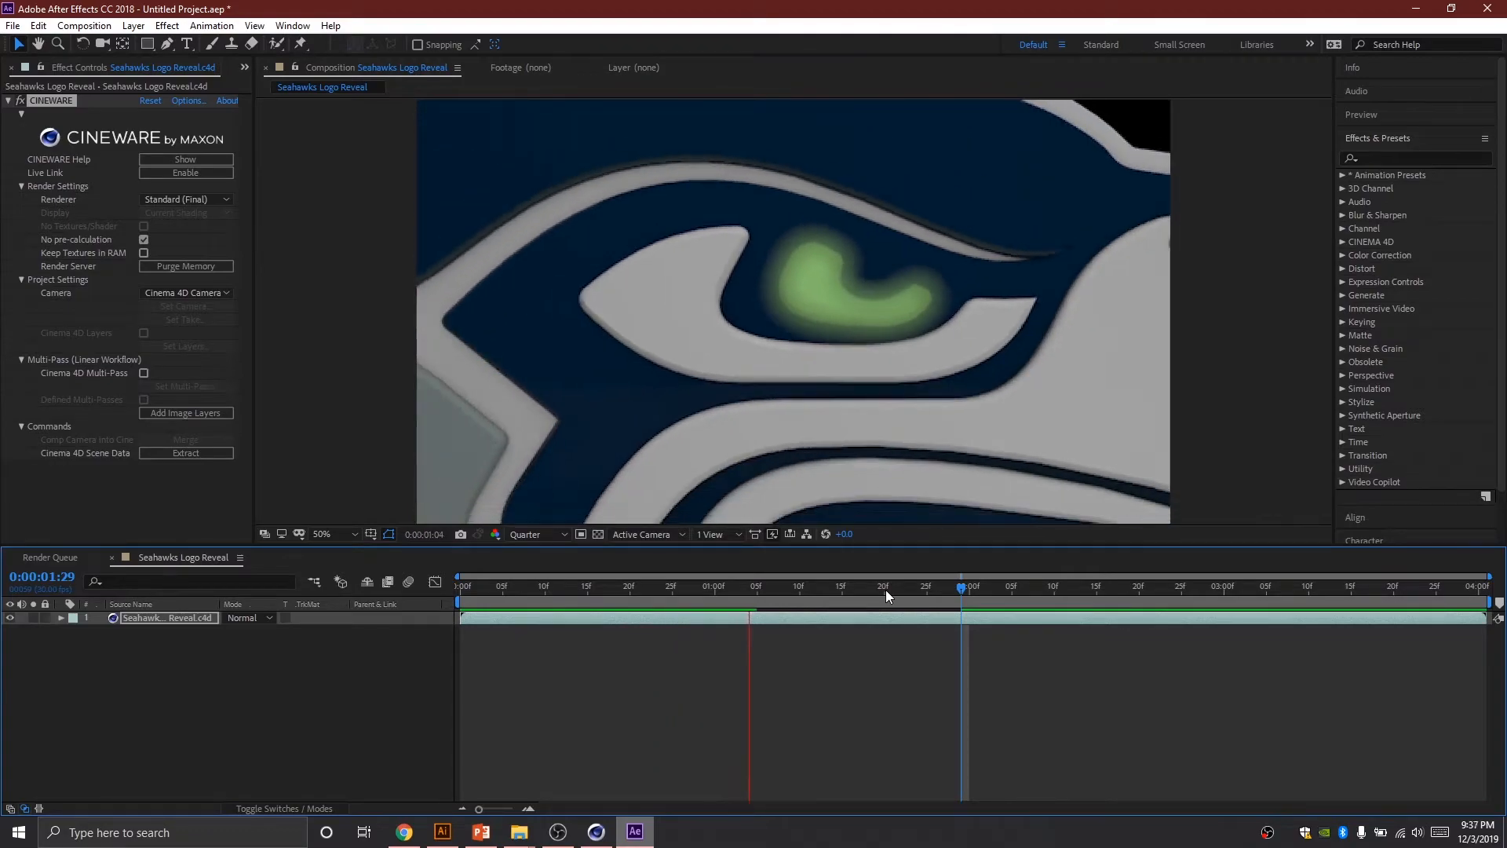
click(927, 586)
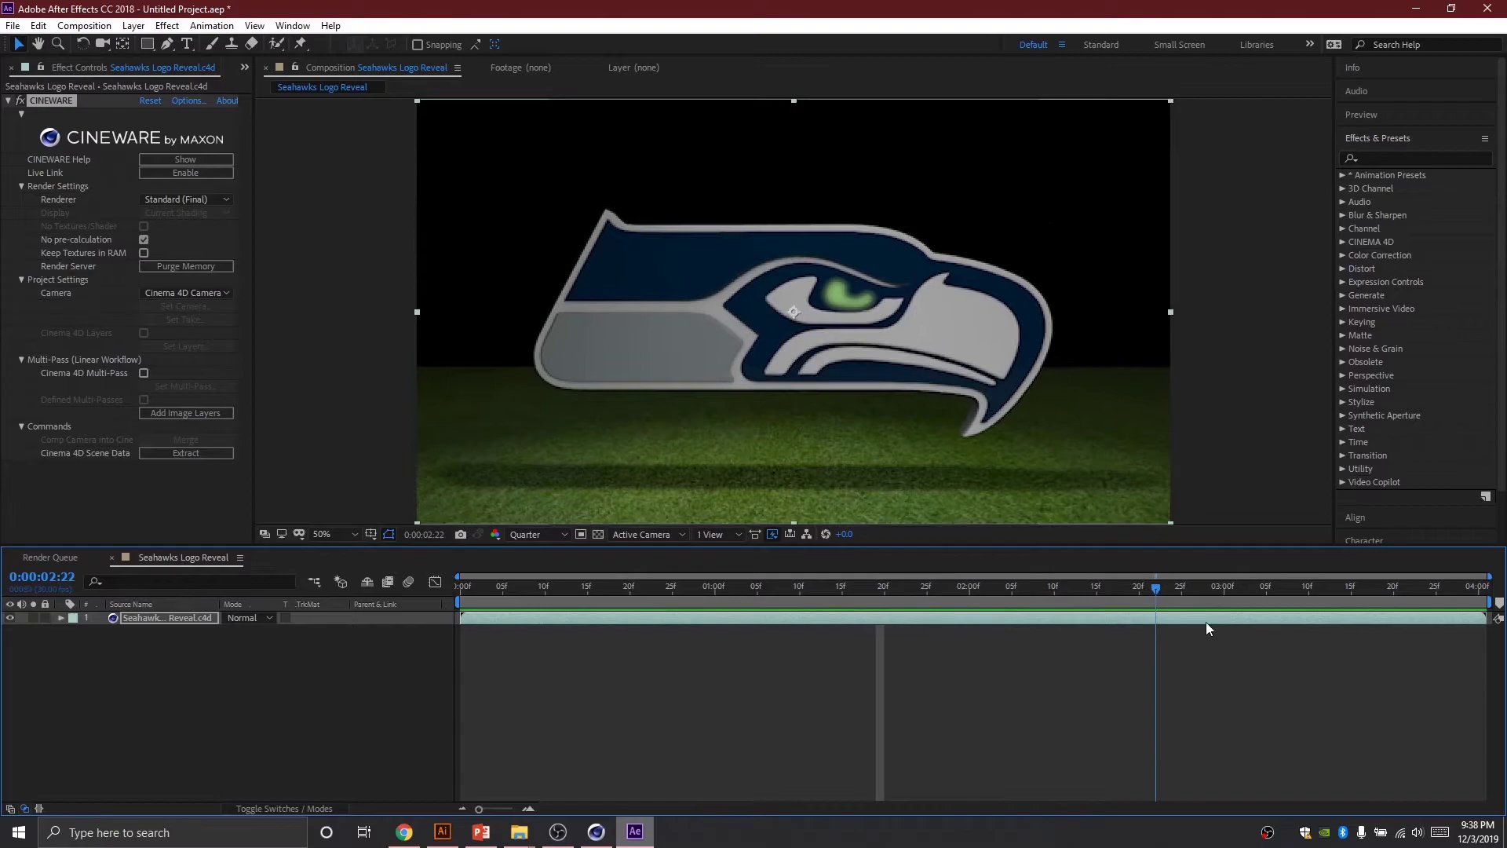
Step: Scrub the timeline to 0:00:00:00 and 0:00:01:28, then preview from 0:00:00:11
click(461, 586)
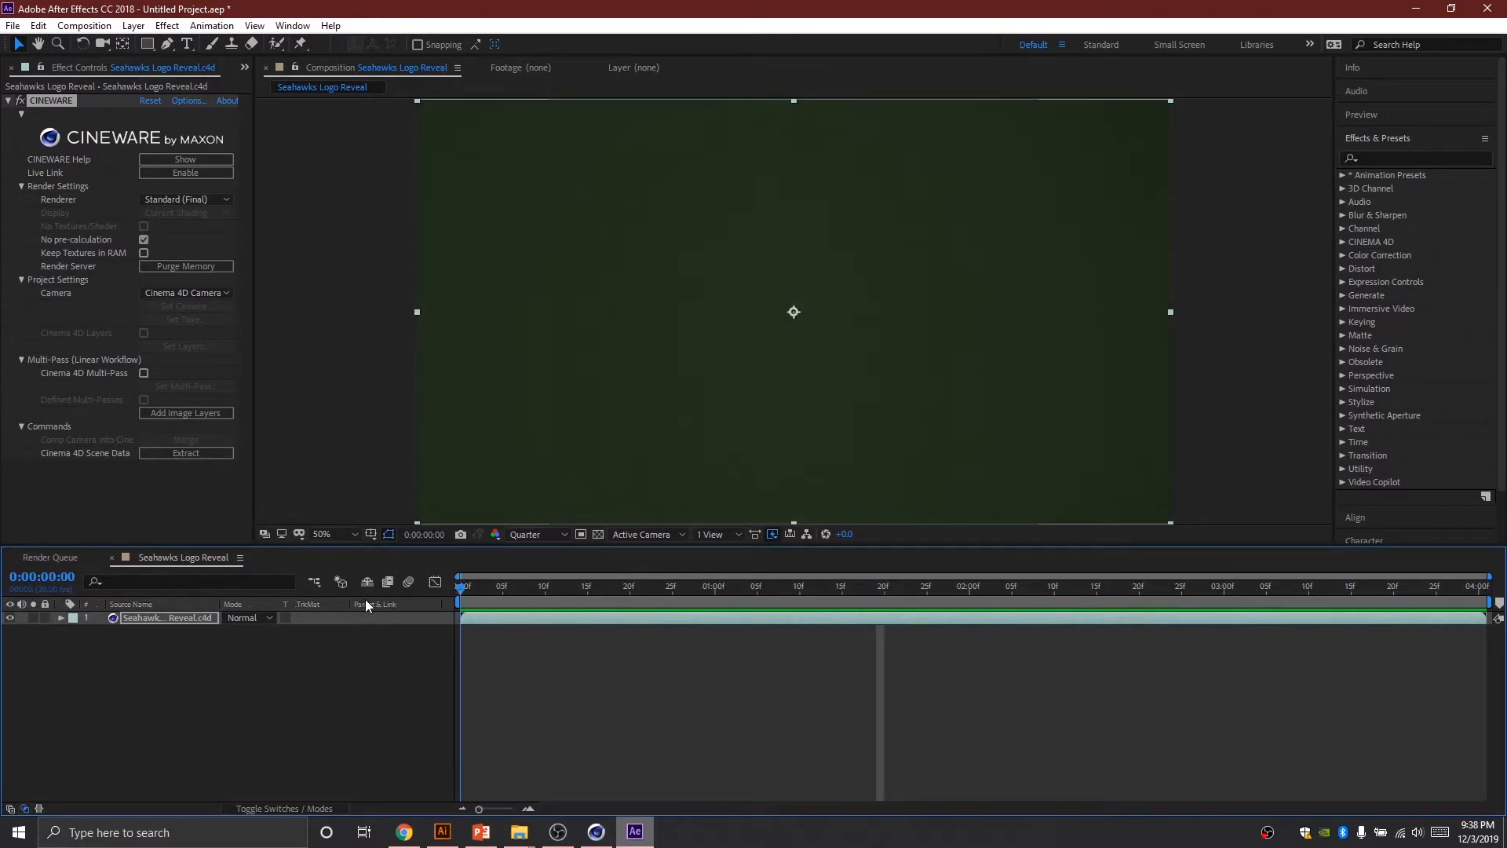
click(932, 587)
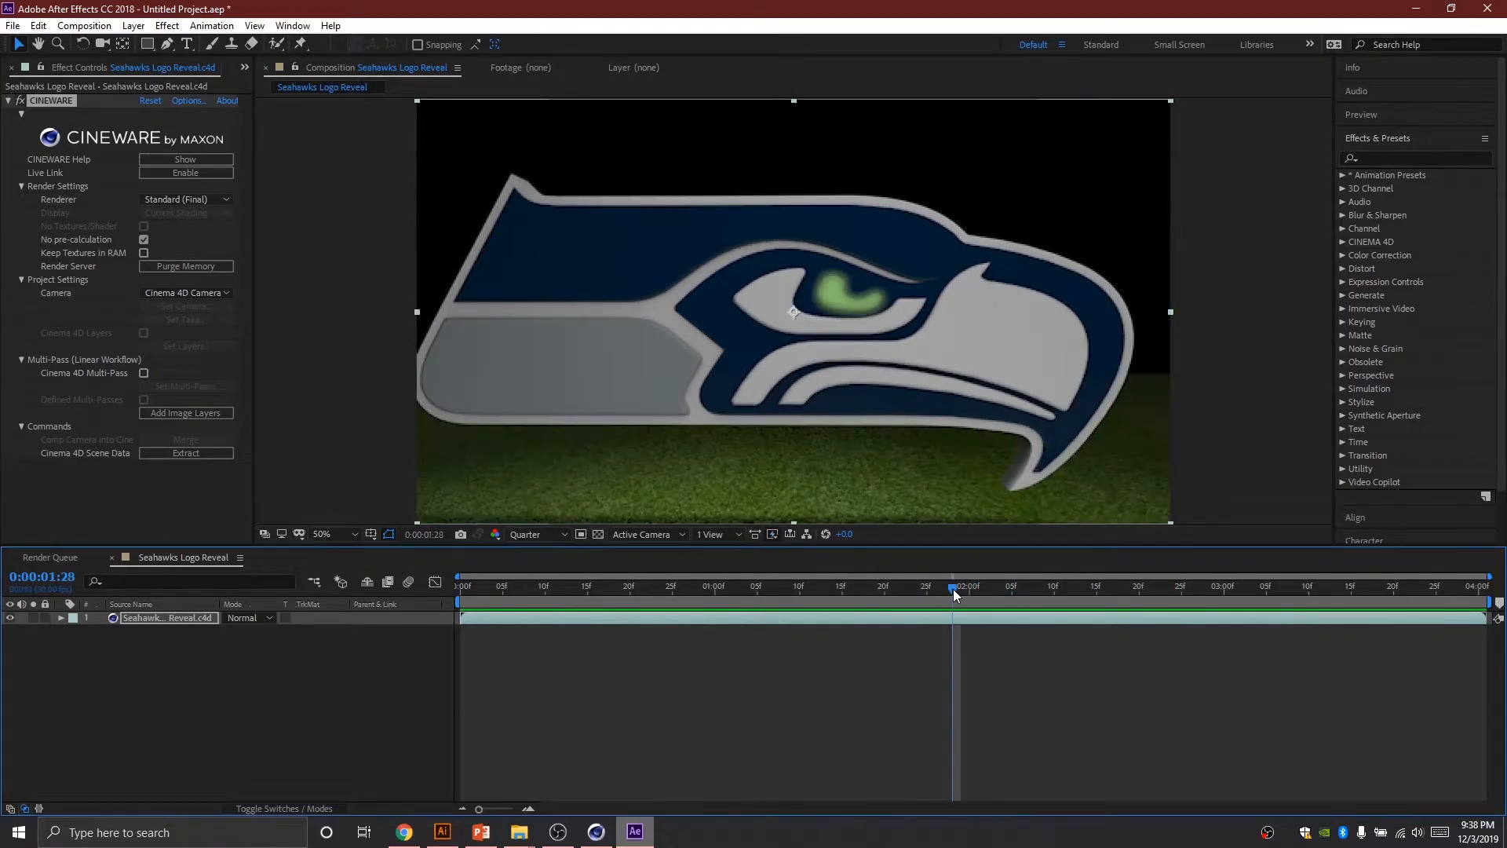
click(720, 586)
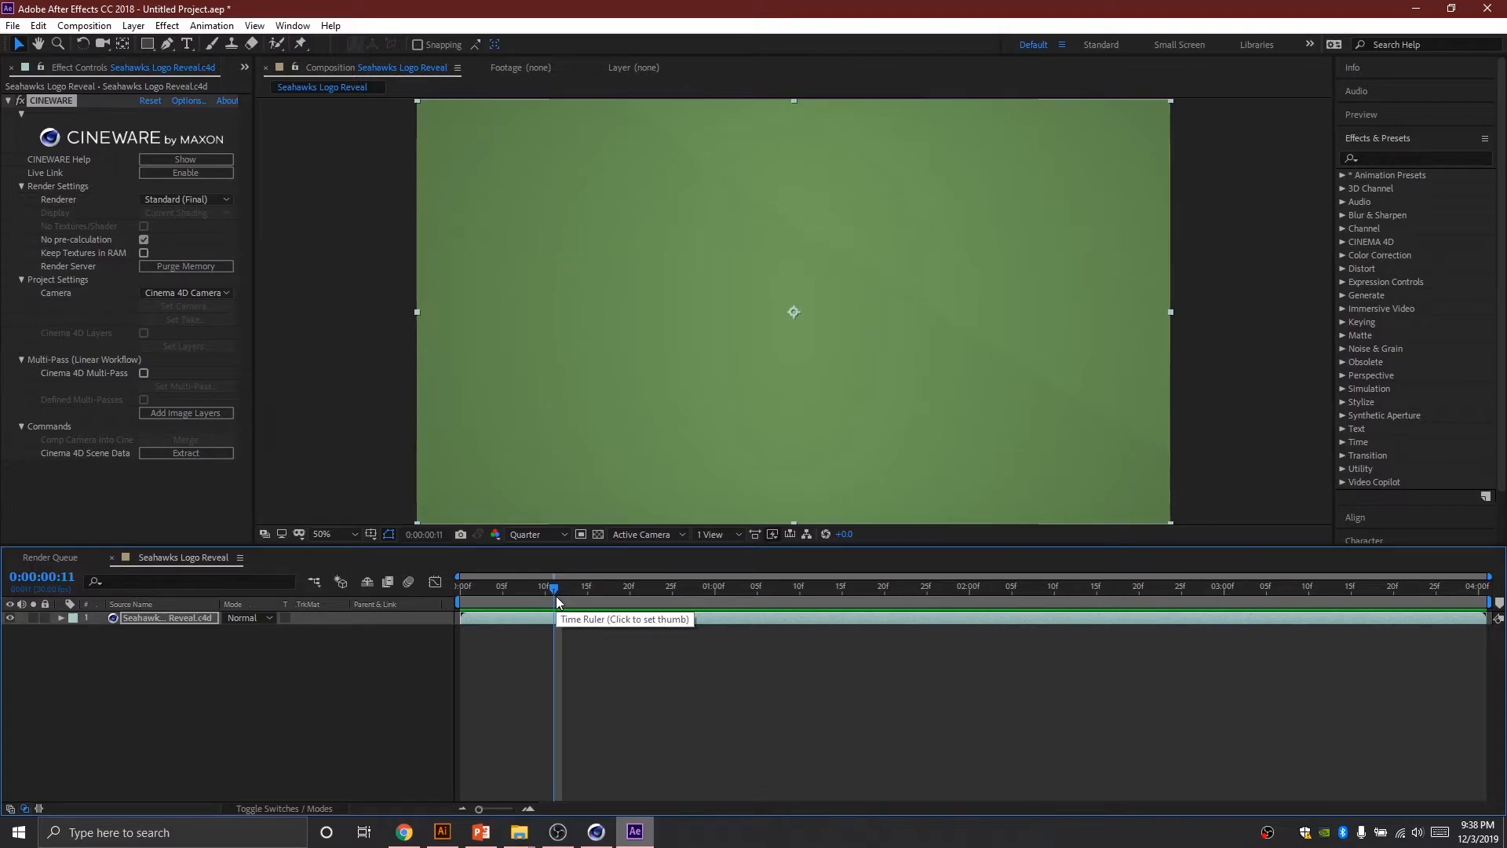
click(555, 596)
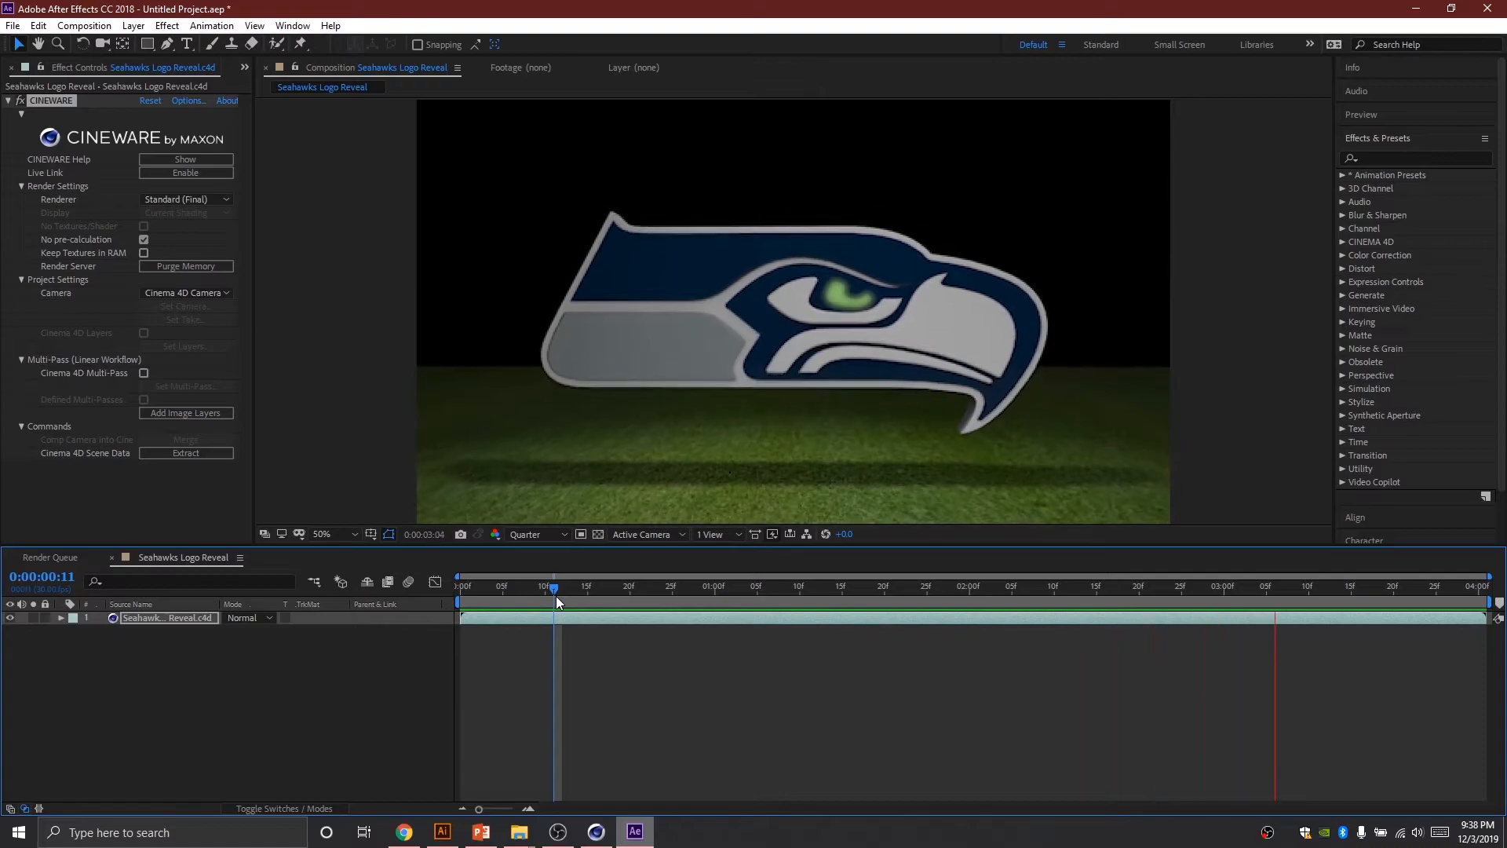
click(554, 587)
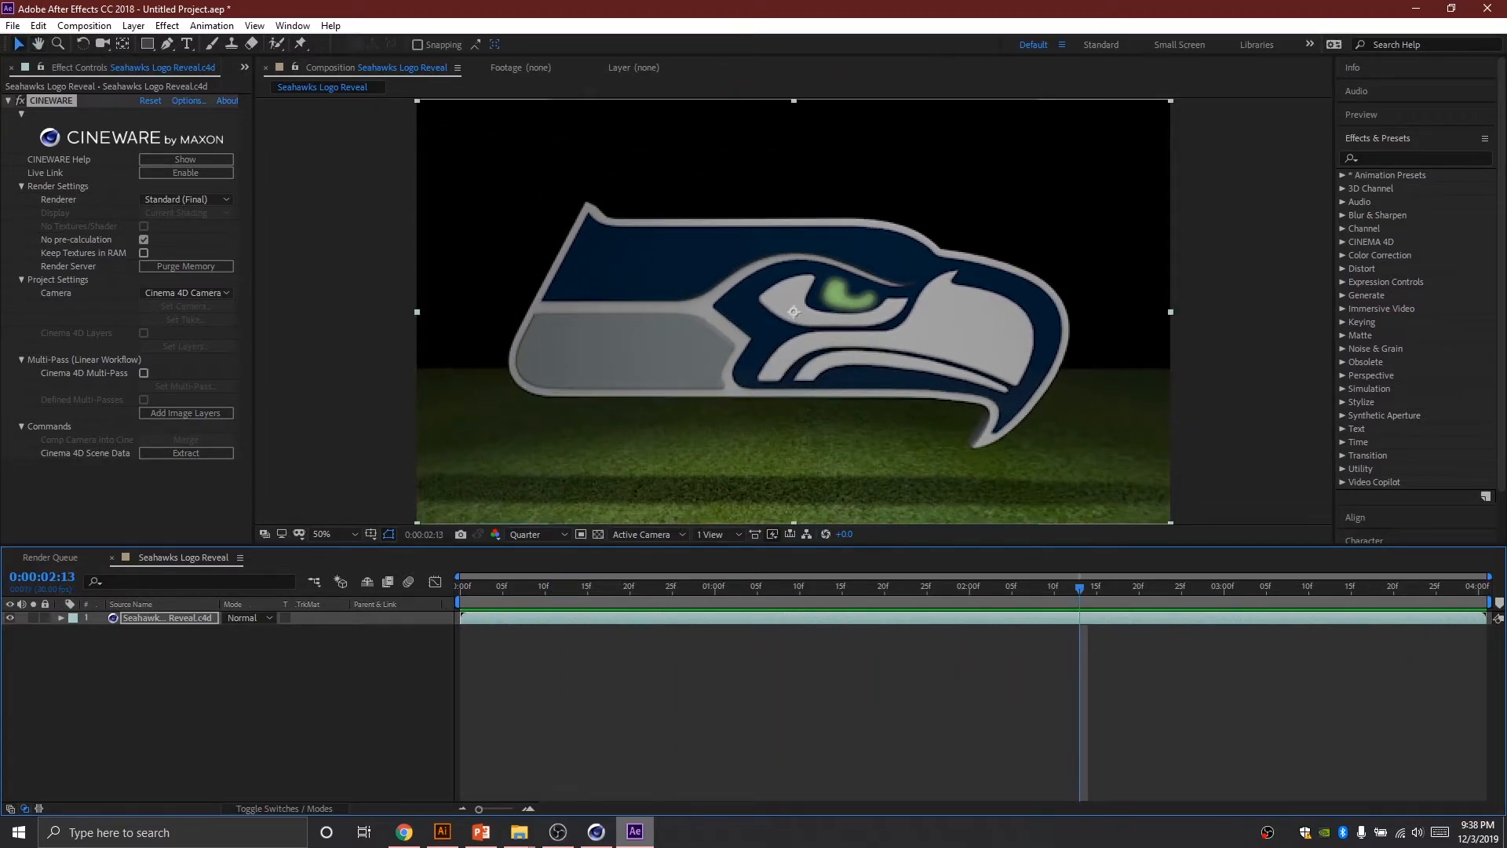
Step: Reset the time to 0:00:00:11, replay the reveal, then bring Cinema 4D Lite forward
click(721, 585)
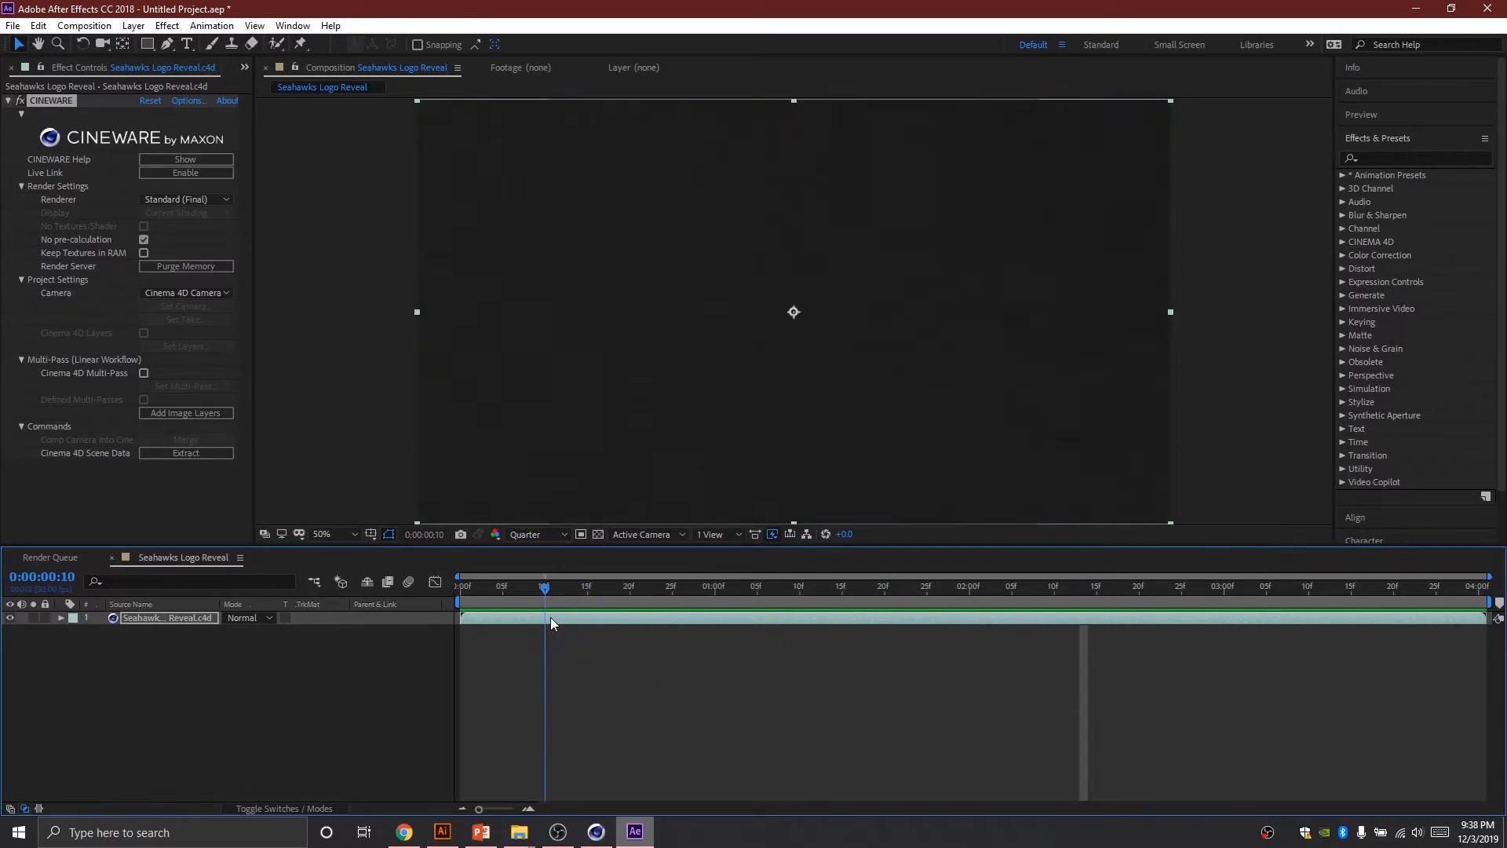
click(556, 586)
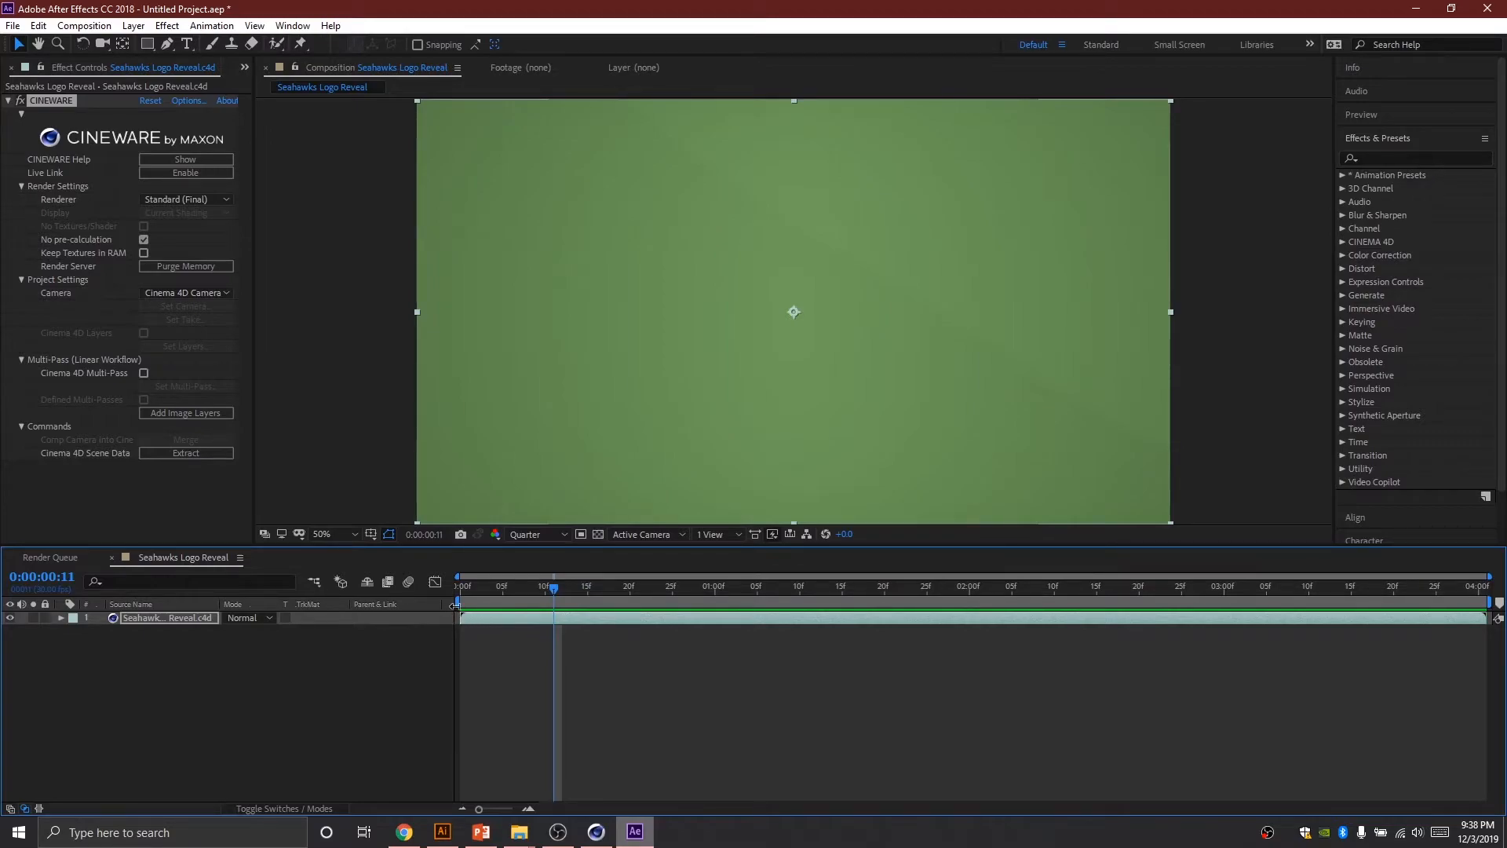
mouse_move(553, 586)
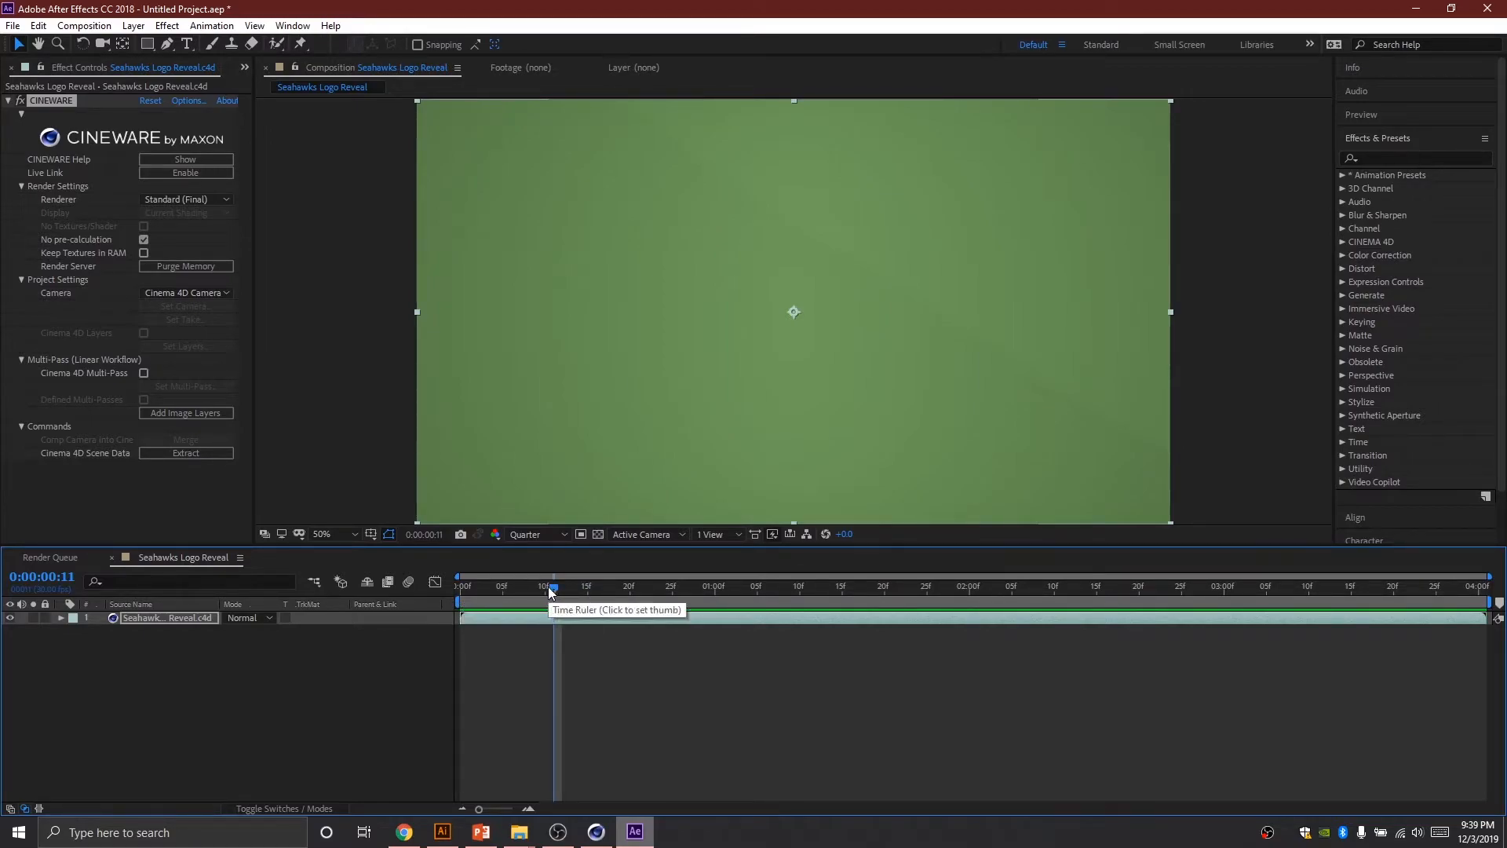
mouse_move(455, 584)
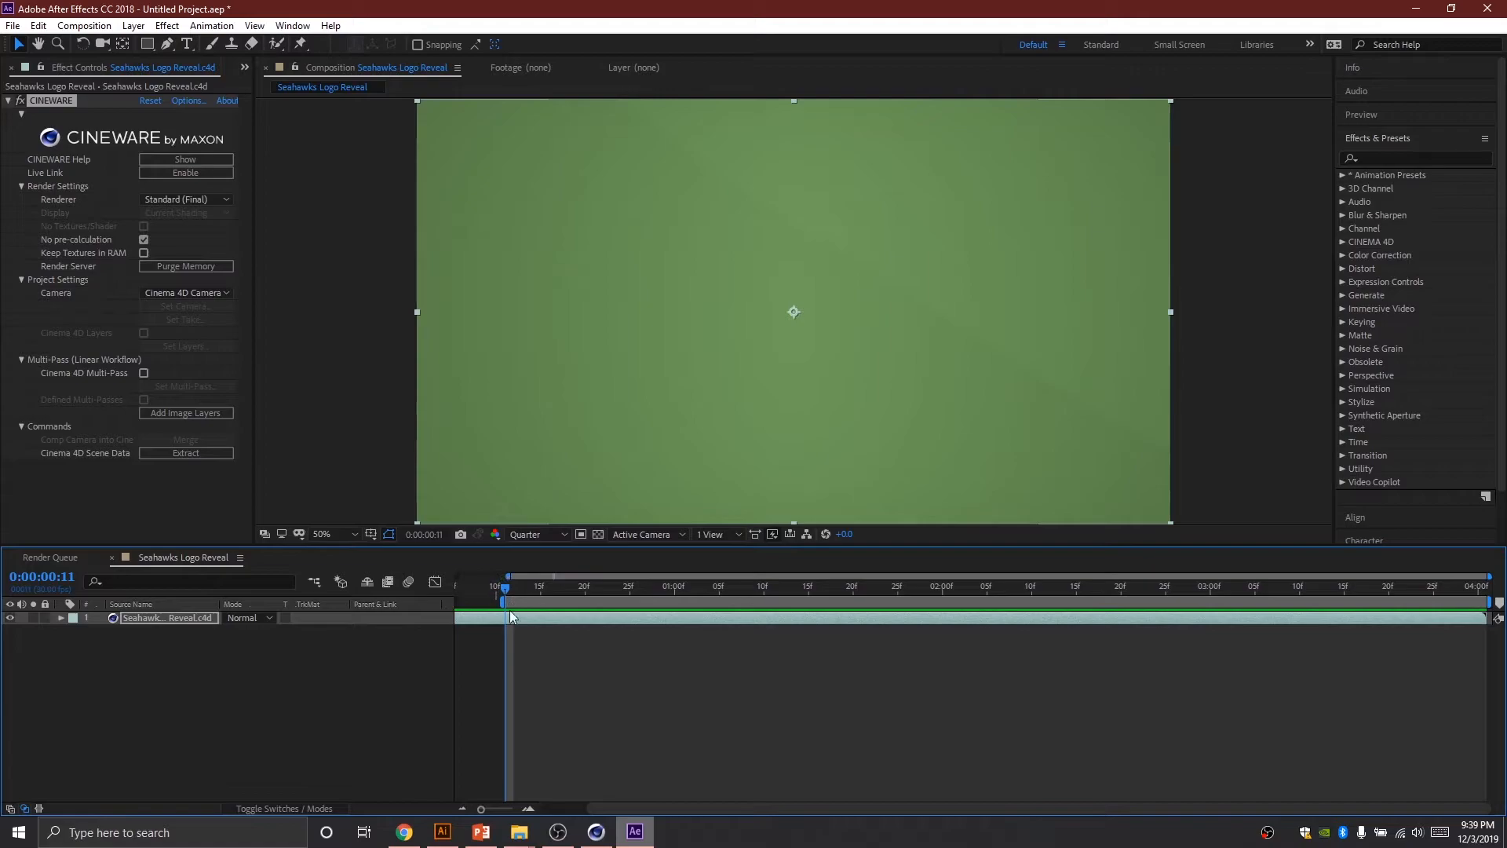
click(835, 587)
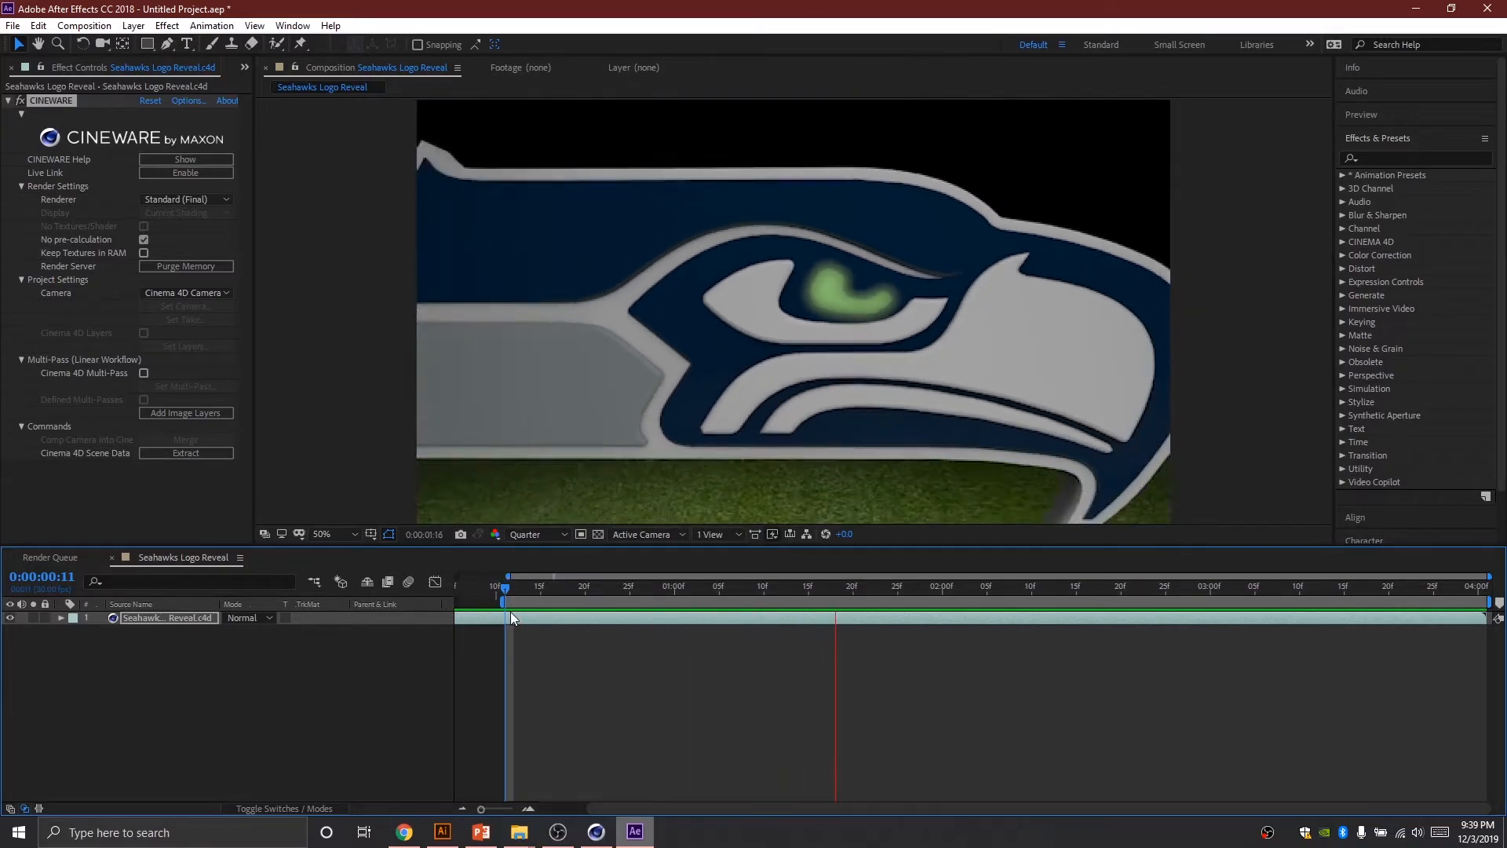
click(834, 586)
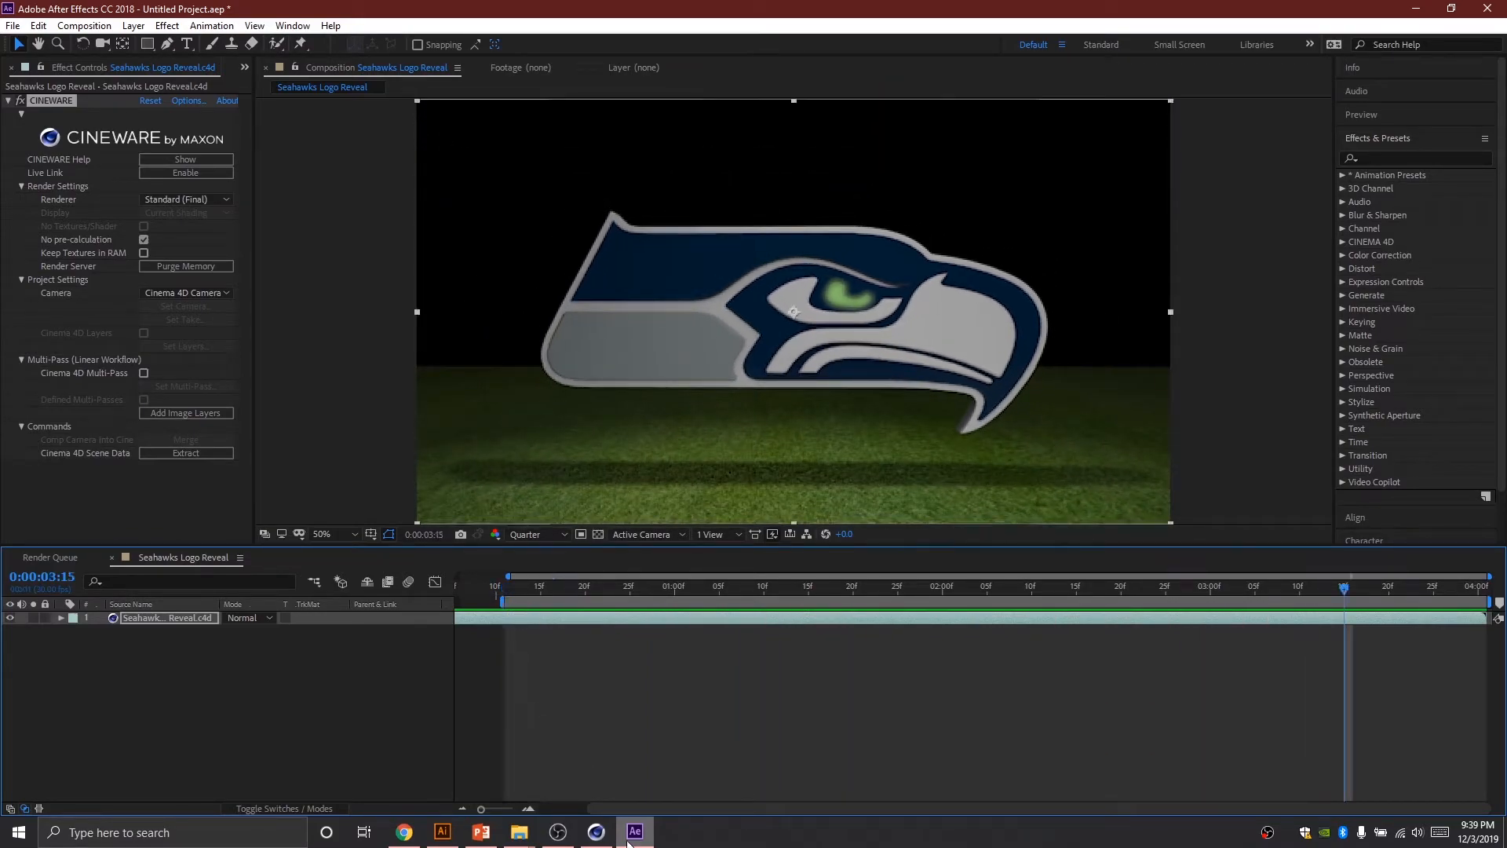
click(596, 832)
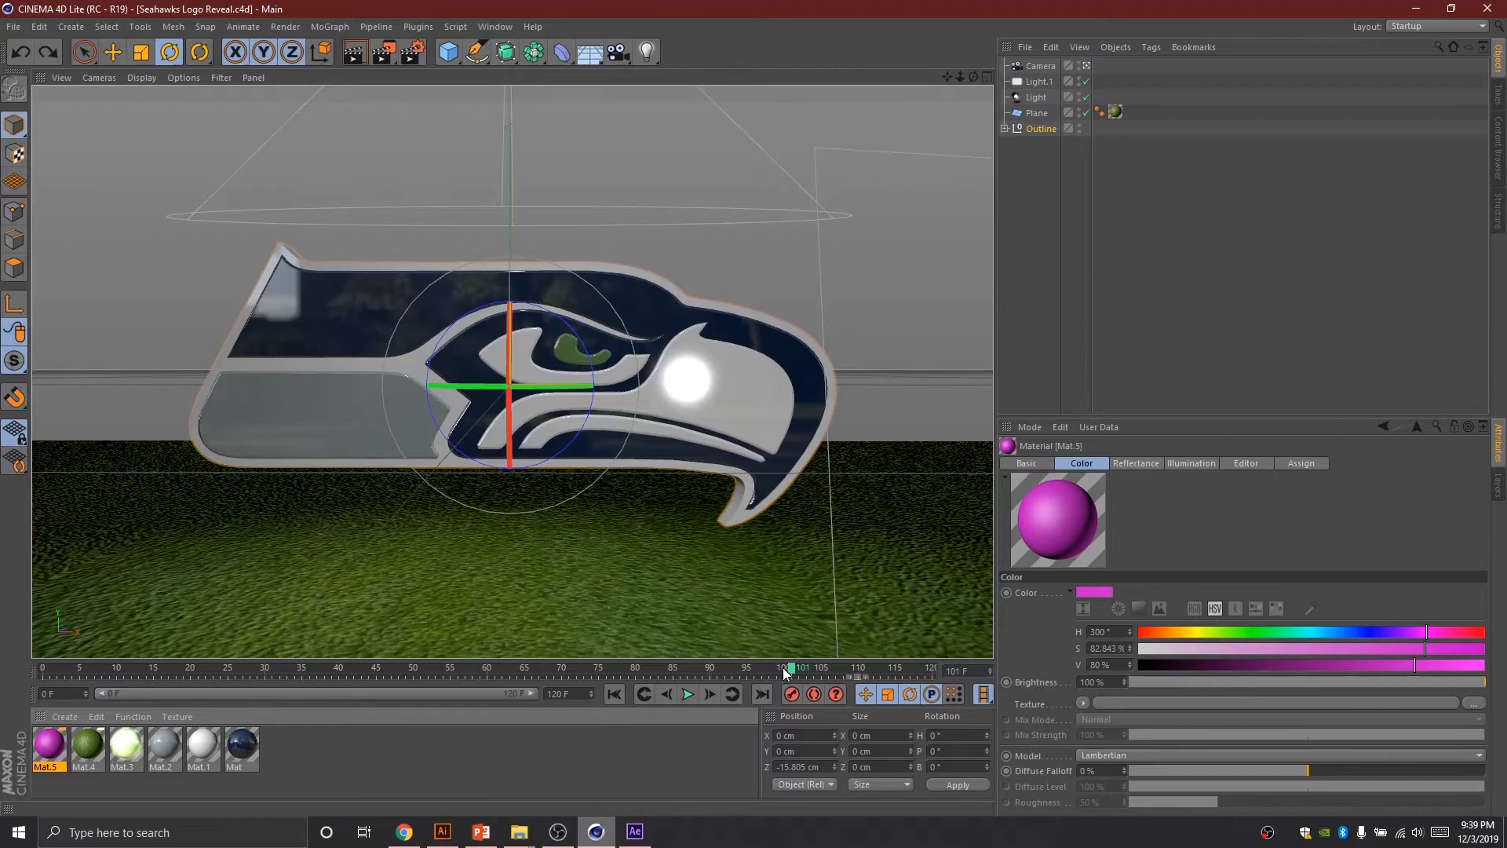
Step: View the Cinema 4D scene through the camera at frame 0, then return to After Effects
click(1040, 66)
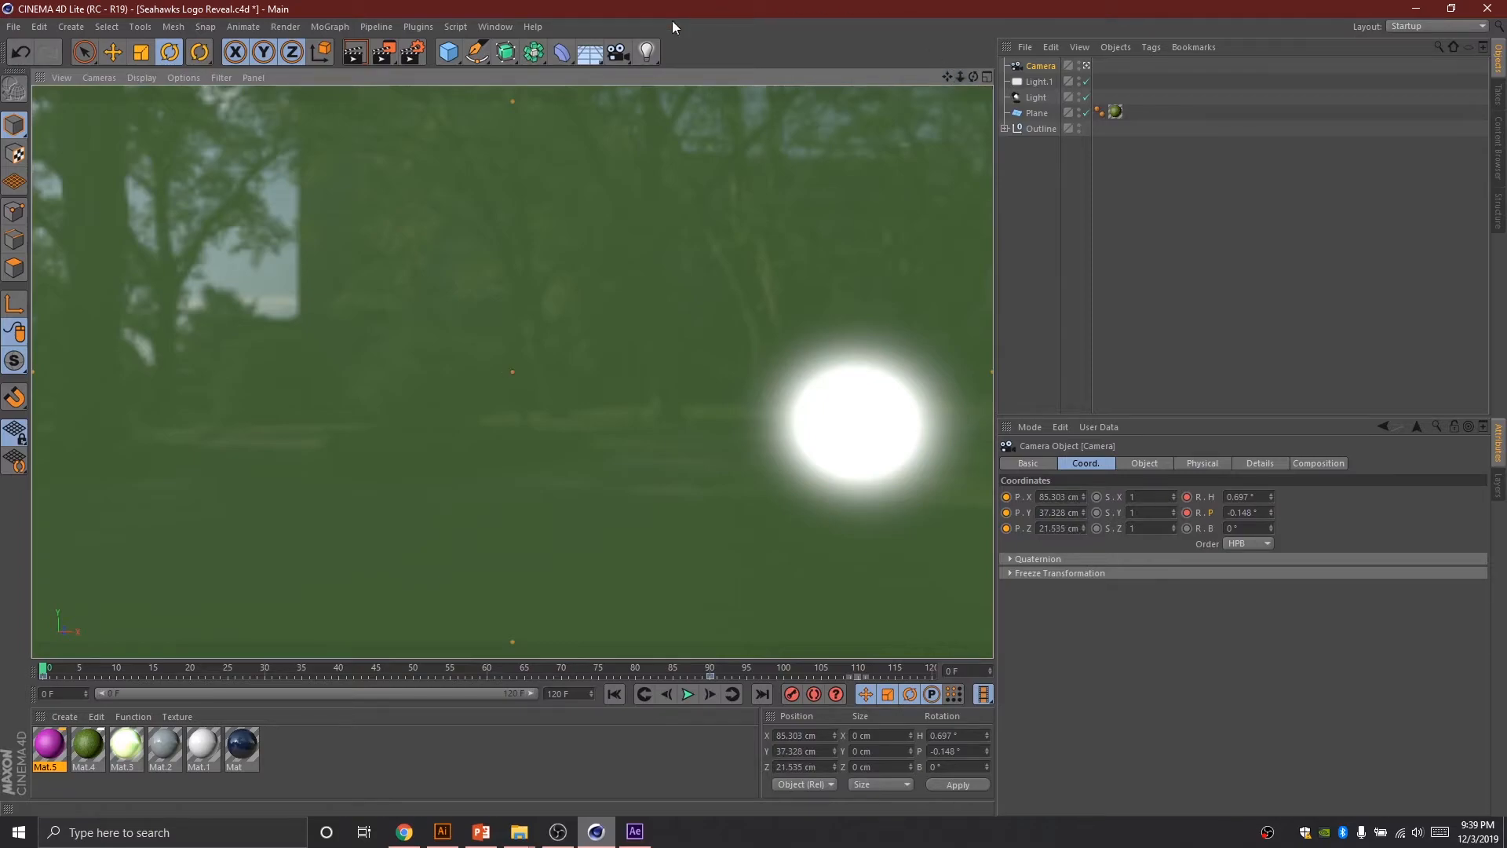
click(355, 52)
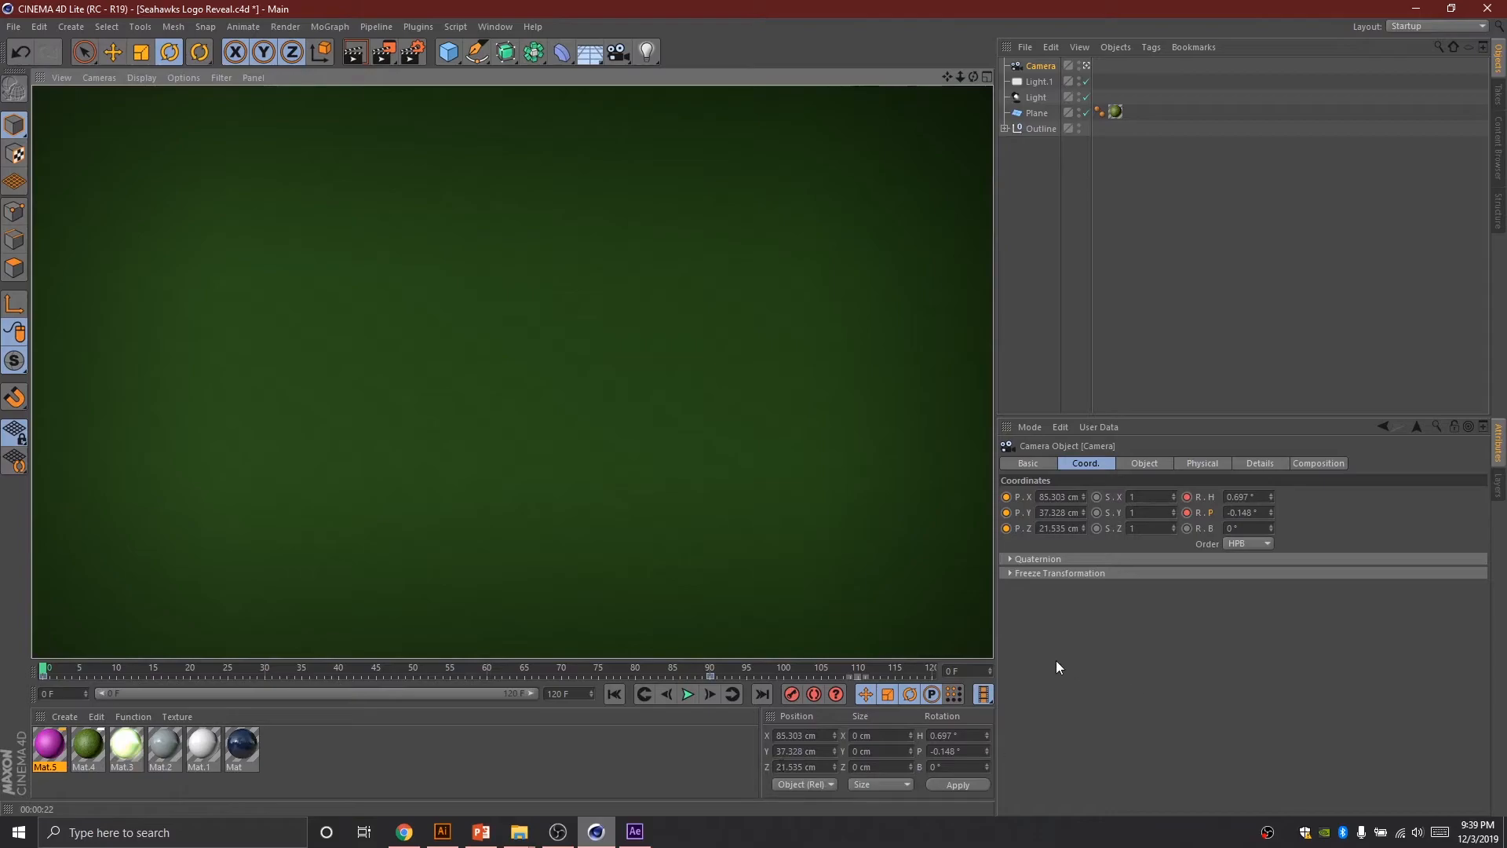
mouse_move(846, 542)
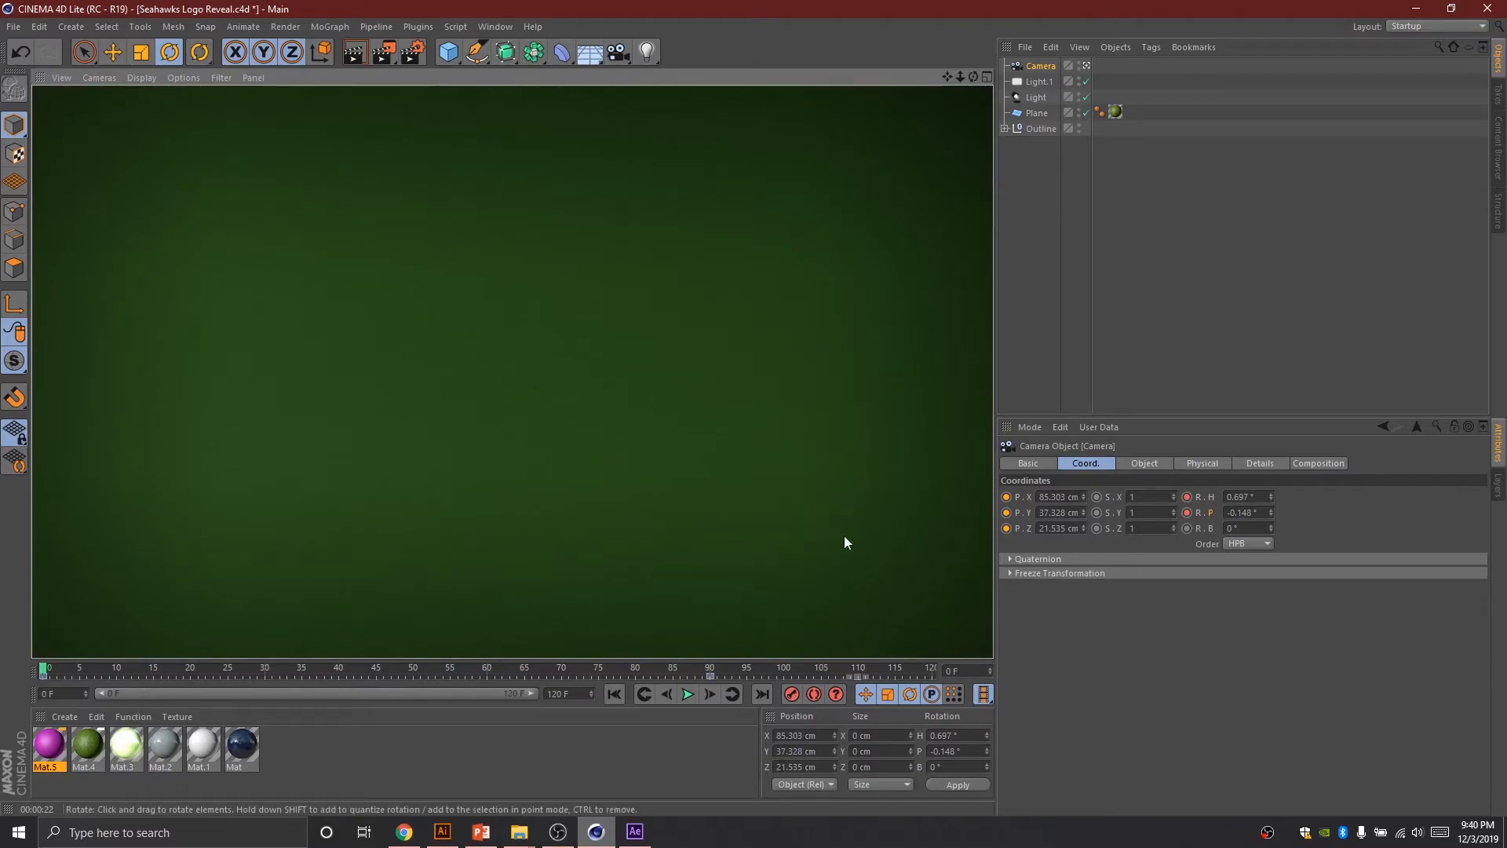
mouse_move(997, 528)
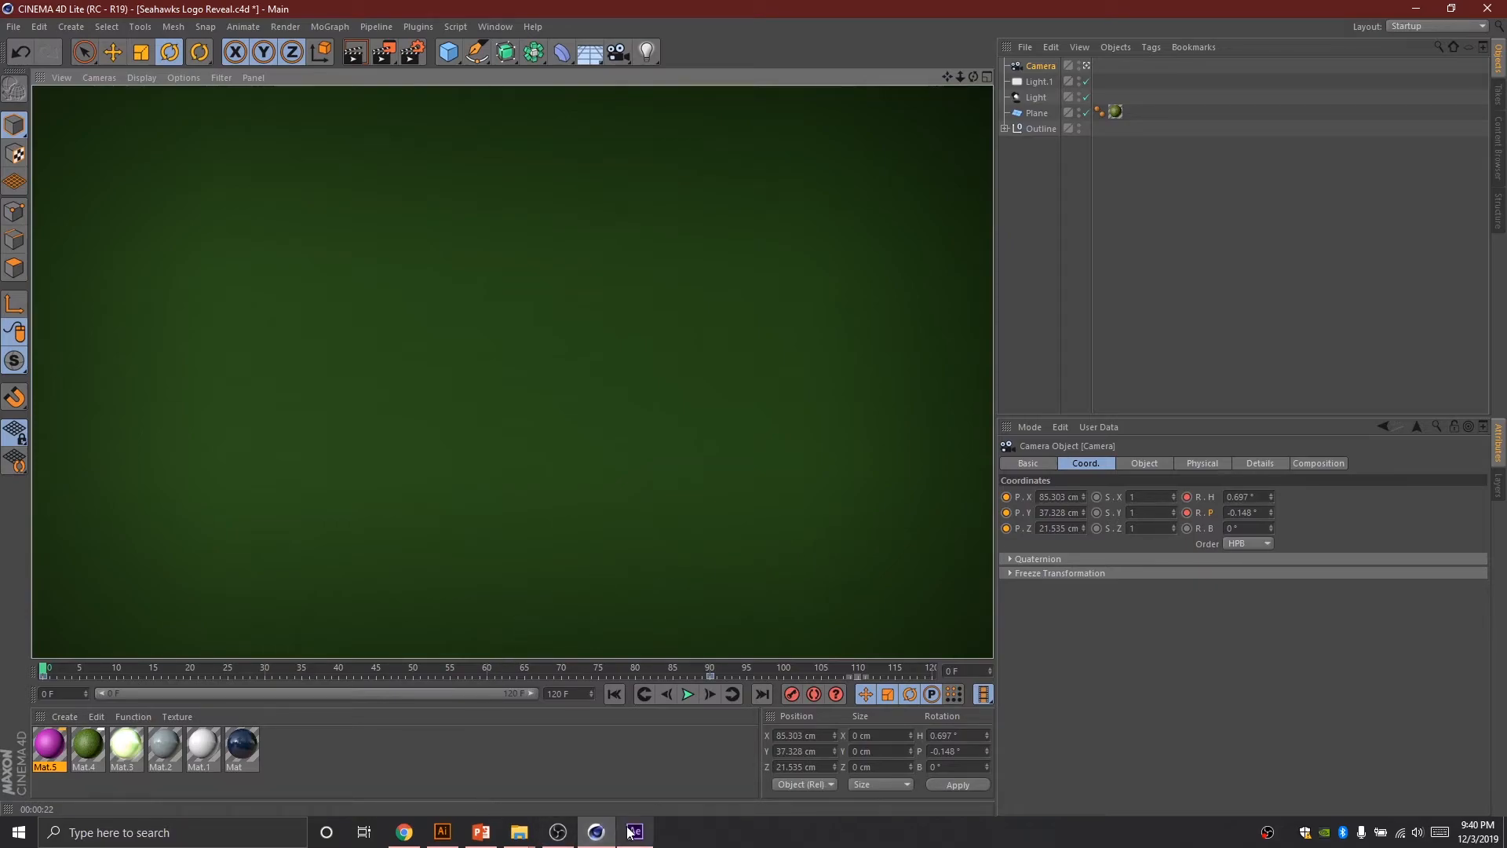
click(634, 832)
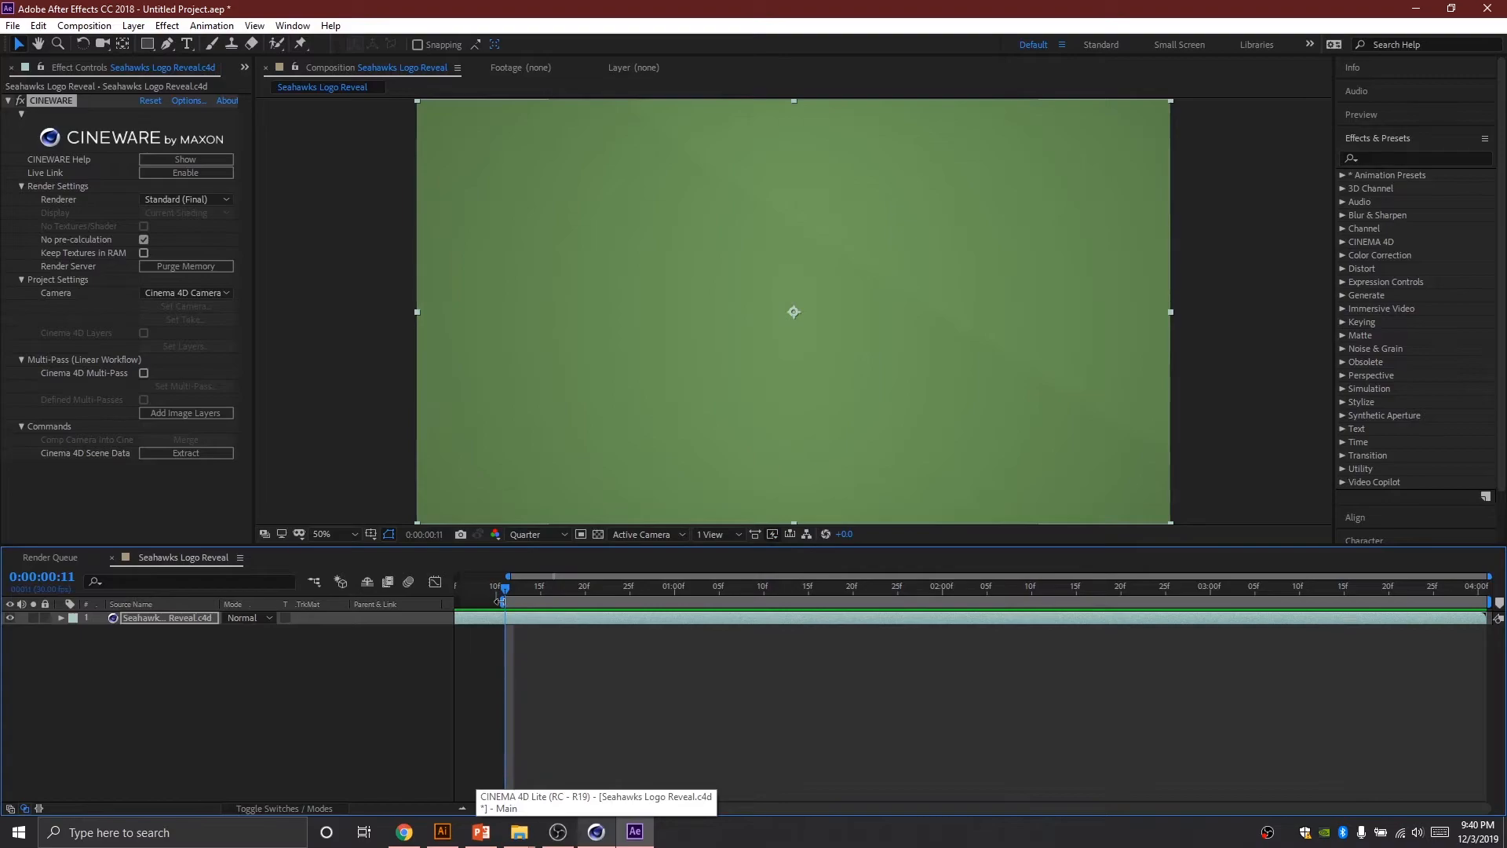
Step: Preview the Seahawks Logo Reveal comp and open the Composition menu
click(916, 596)
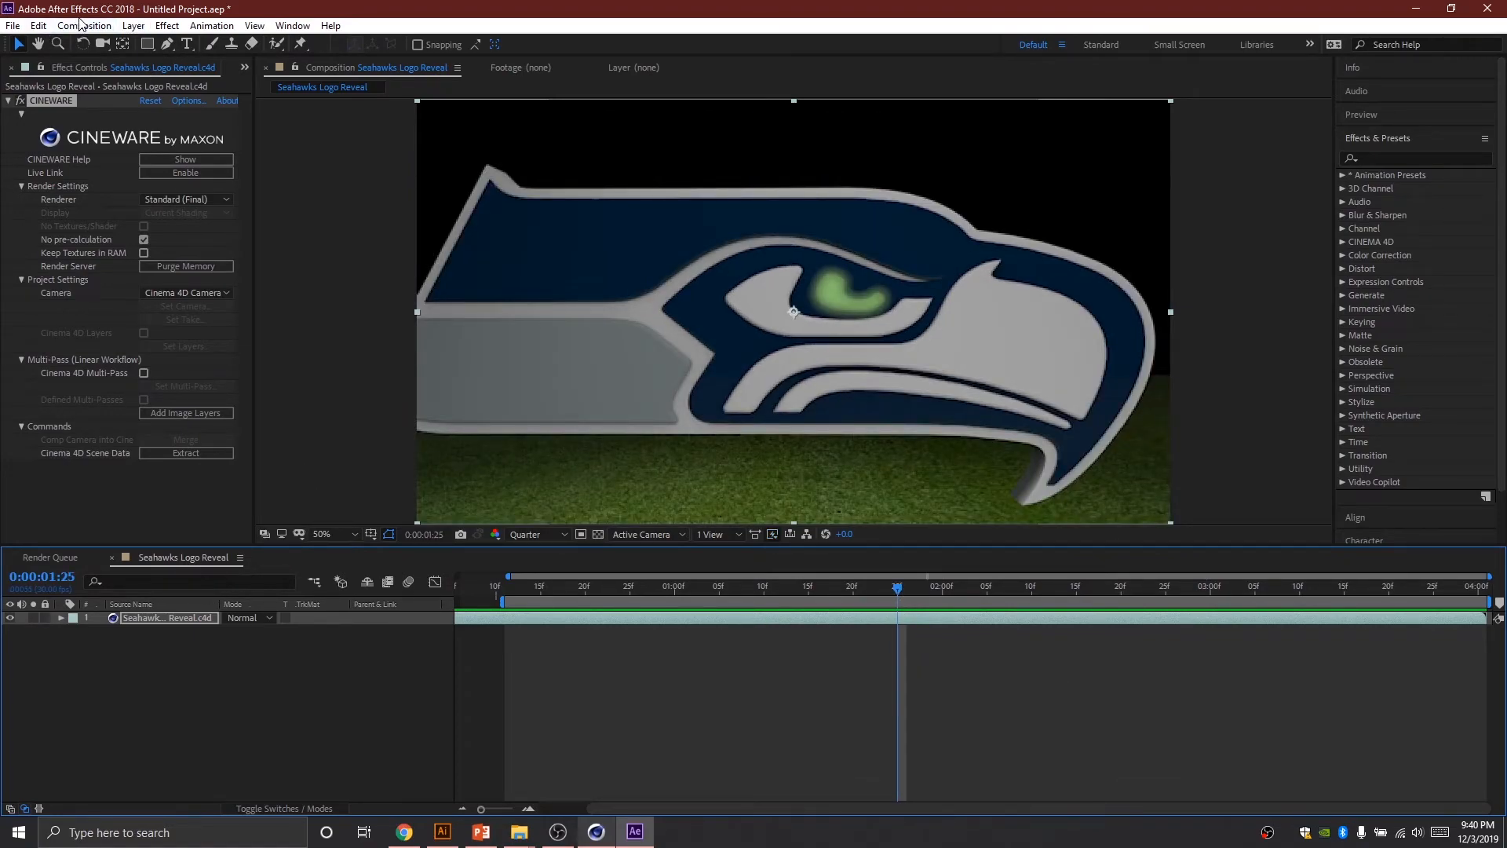
click(84, 25)
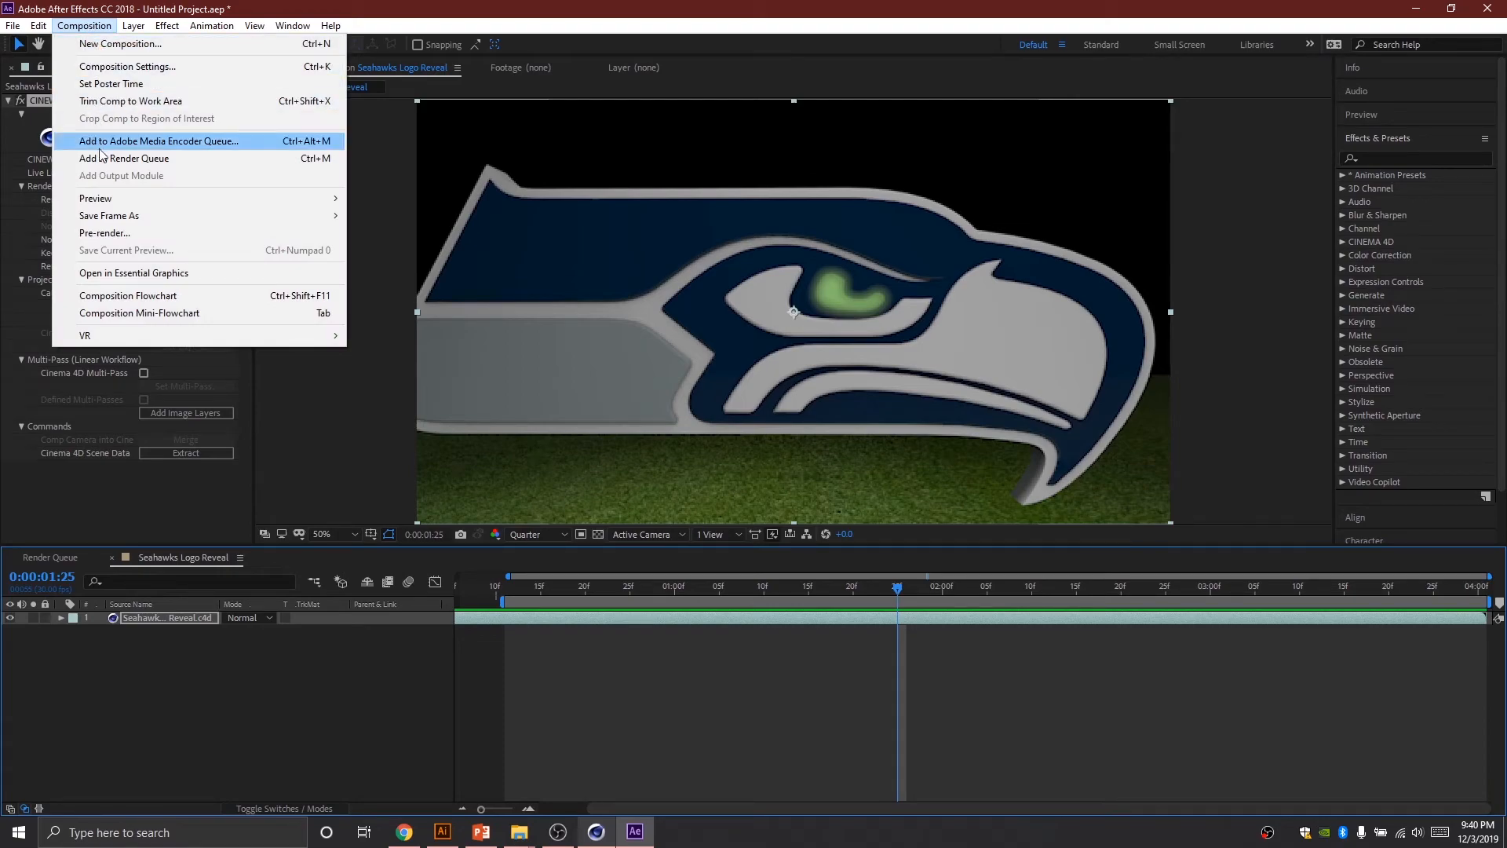
Step: Add Seahawks Logo Reveal to the Render Queue and choose its output location
click(124, 158)
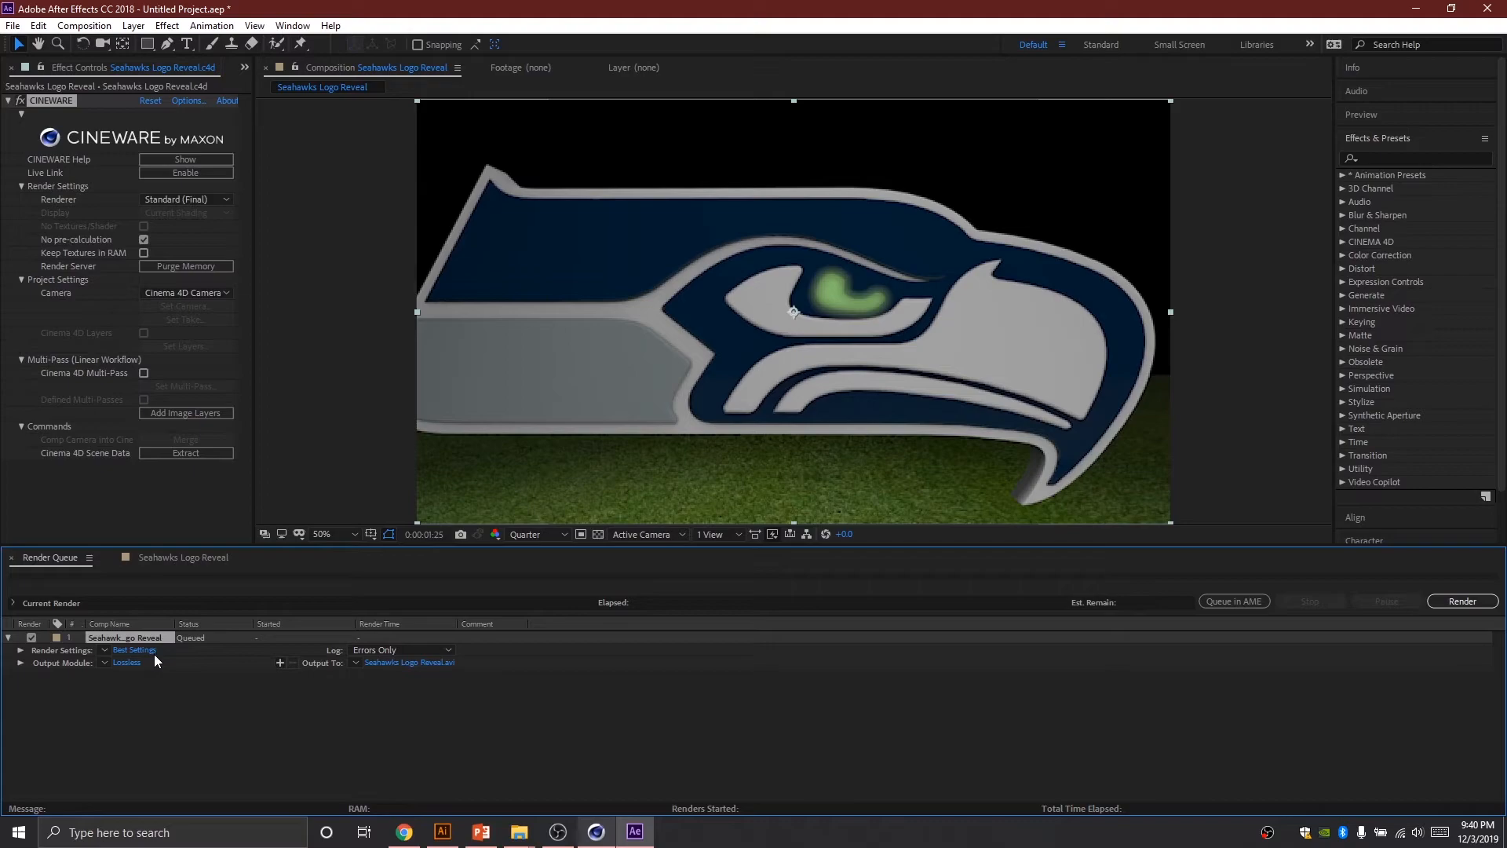
mouse_move(796, 97)
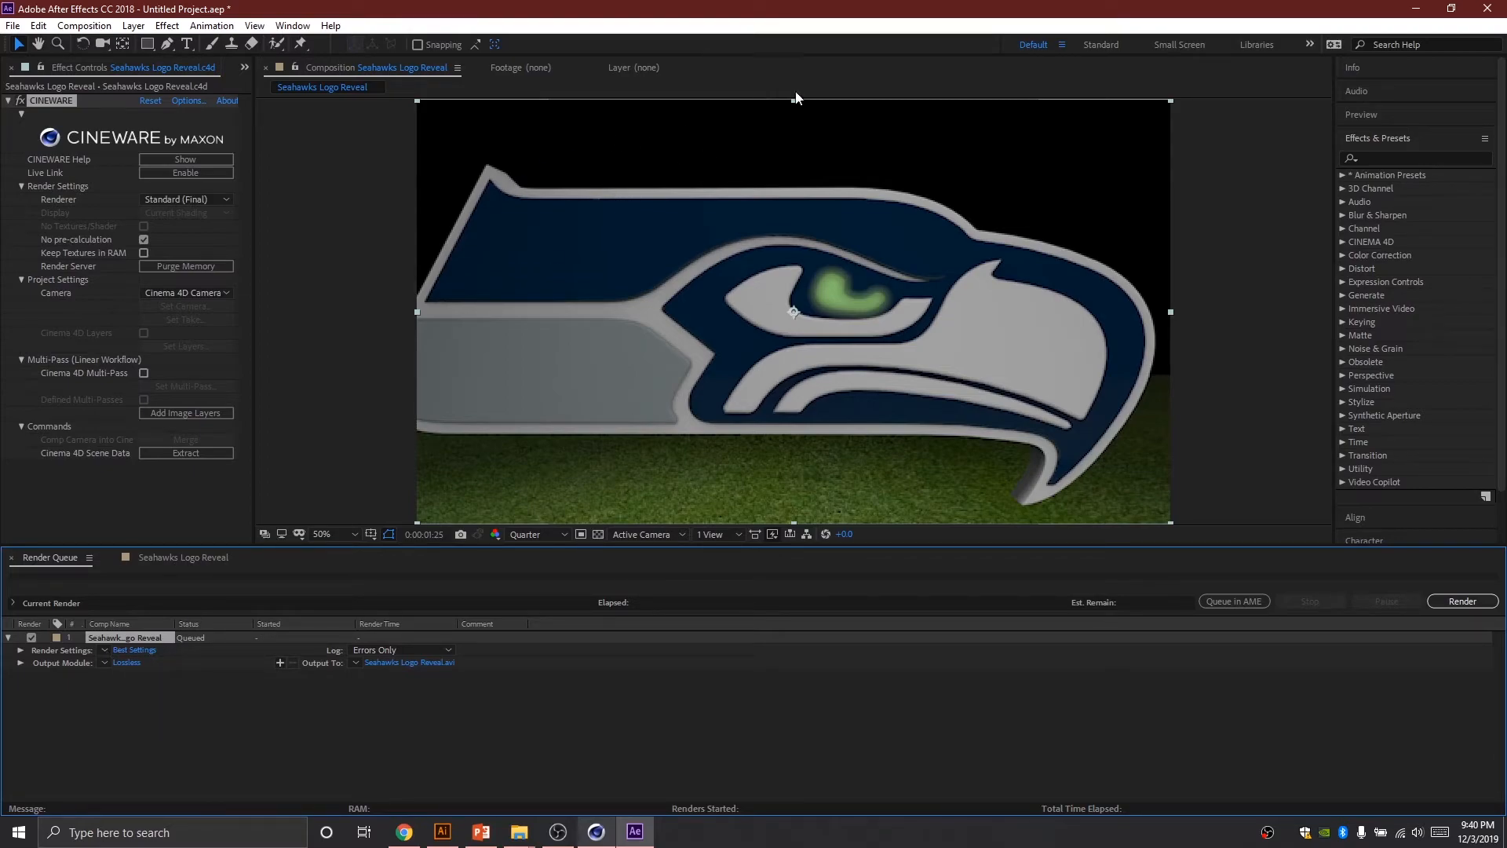
mouse_move(138, 676)
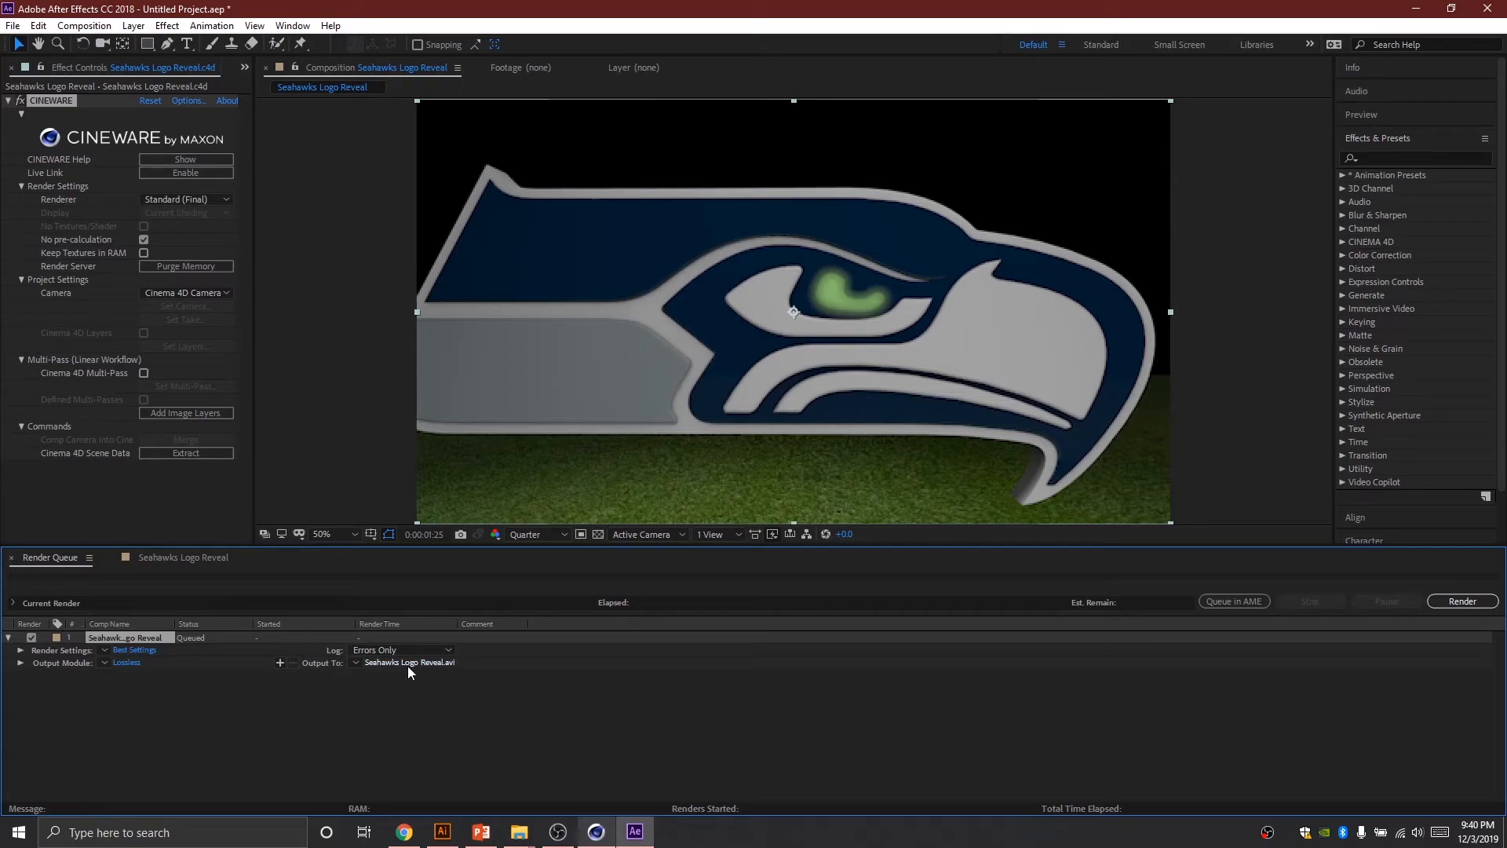
click(410, 662)
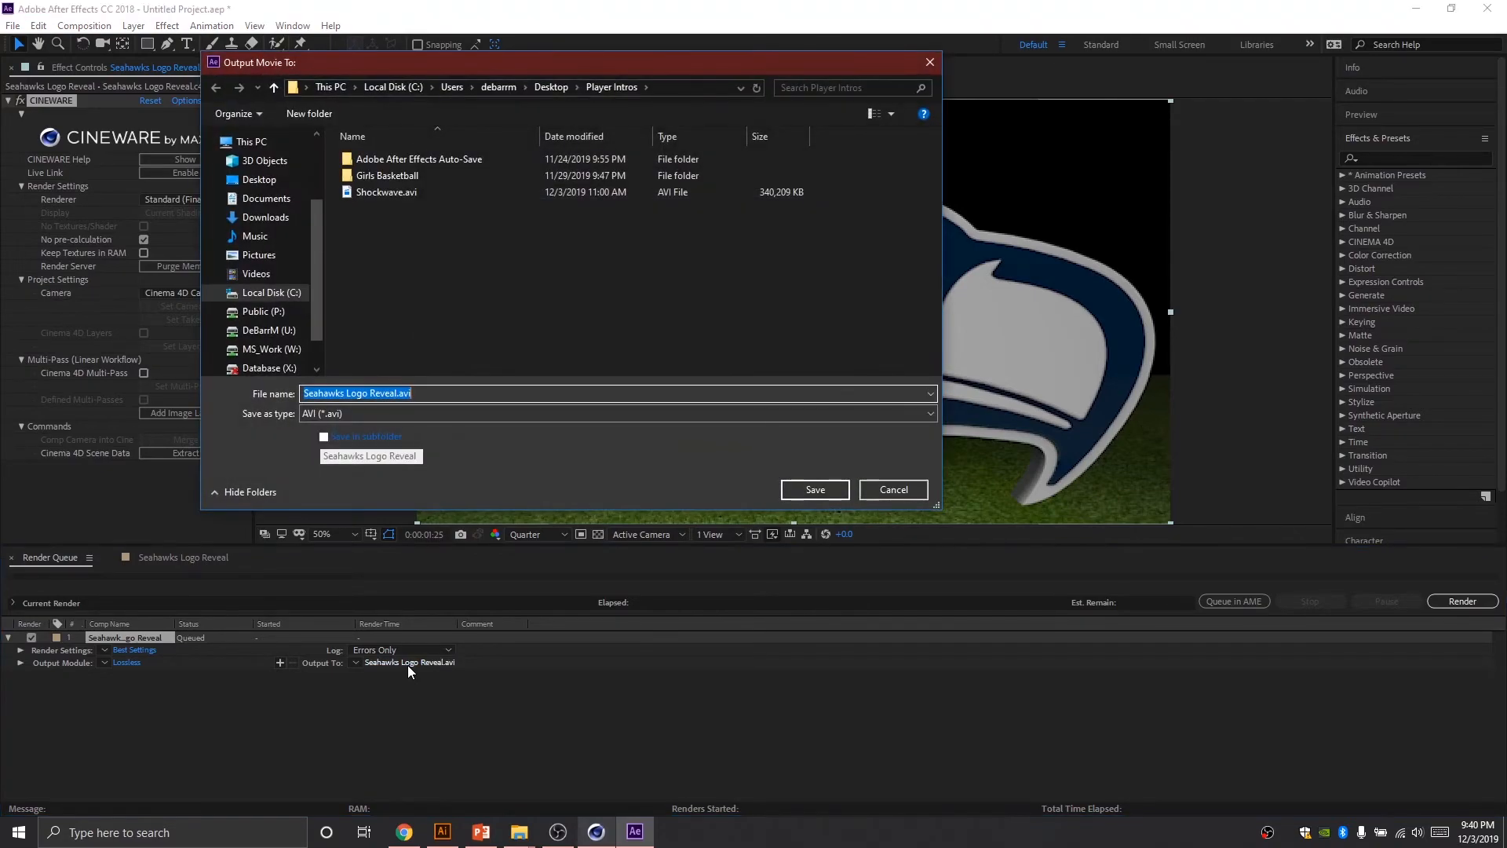
Step: Save the render output as Seahawks Logo Reveal.avi in the Desktop Logo folder
click(260, 179)
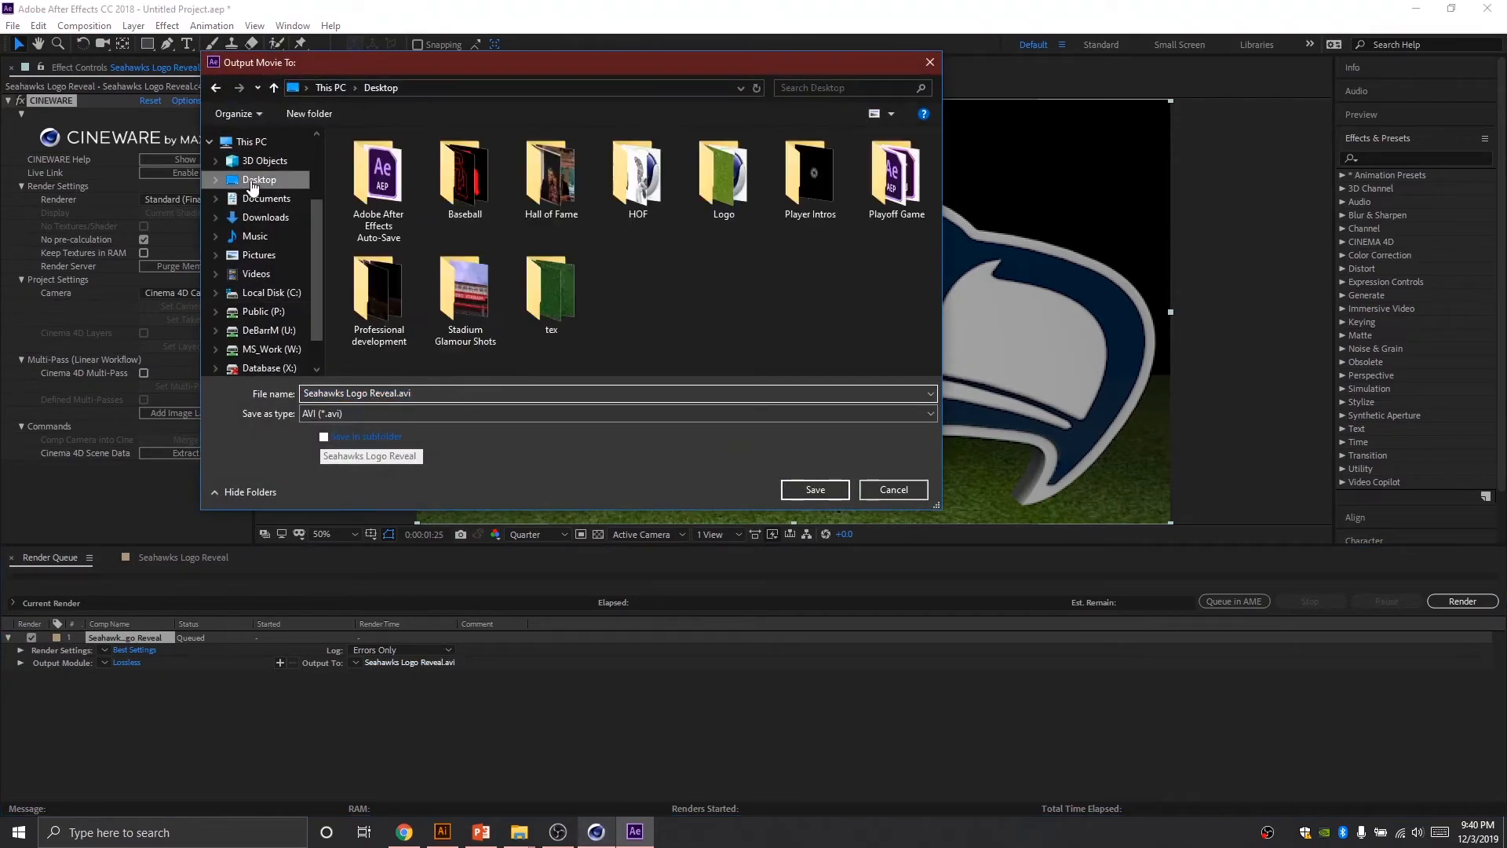
double_click(723, 171)
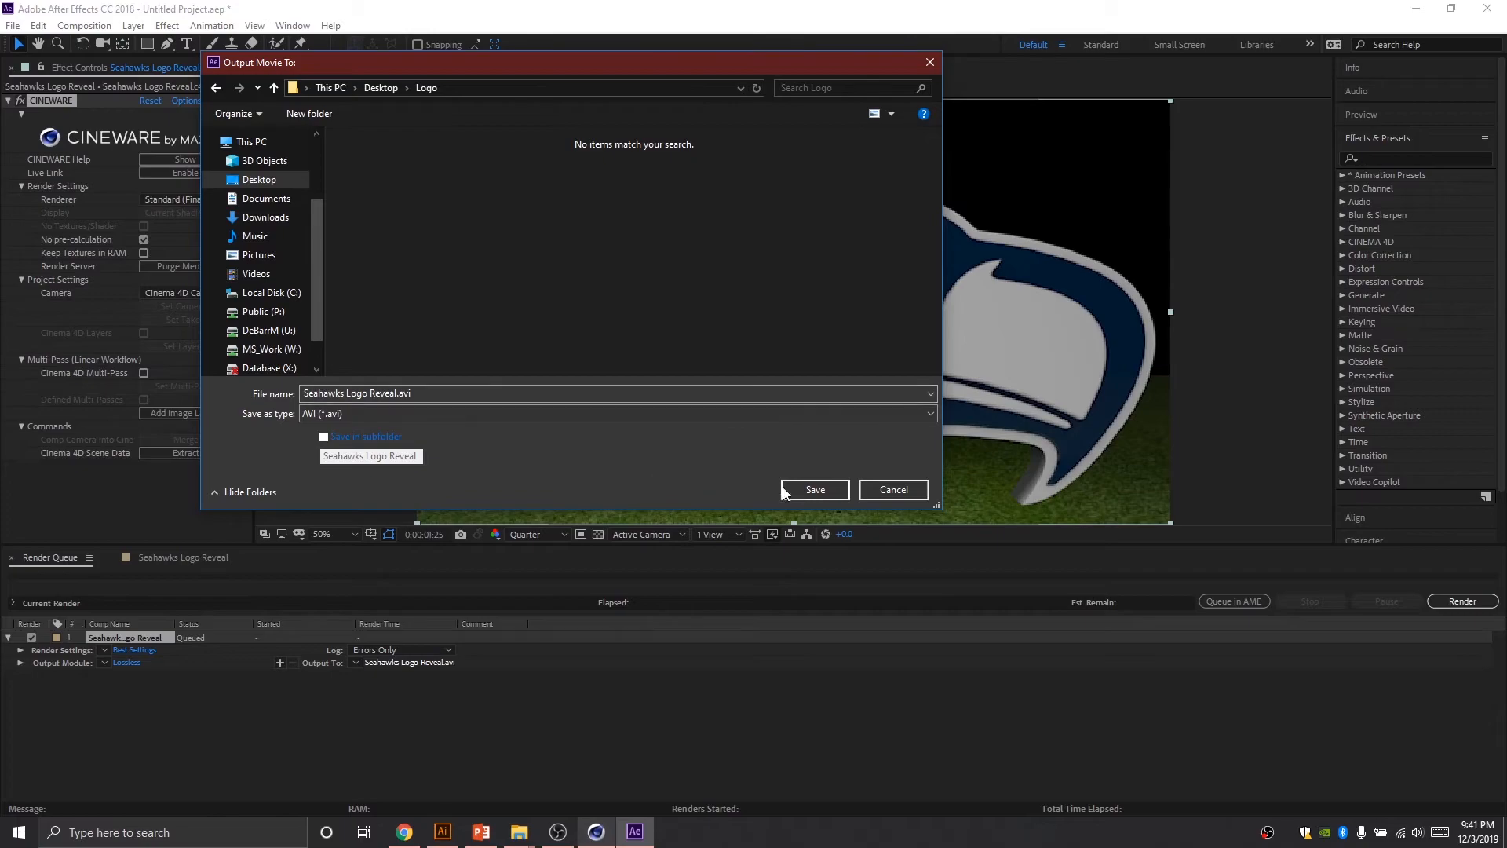
click(814, 489)
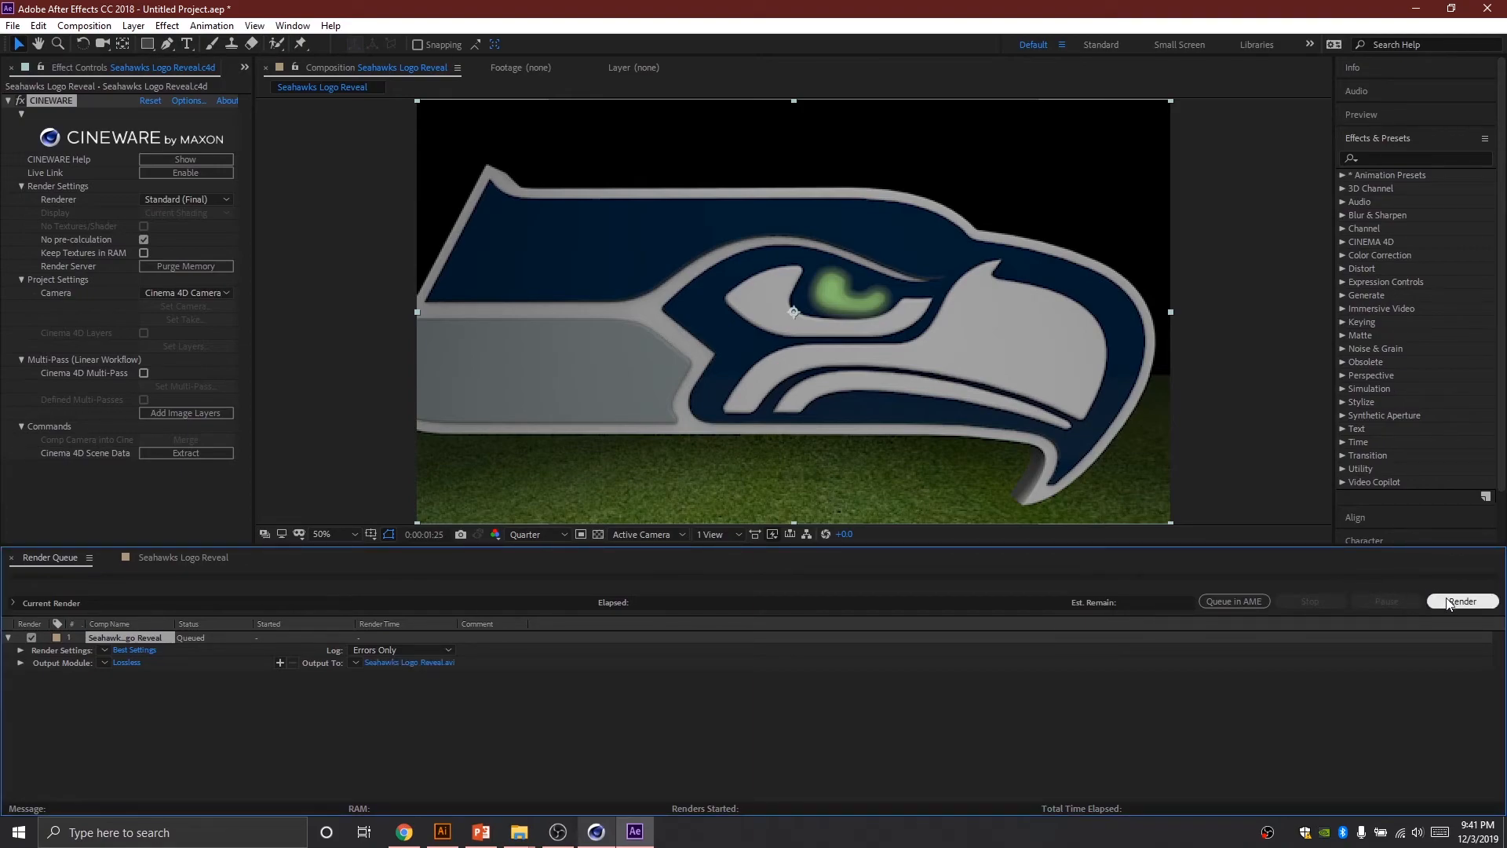
Step: Start rendering the queued comp, then switch to the course outline in the browser
click(1459, 601)
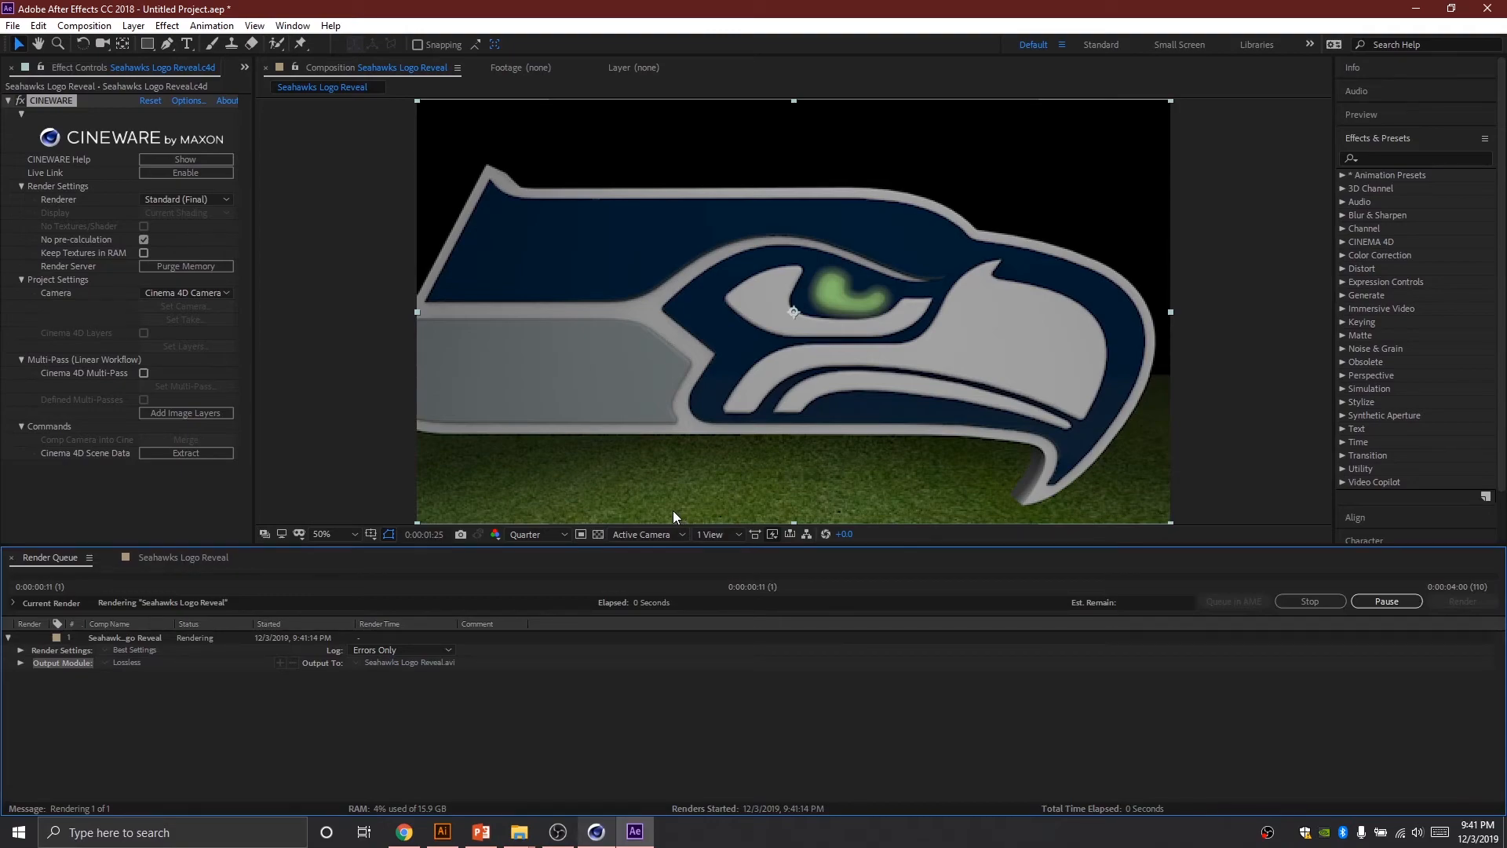
mouse_move(317, 567)
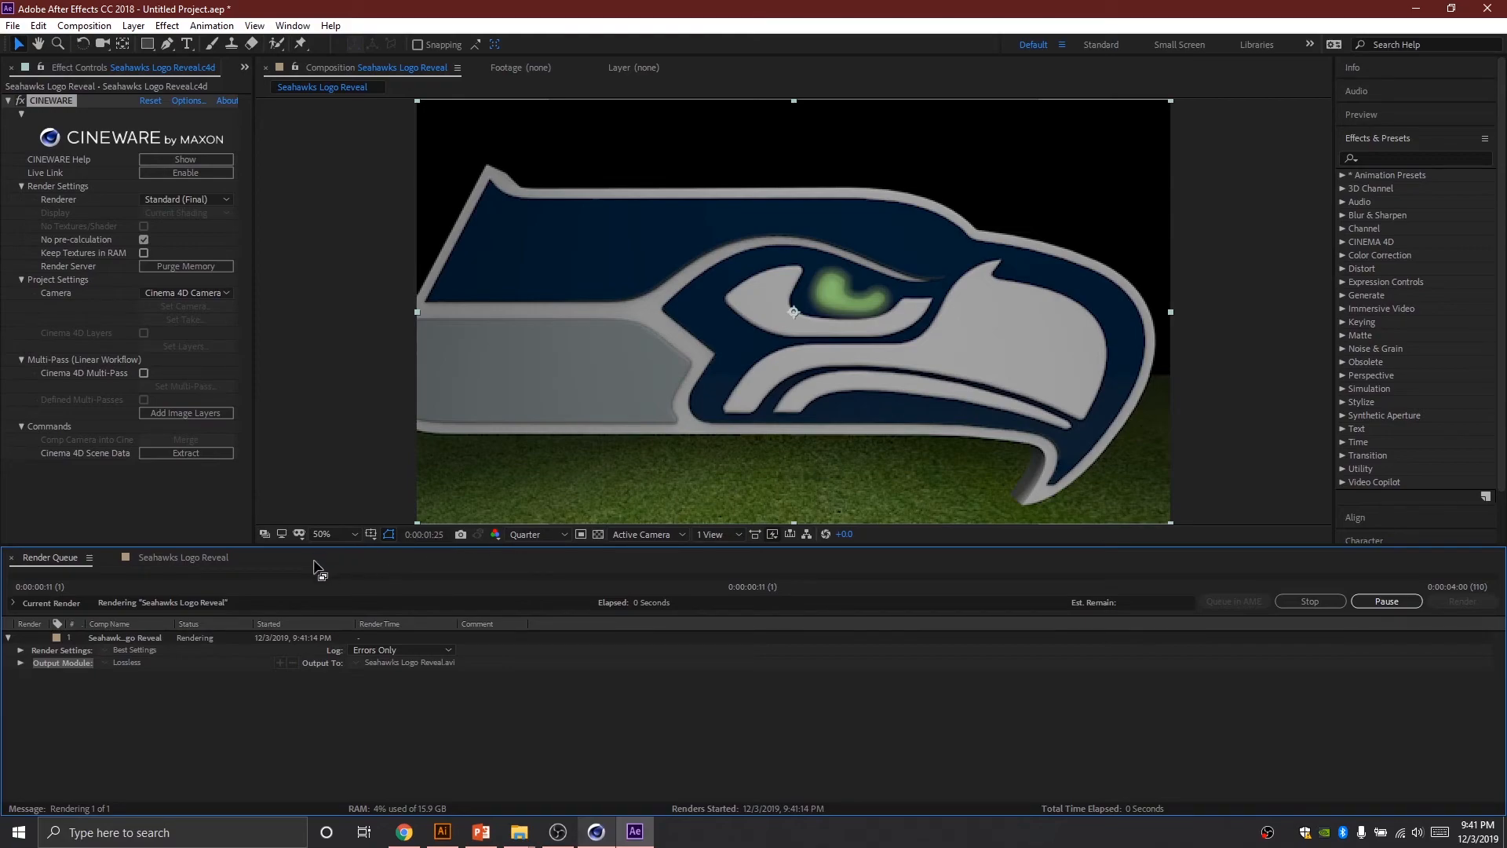
mouse_move(144, 586)
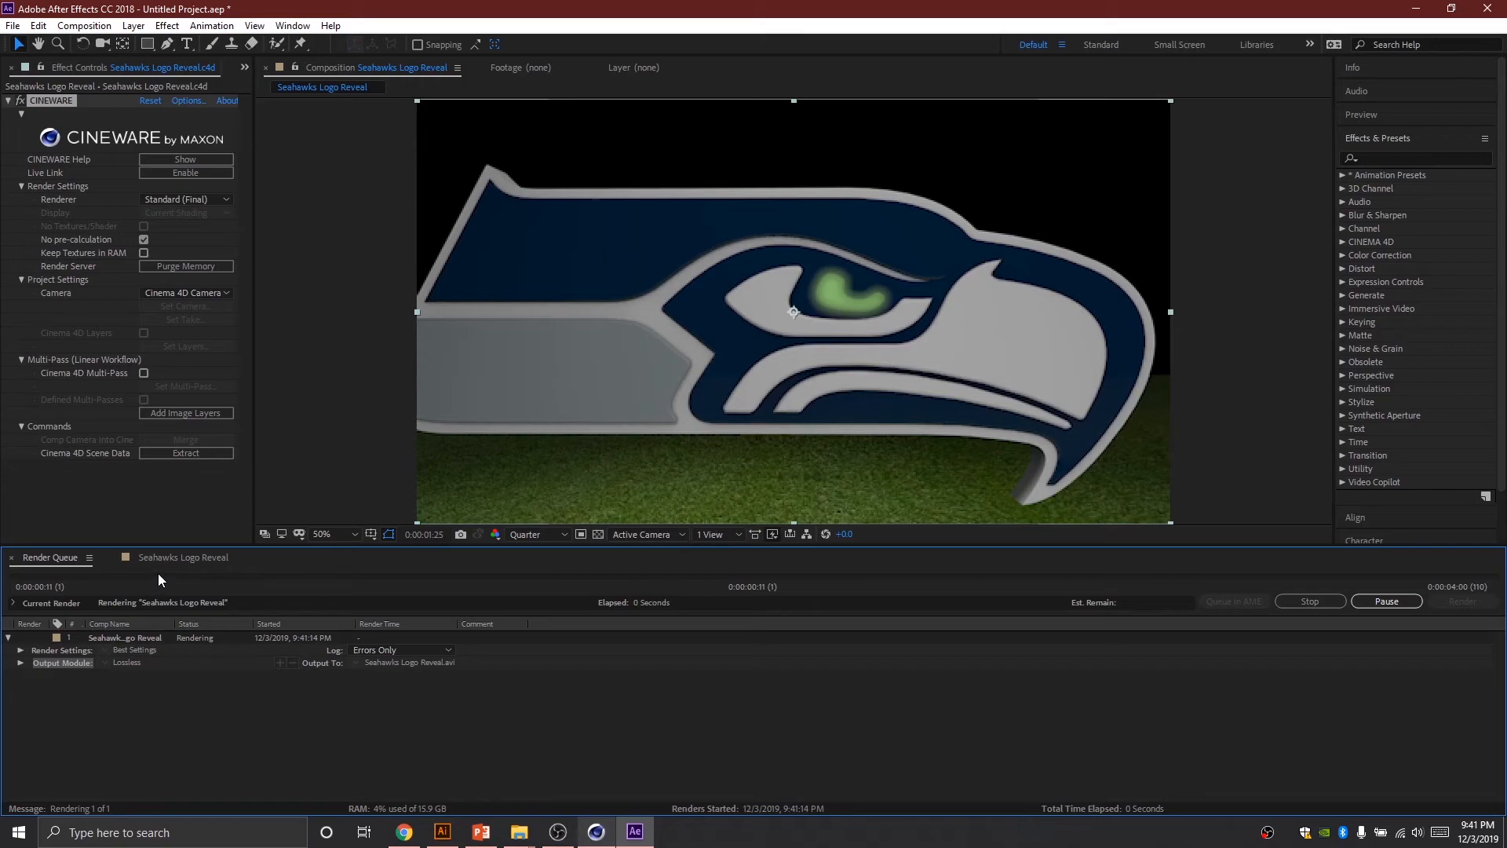
mouse_move(282, 535)
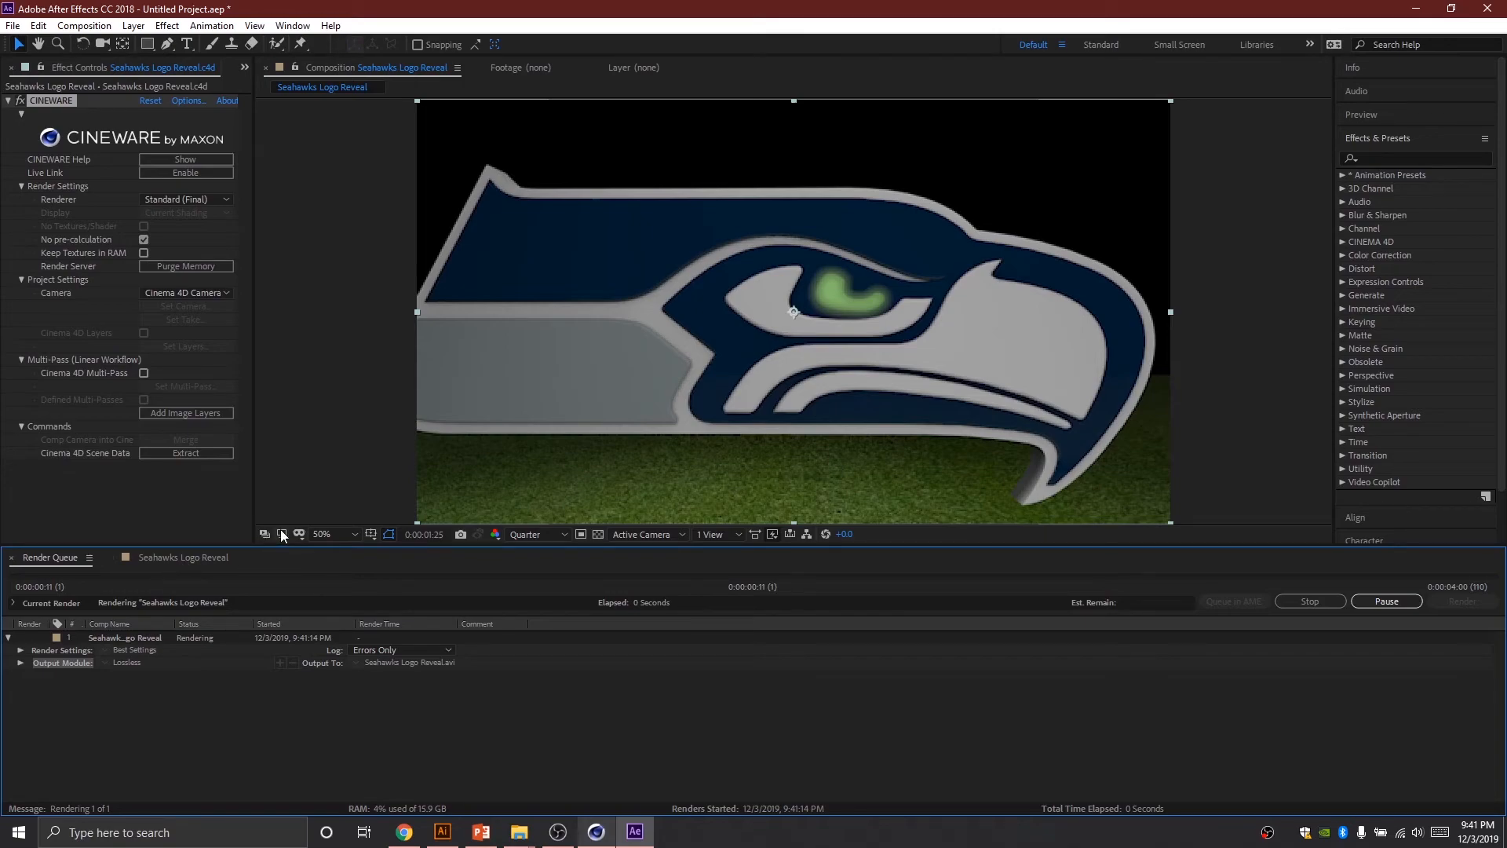
mouse_move(492, 516)
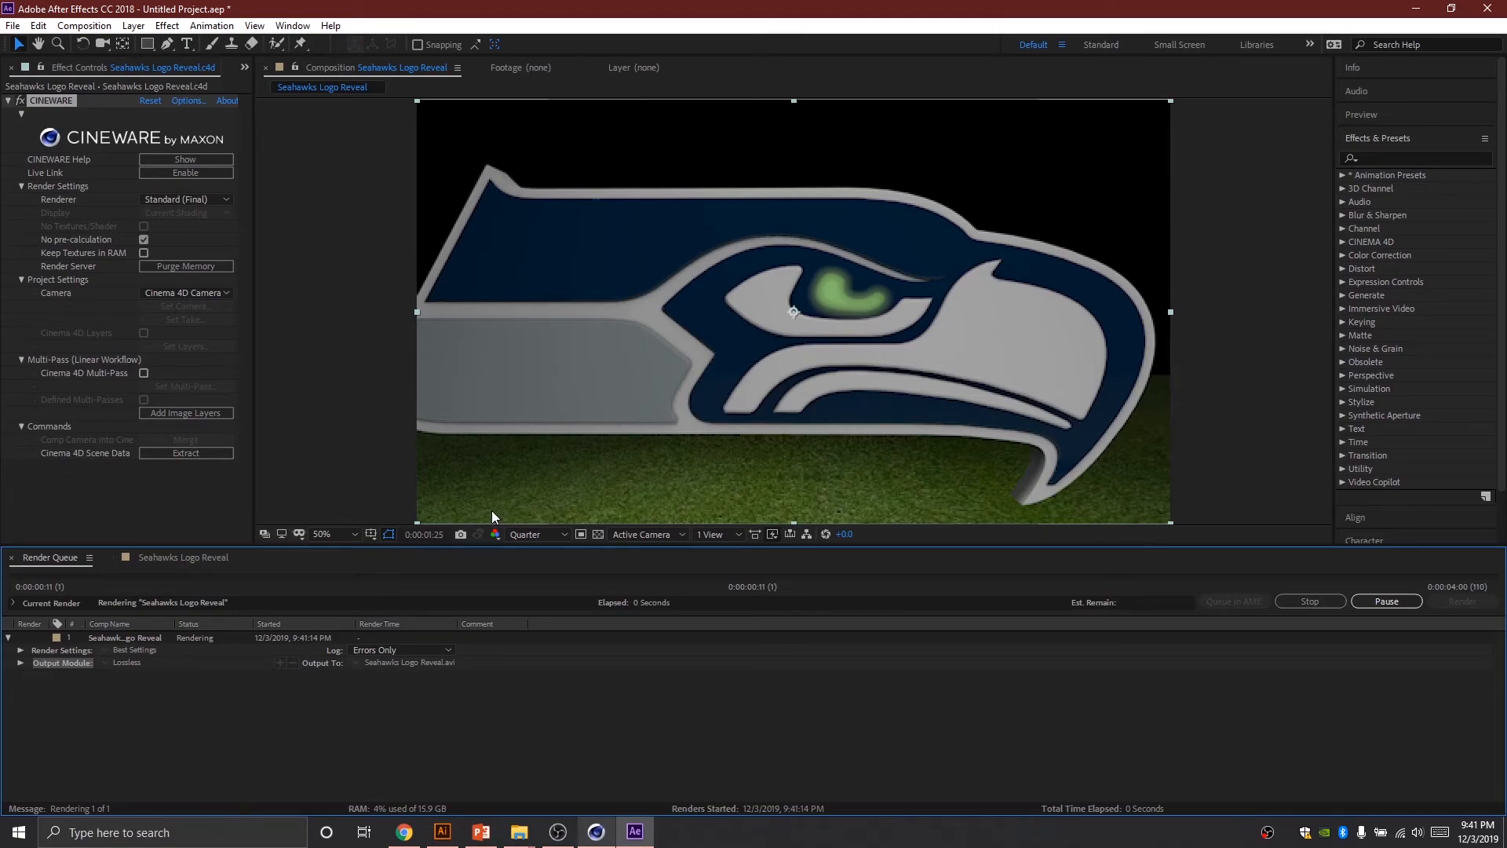
mouse_move(454, 579)
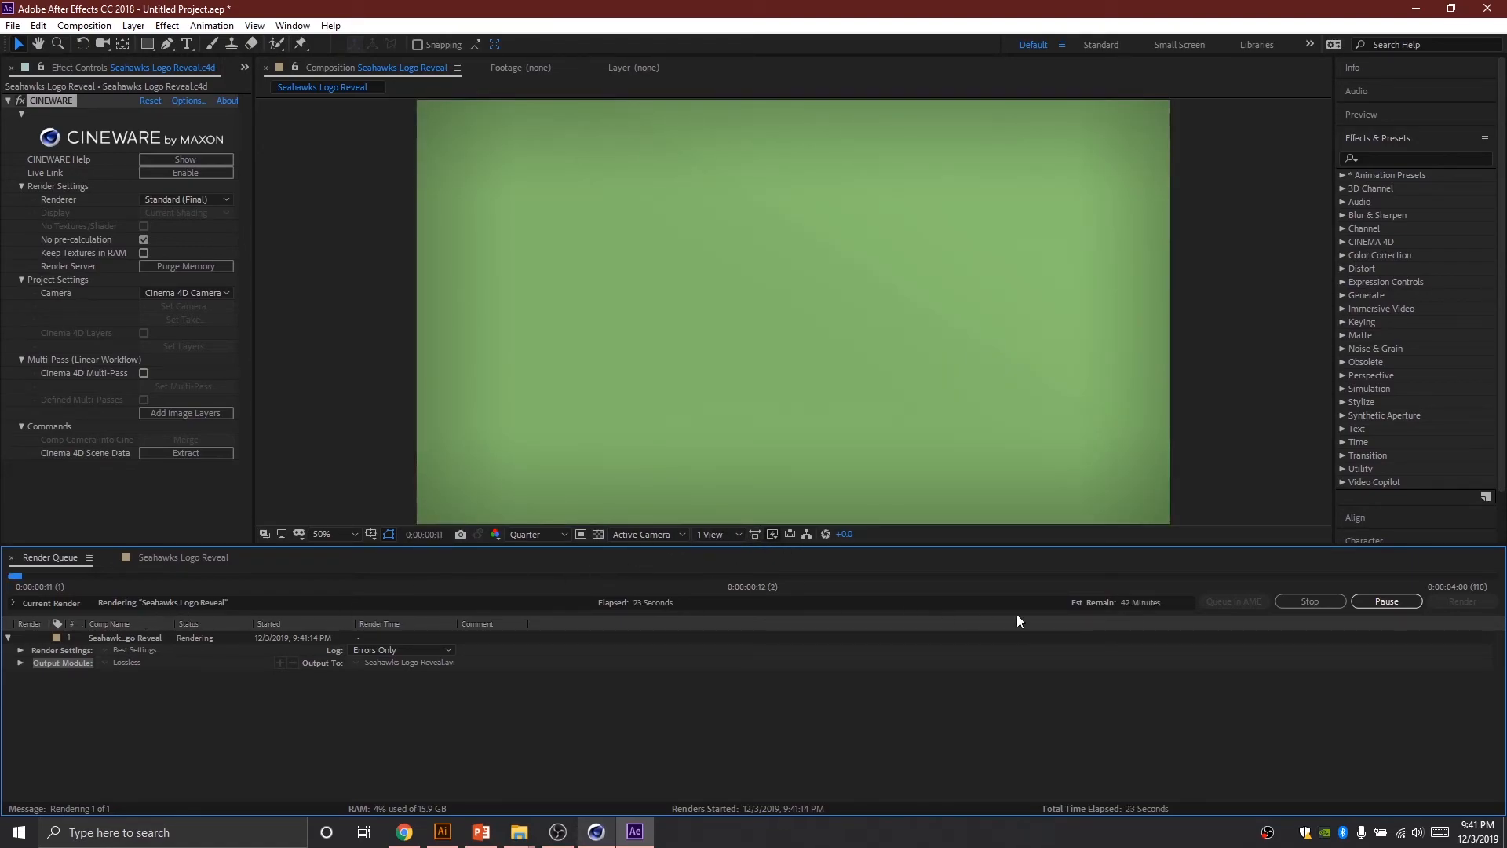
mouse_move(1135, 615)
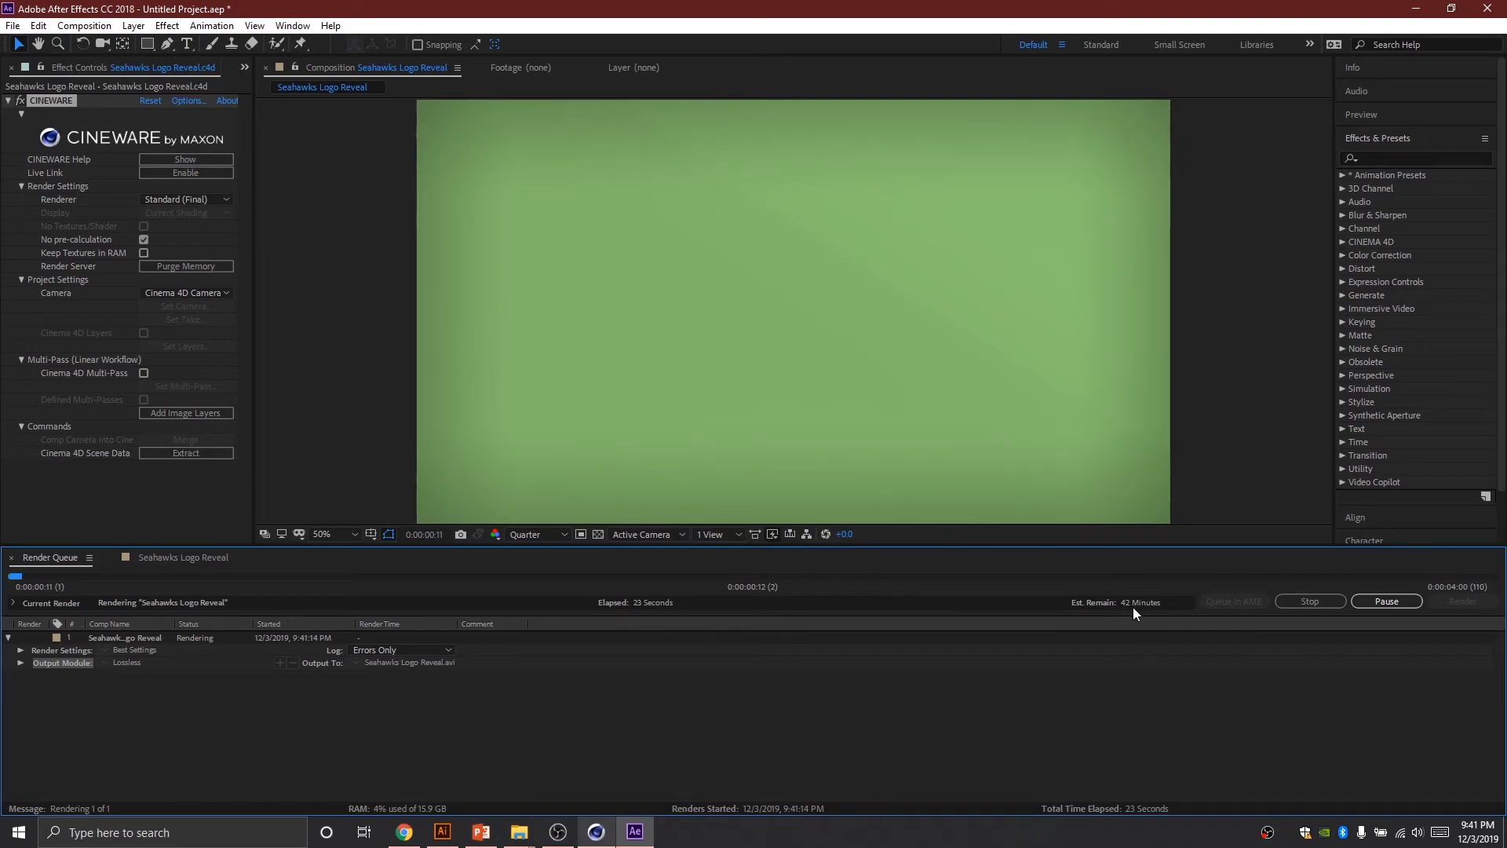
mouse_move(660, 356)
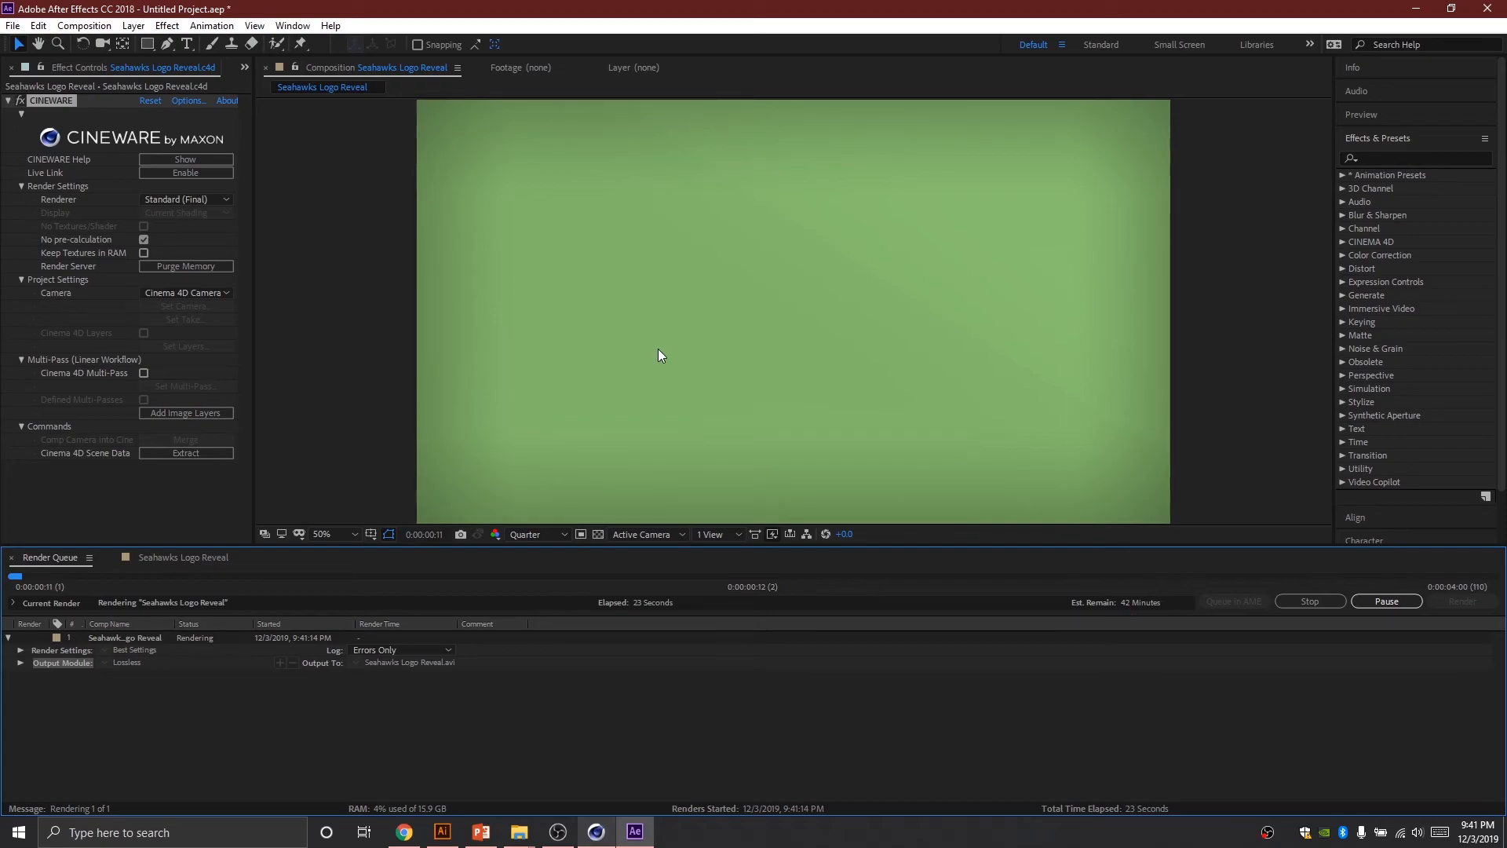
mouse_move(656, 363)
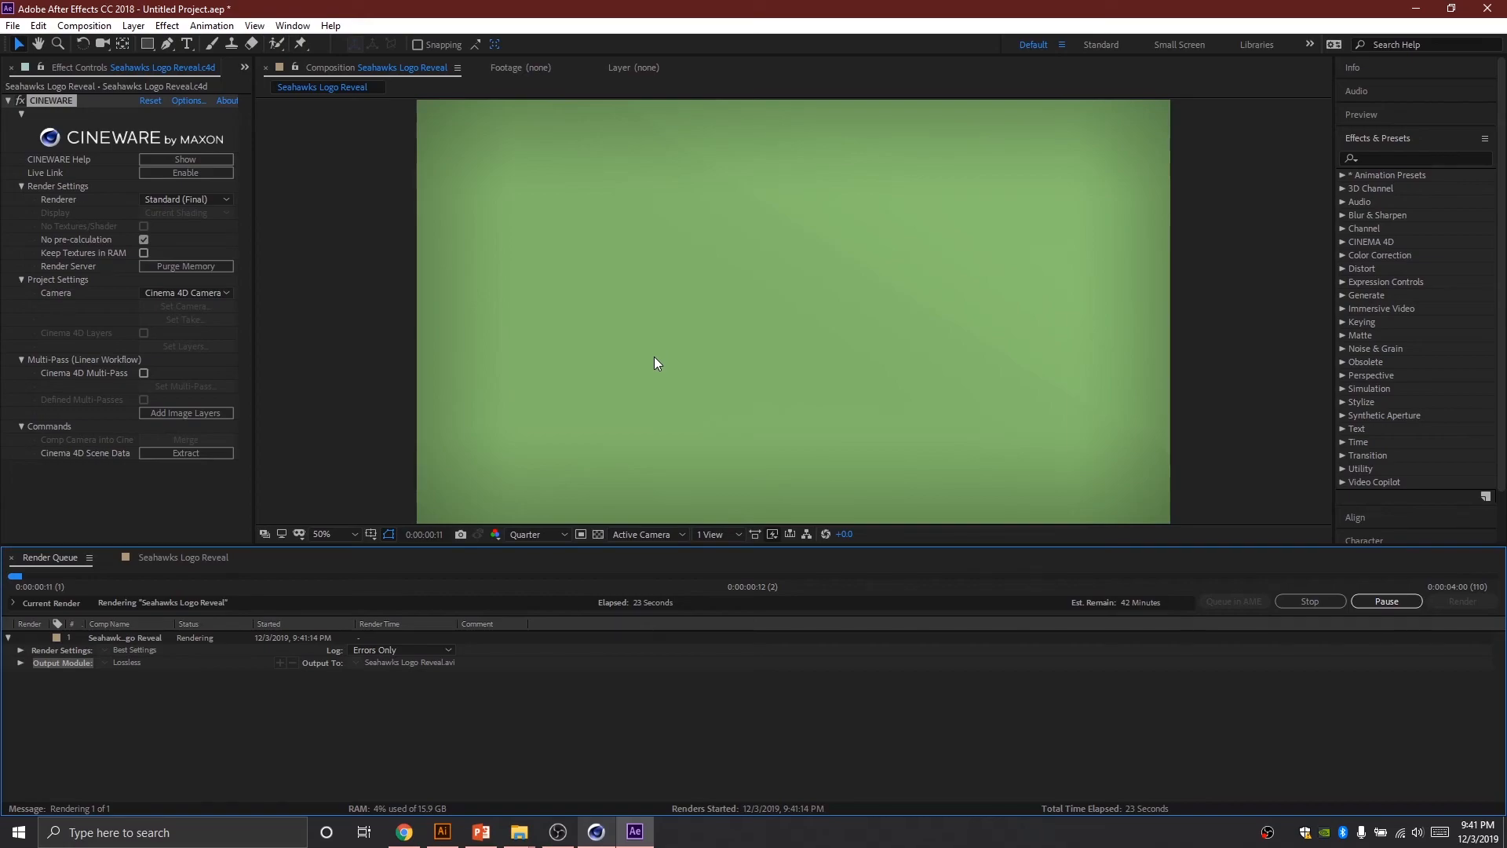
mouse_move(697, 485)
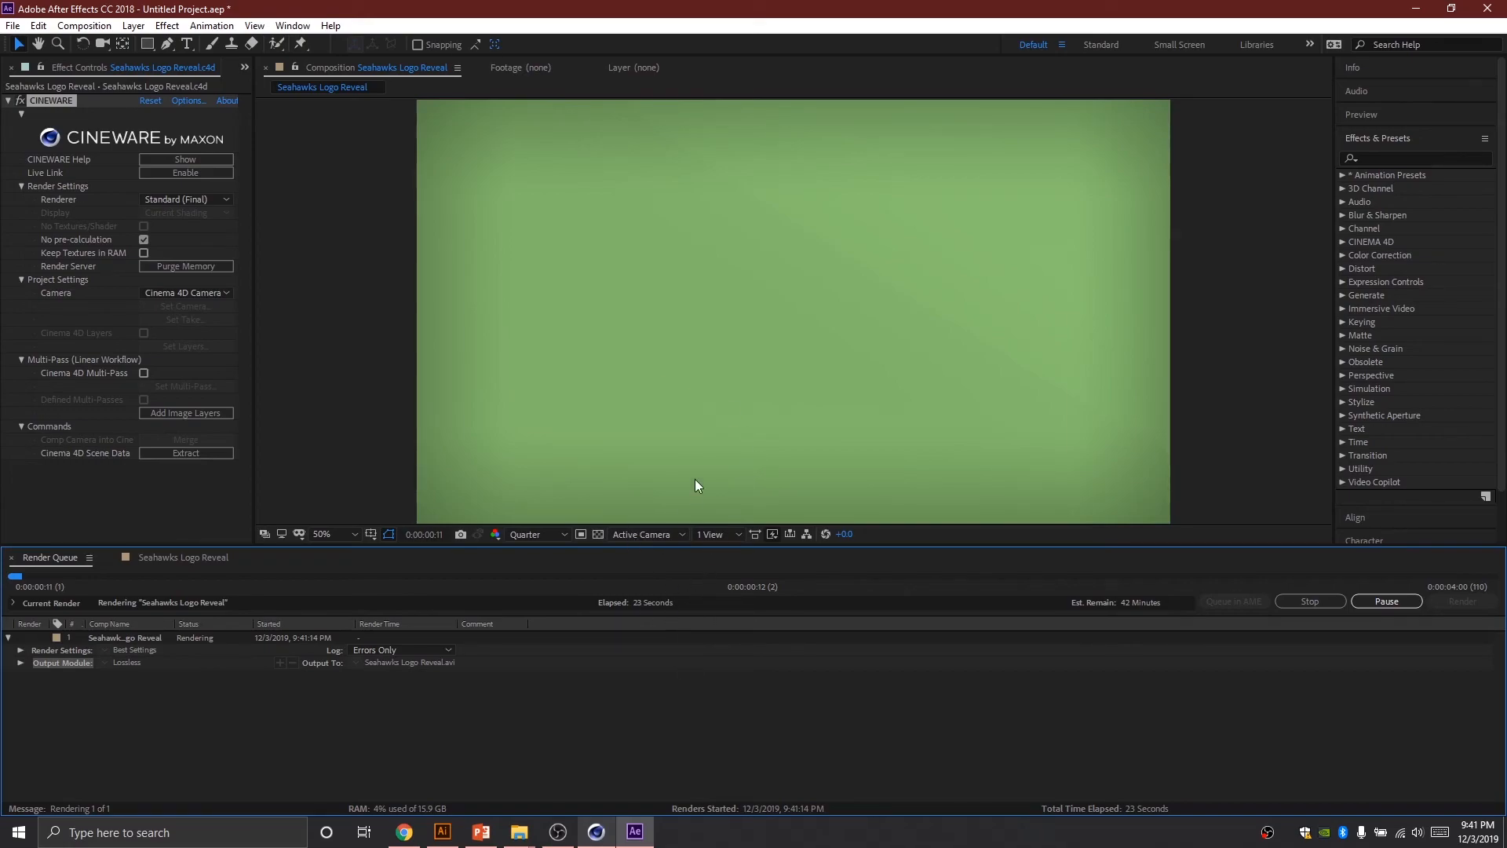
mouse_move(567, 594)
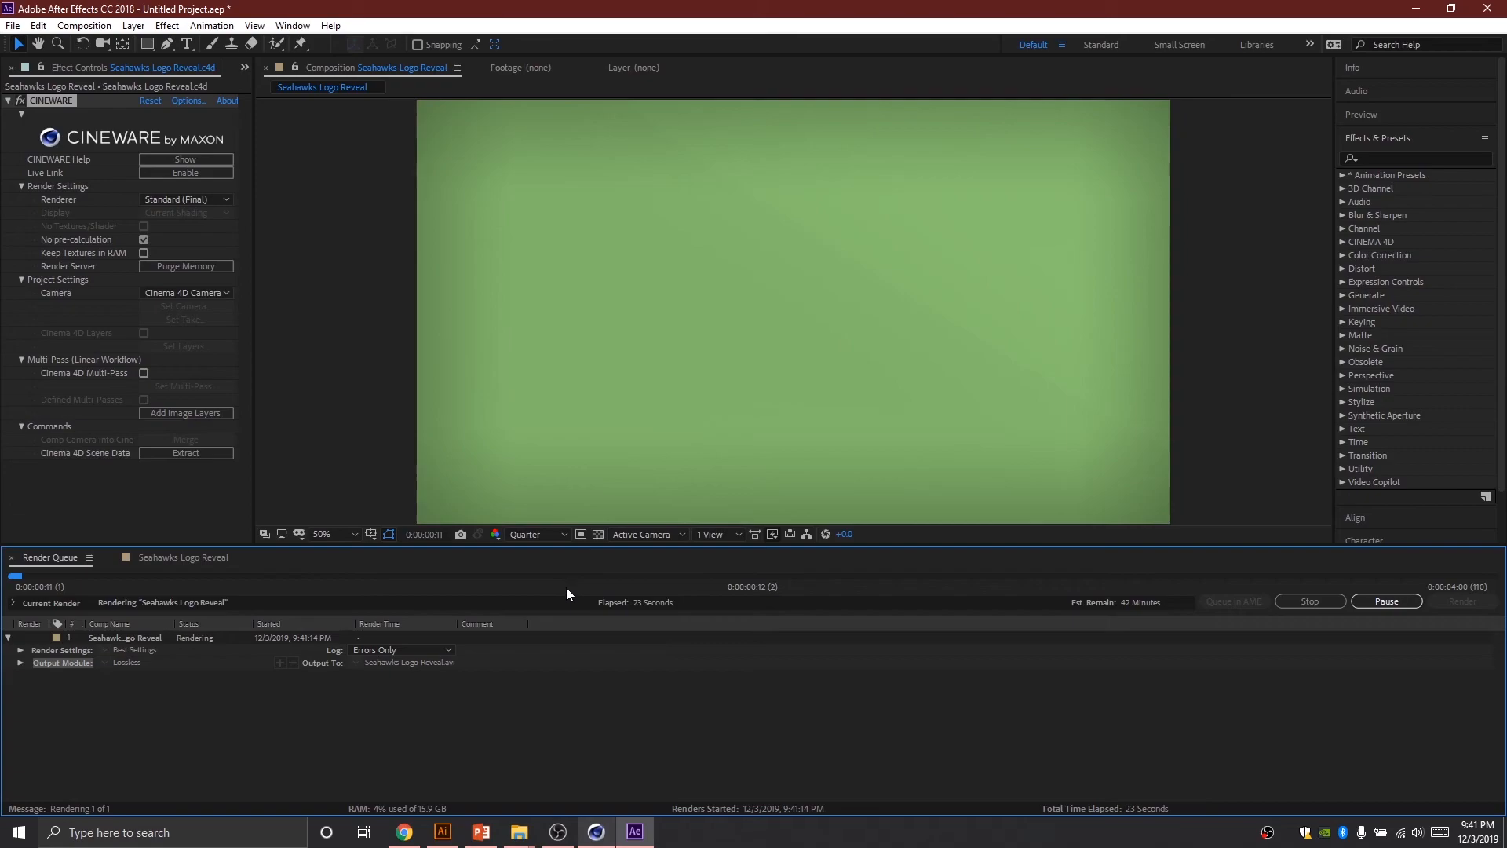
mouse_move(620, 716)
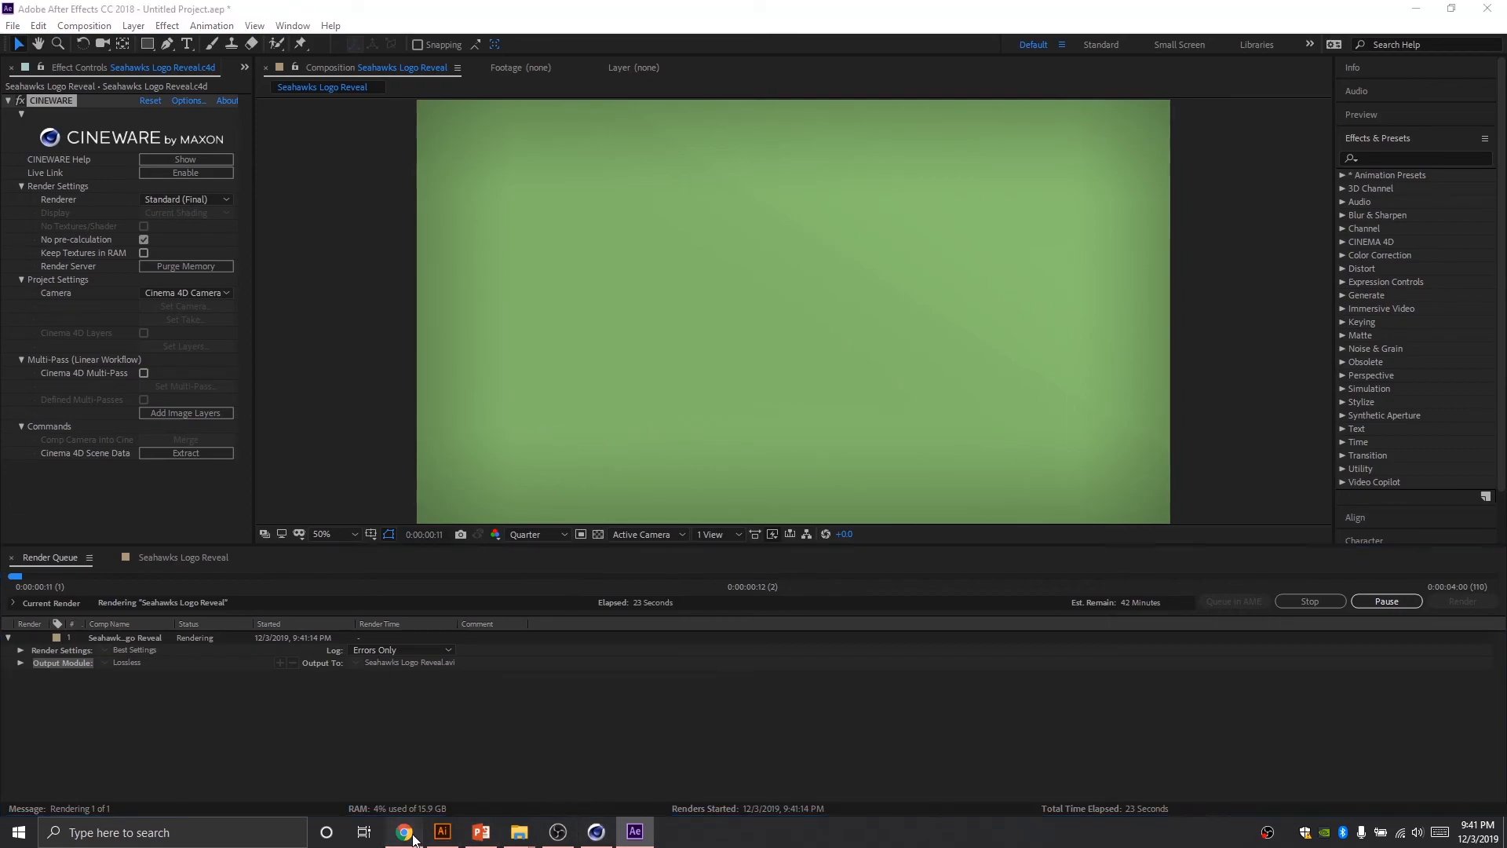
click(403, 831)
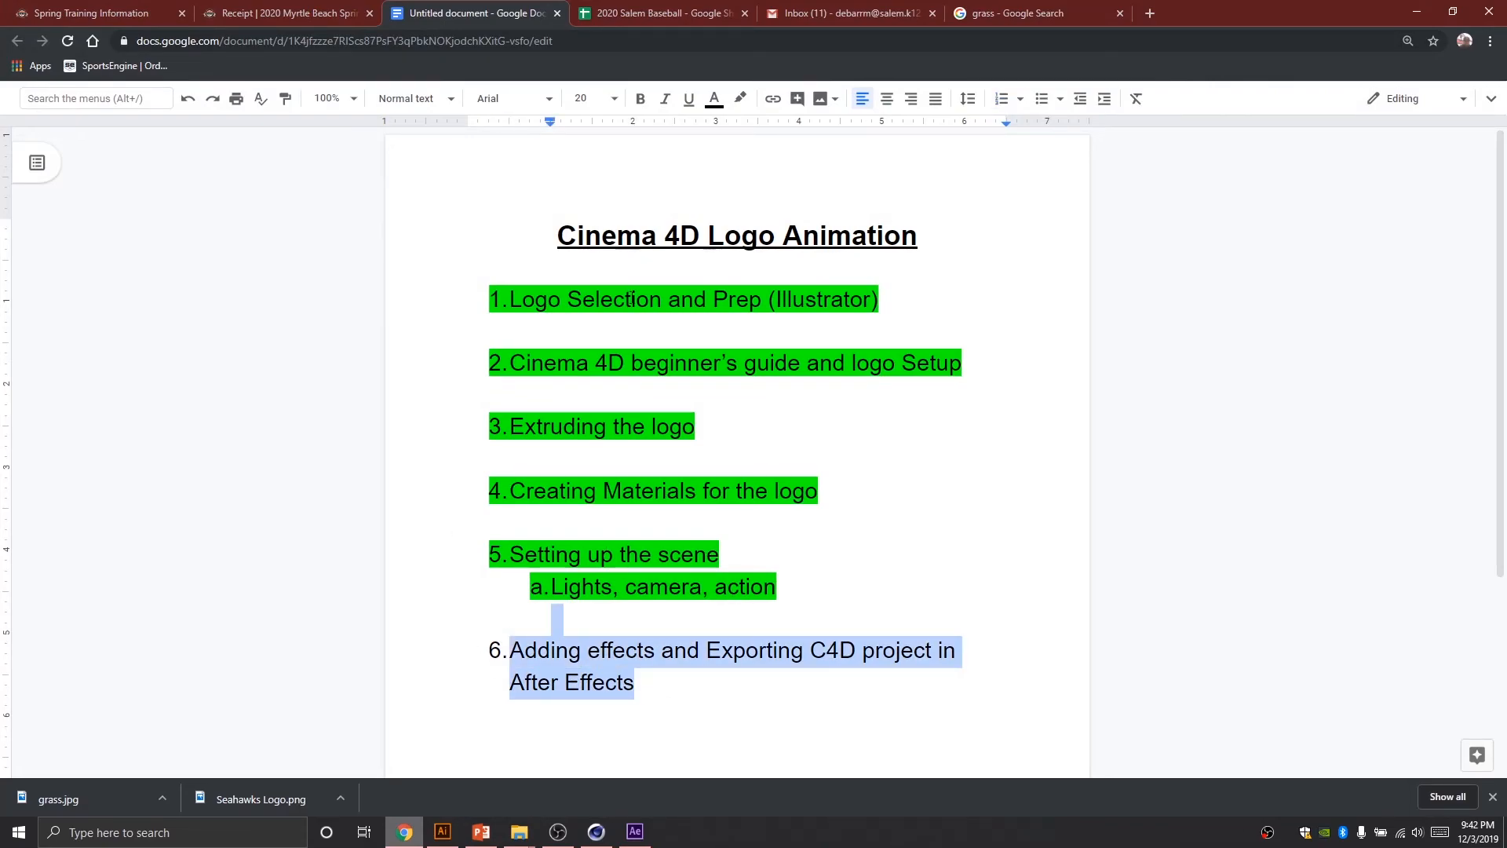
Step: Highlight outline step 6 green in Google Docs, then return to After Effects
click(739, 98)
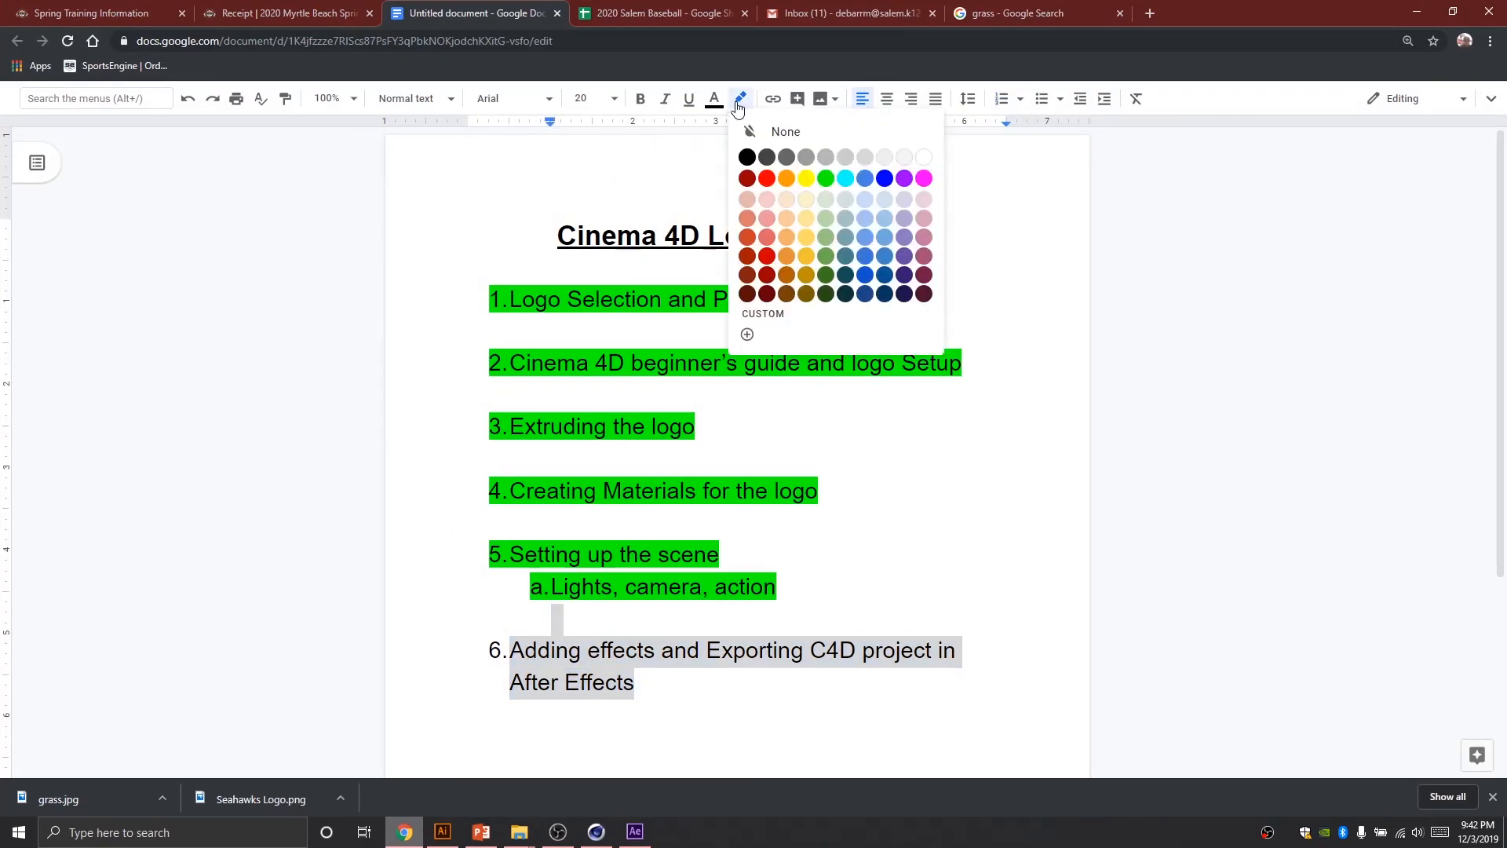
click(823, 178)
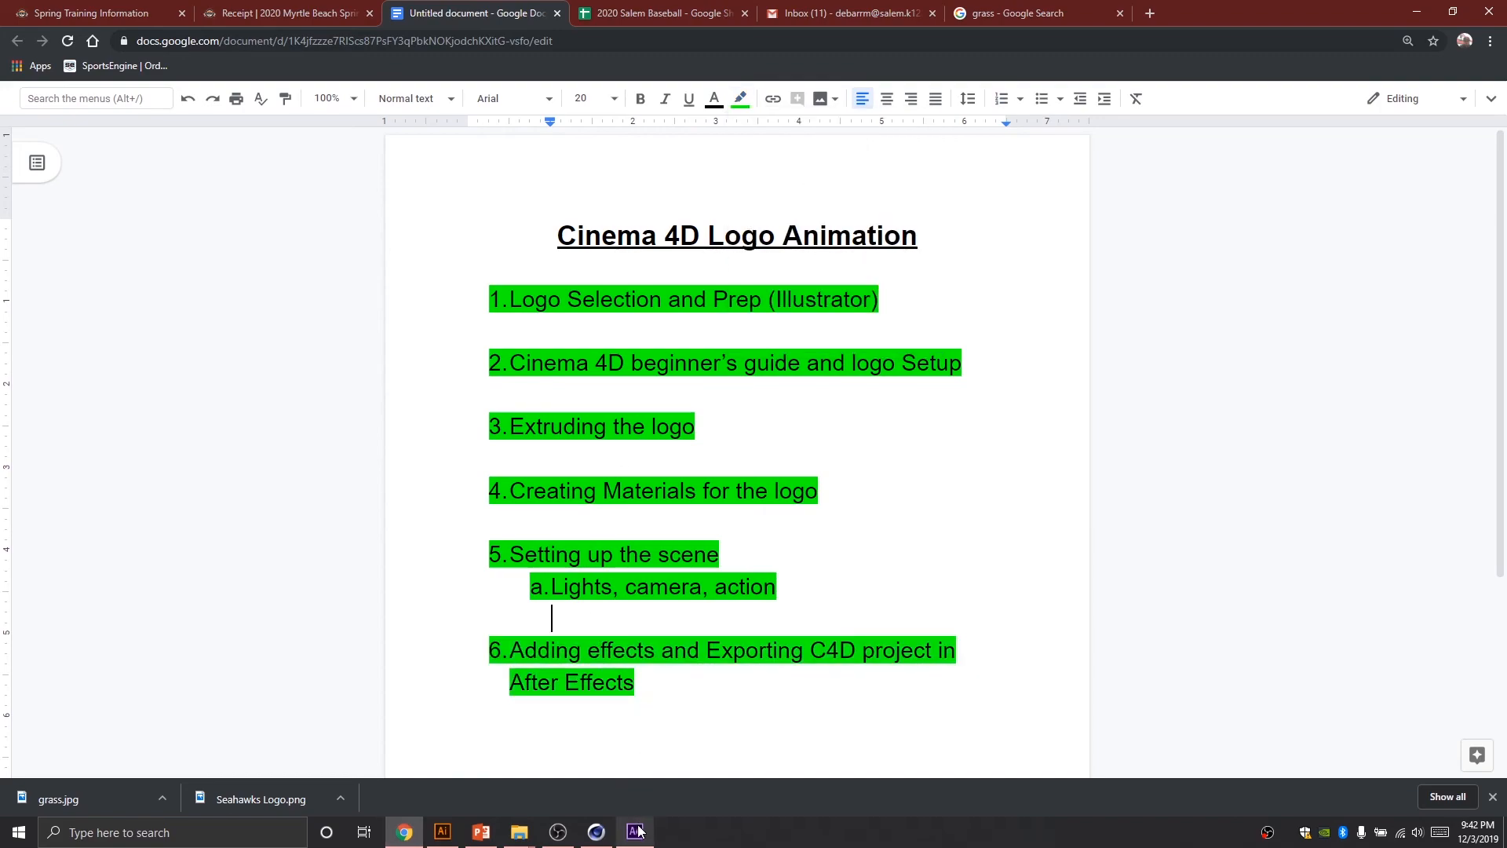
click(634, 832)
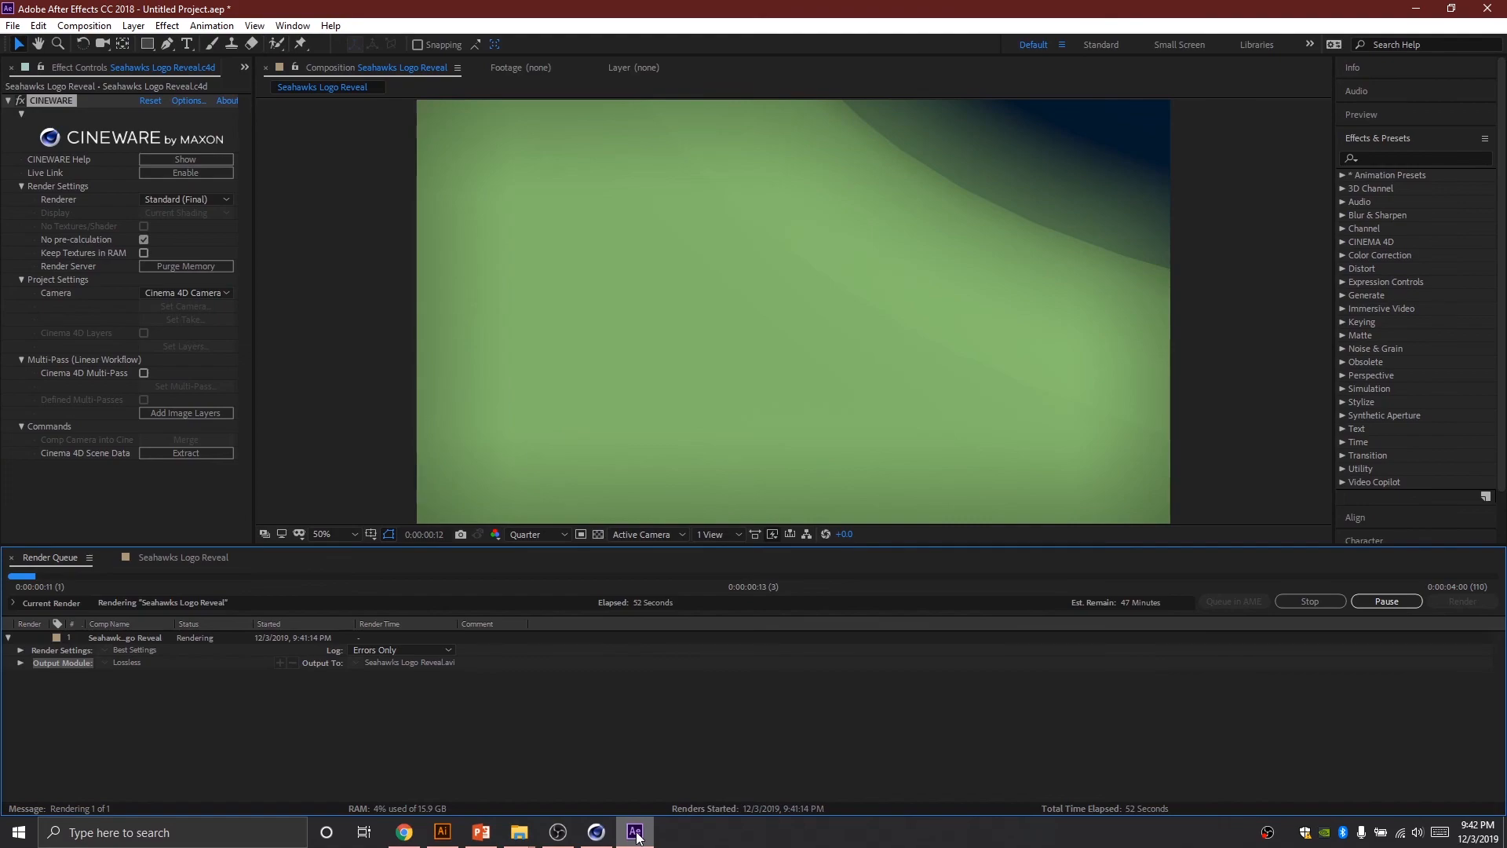